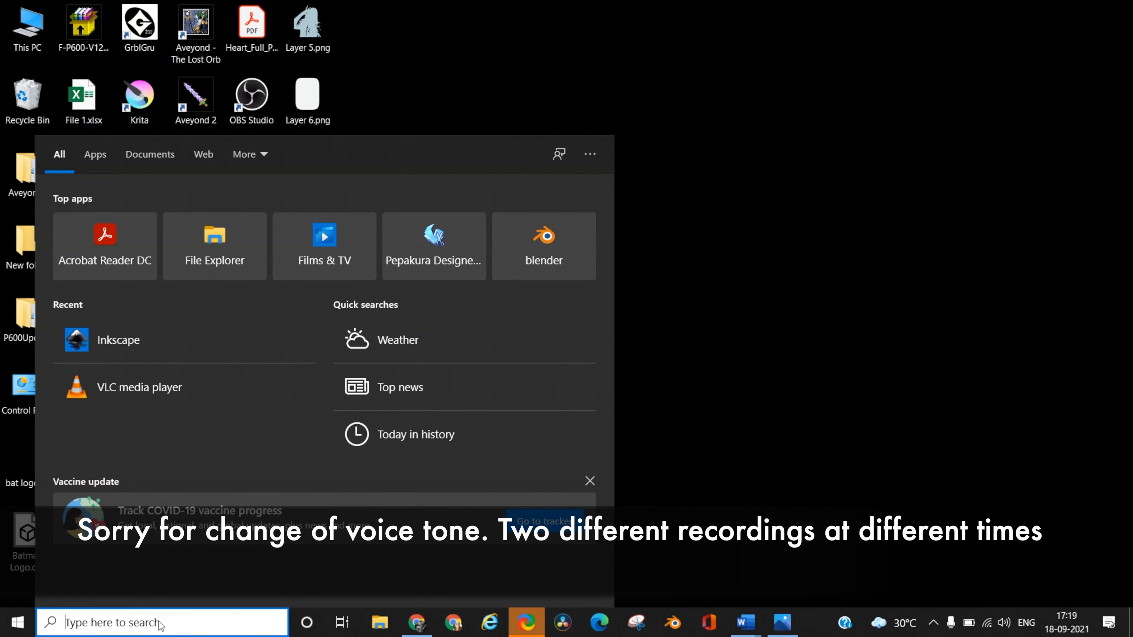
# - Search 'inkscape' in the Windows Start menu to launch Inkscape
pyautogui.write('inkscape')
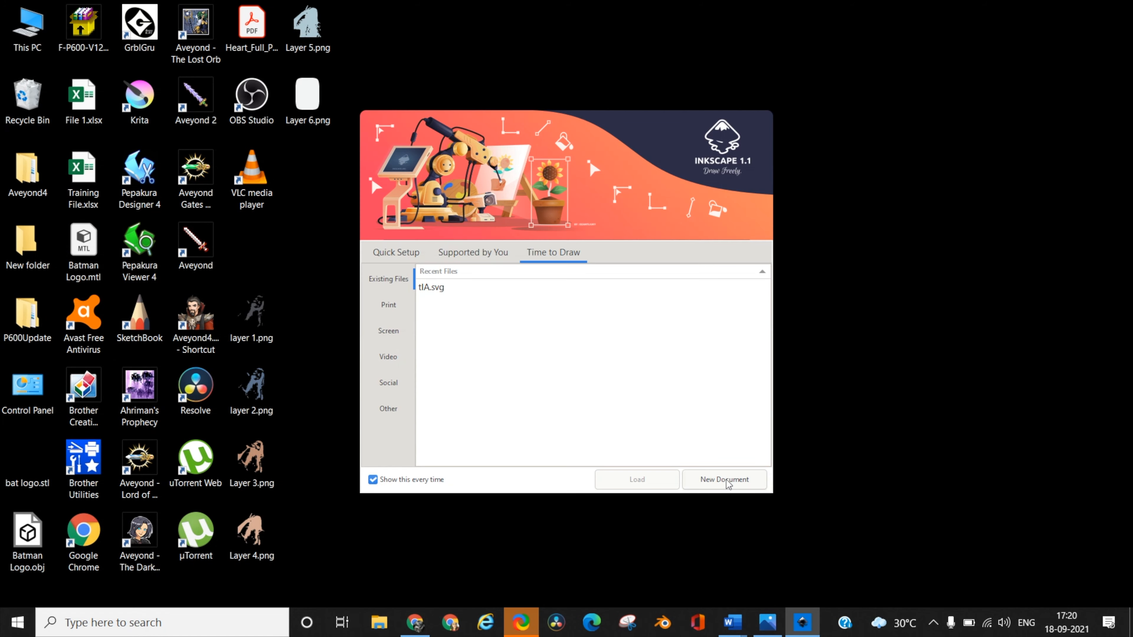
# - Start a new blank document from the welcome screen and zoom out on the page
pyautogui.click(722, 479)
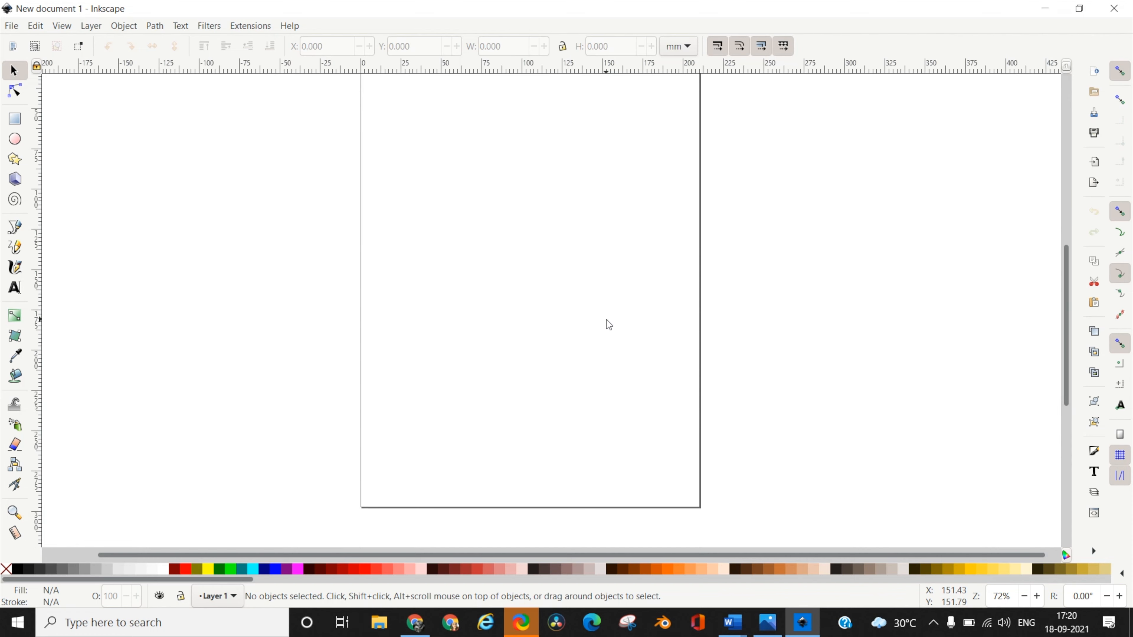
pyautogui.scroll(-3)
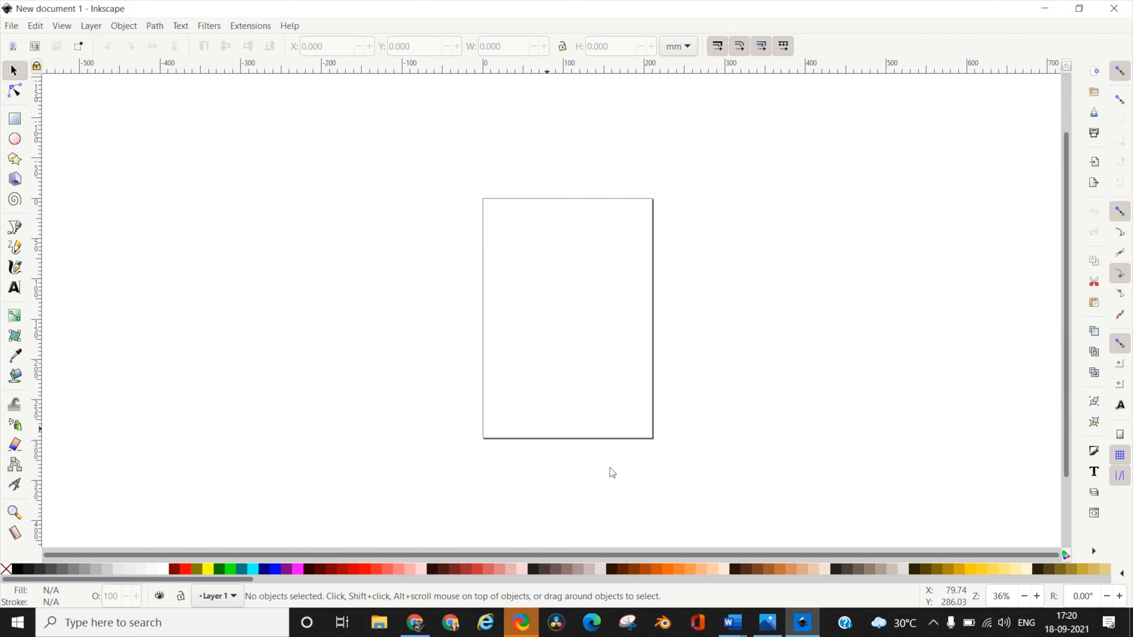
pyautogui.moveTo(596, 413)
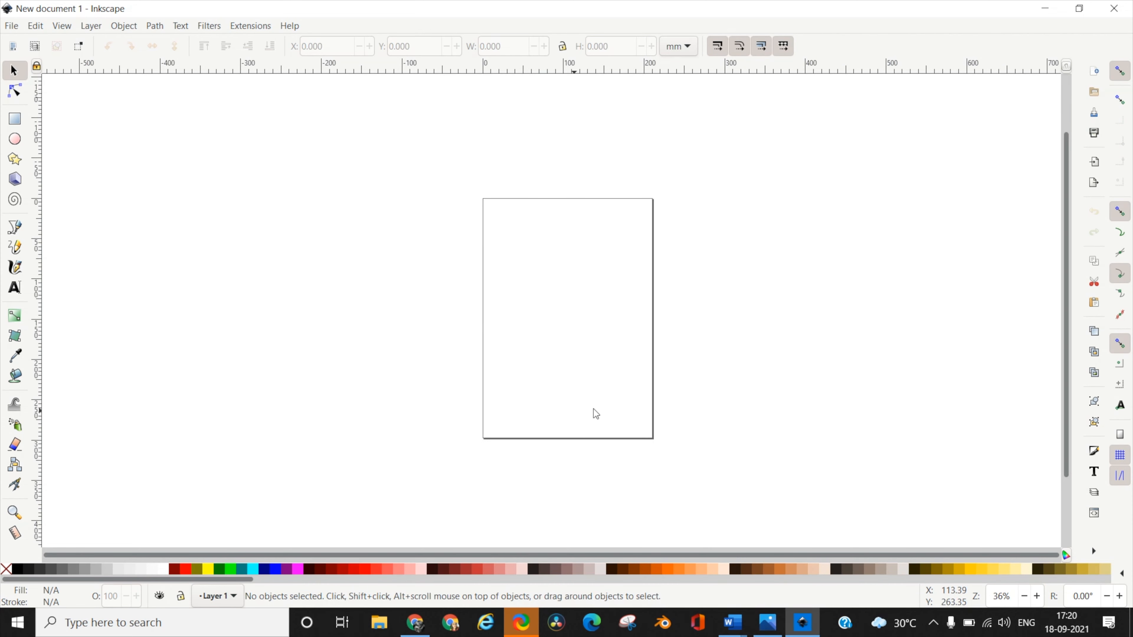
pyautogui.moveTo(634, 362)
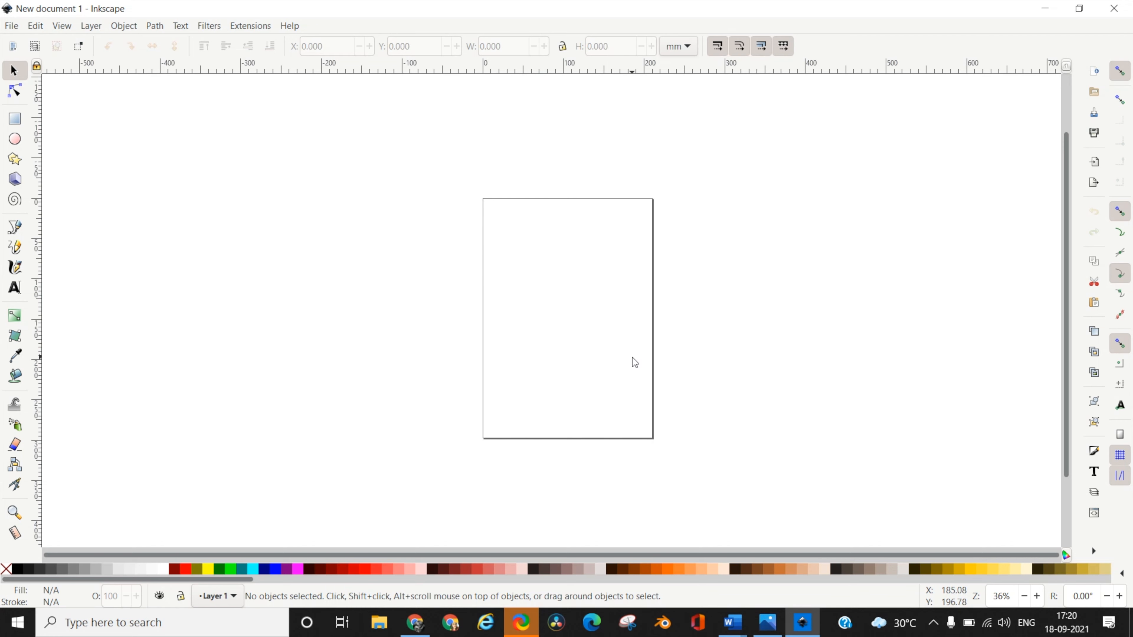
pyautogui.moveTo(629, 385)
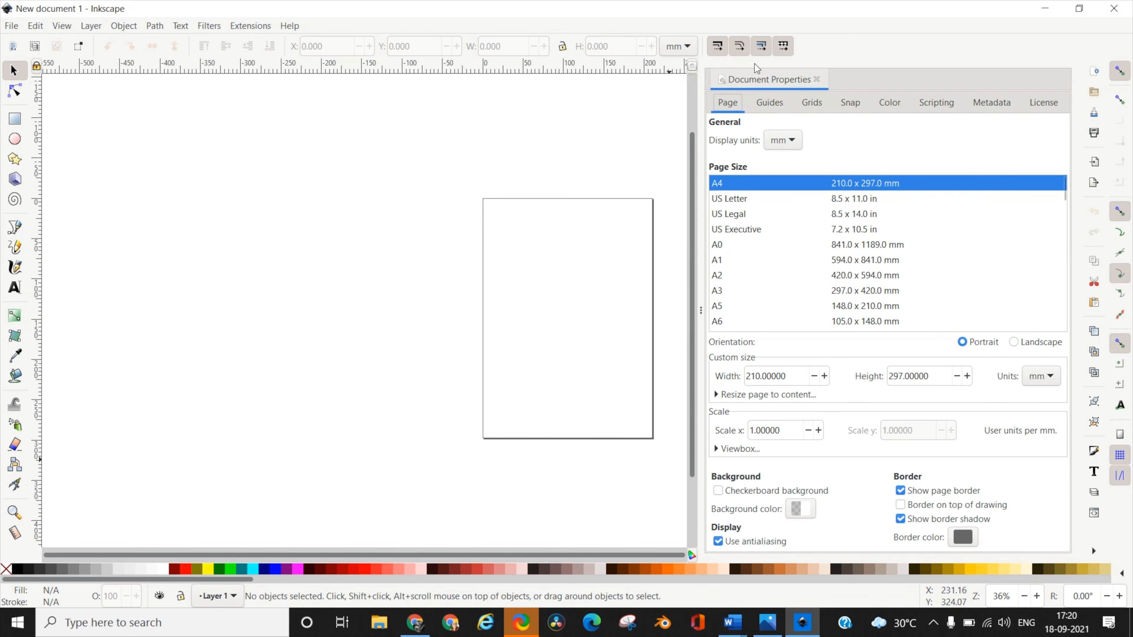
# - Try landscape, restore A4 portrait, and close Document Properties
pyautogui.click(1014, 342)
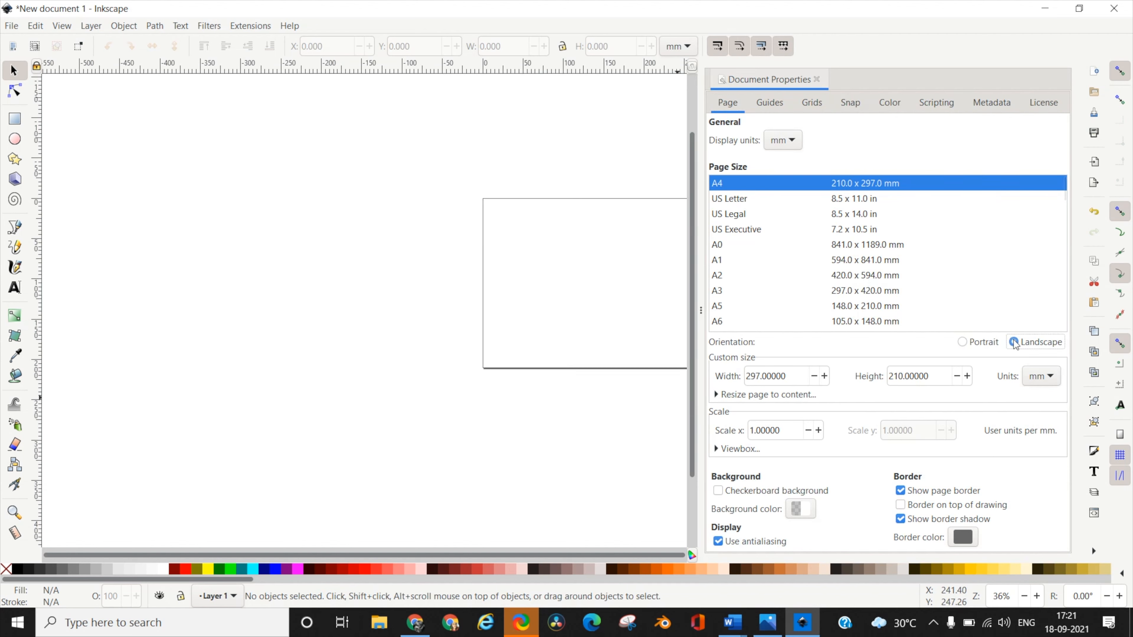
pyautogui.click(962, 341)
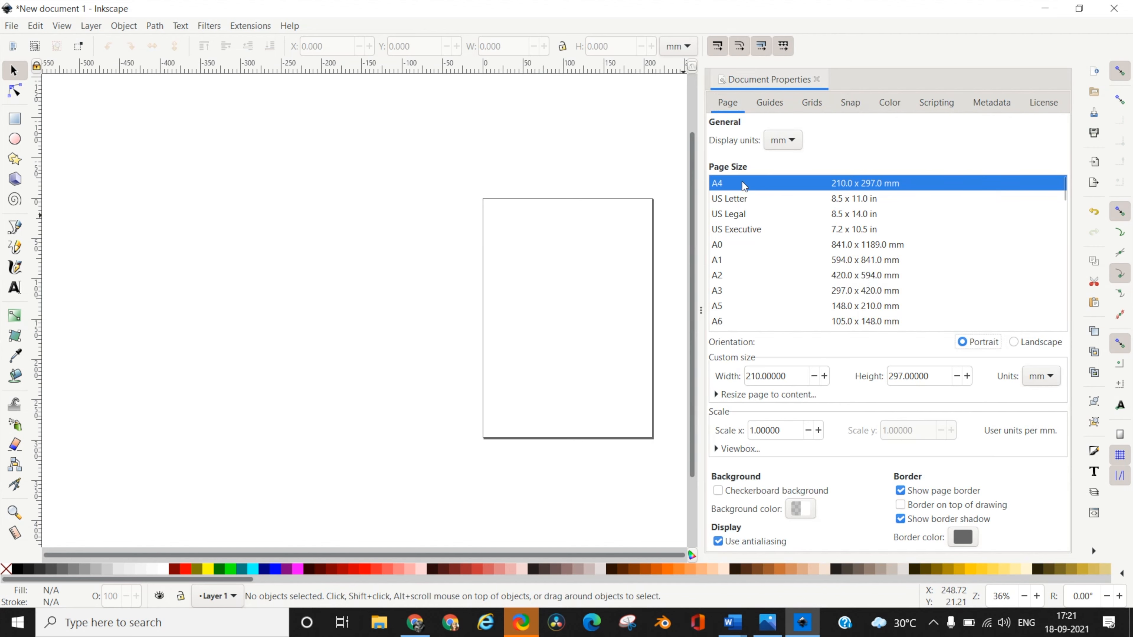
pyautogui.moveTo(738, 398)
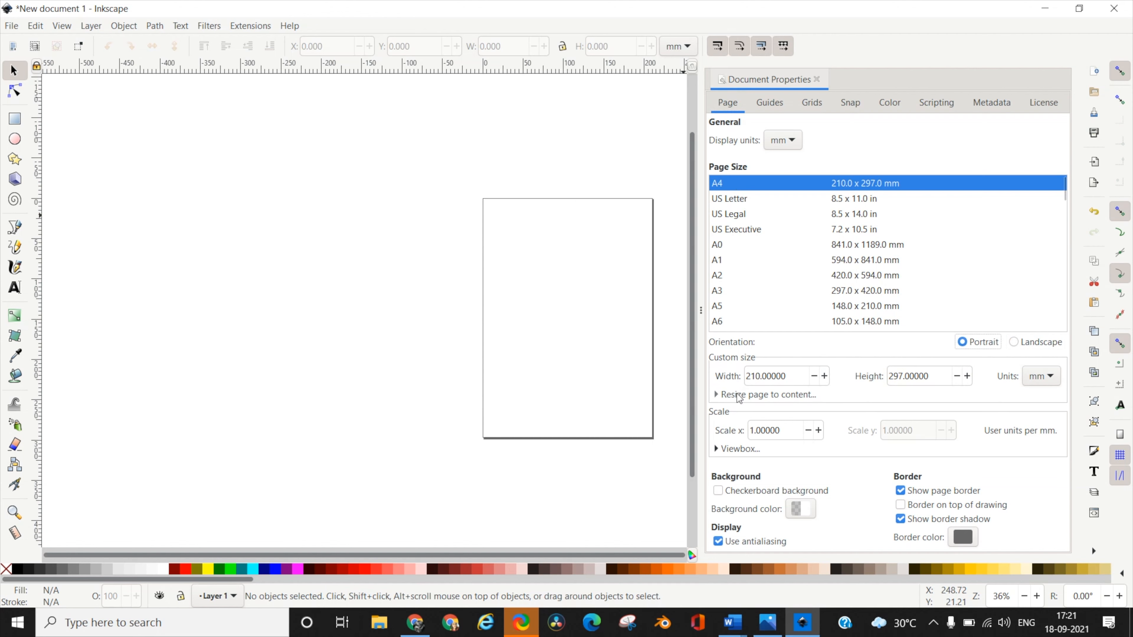
pyautogui.moveTo(942, 398)
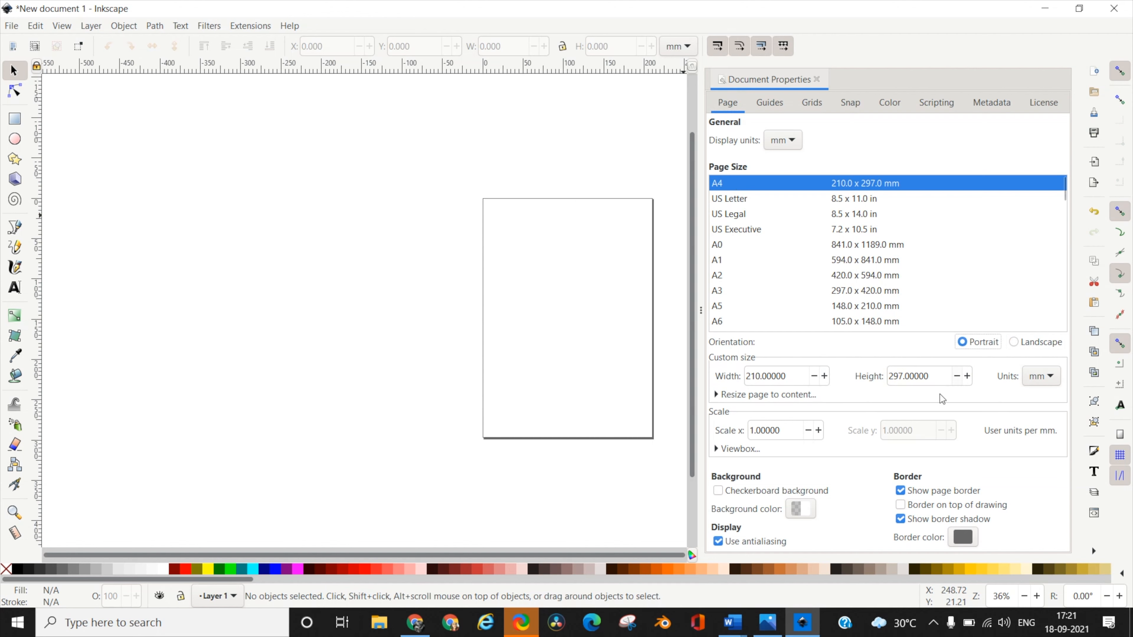
pyautogui.moveTo(1122, 488)
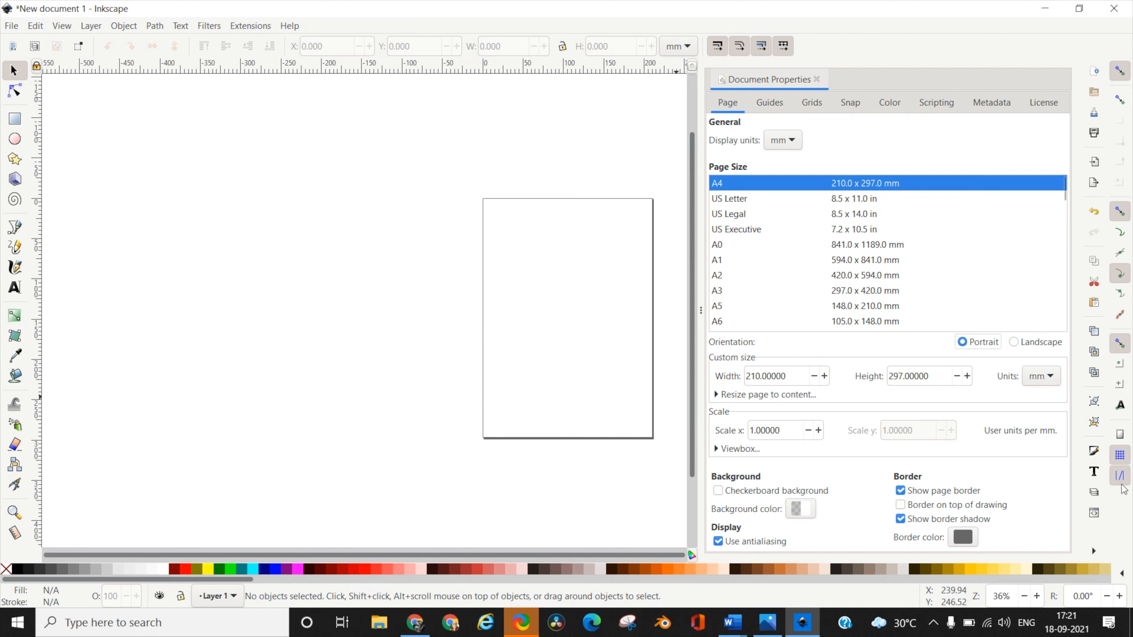
pyautogui.moveTo(913, 222)
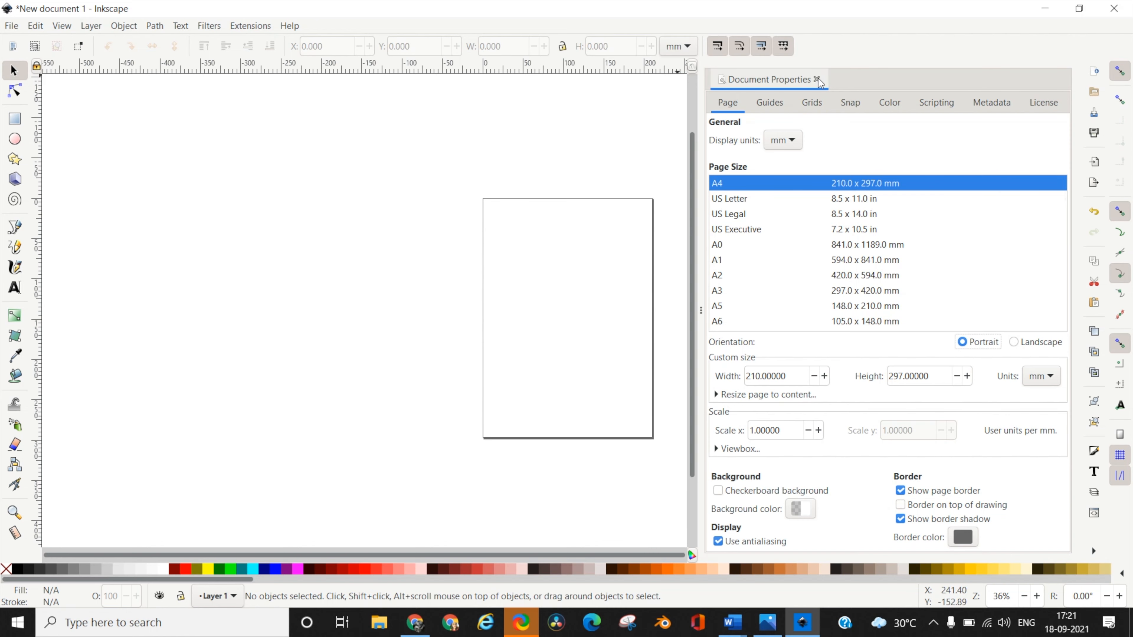
pyautogui.click(818, 80)
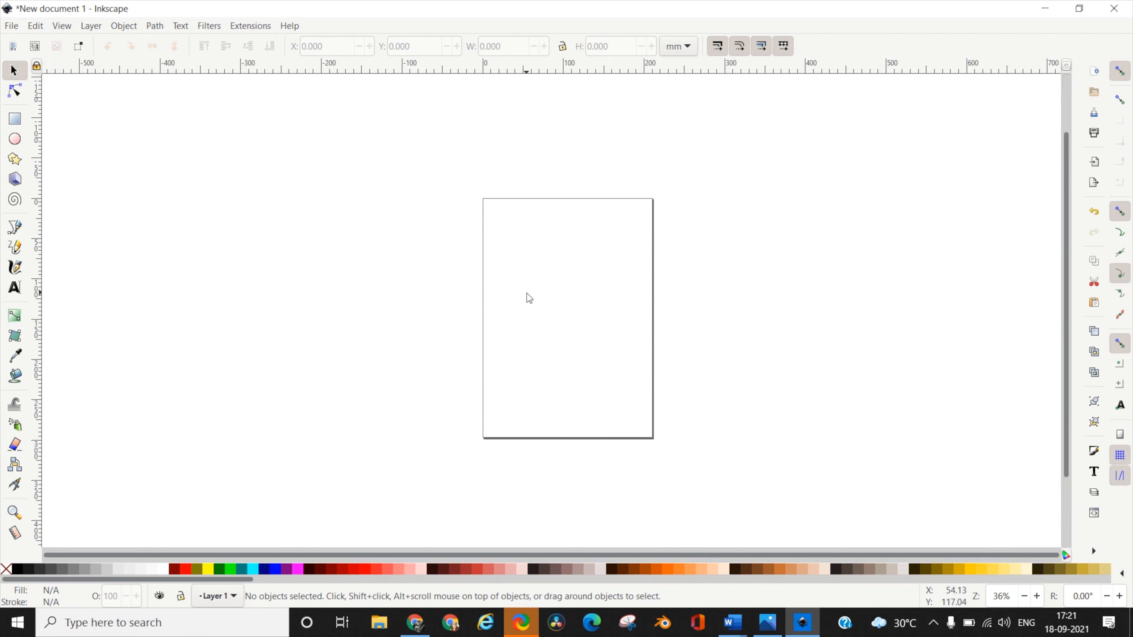
pyautogui.moveTo(60, 143)
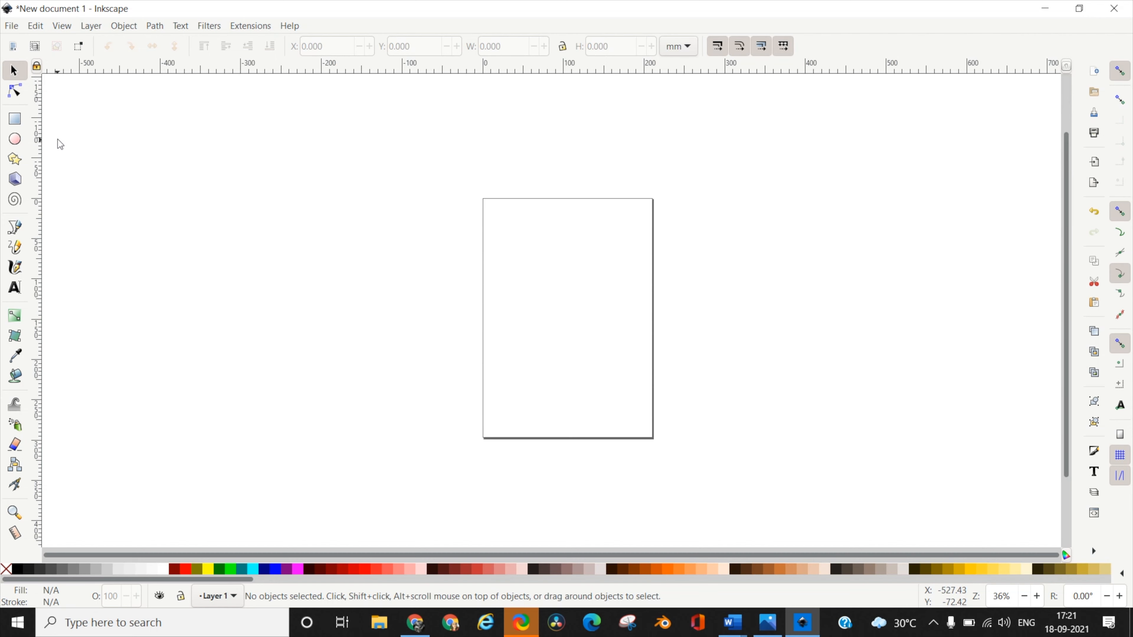
pyautogui.moveTo(16, 19)
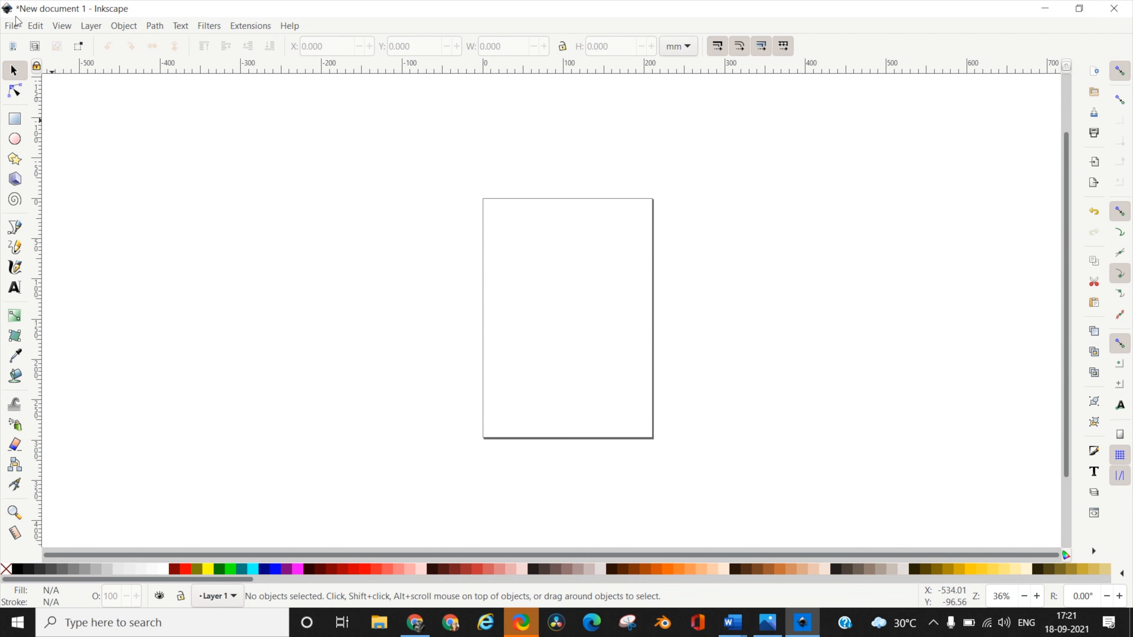
# - Import IMG_5091-removebg.png, the background-removed photo of the woman, from Downloads
pyautogui.click(11, 25)
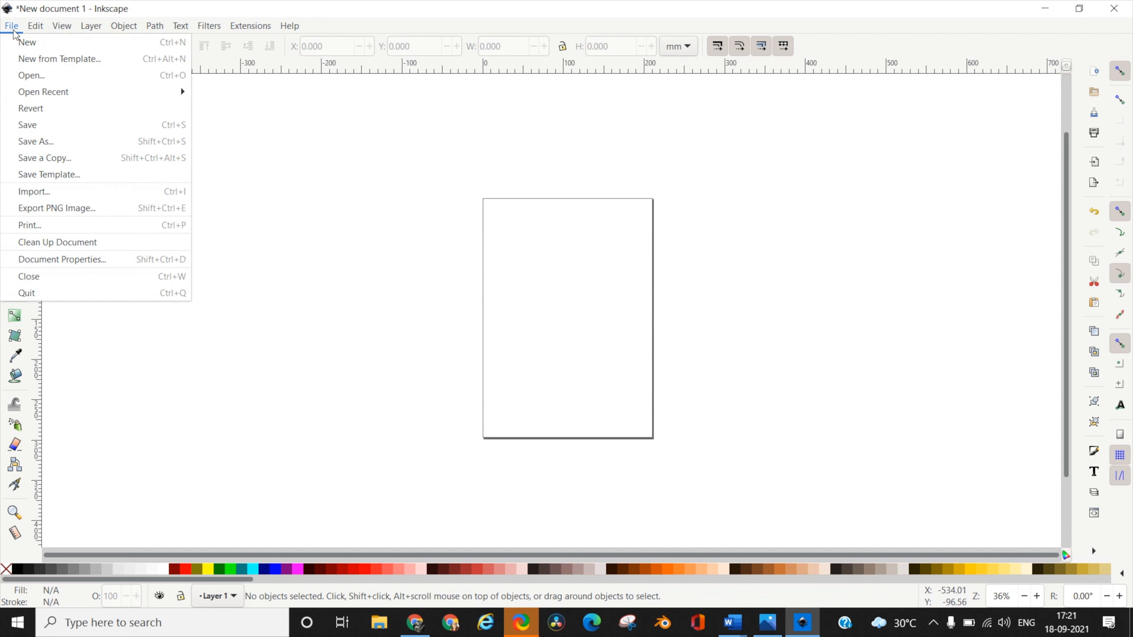
pyautogui.moveTo(32, 191)
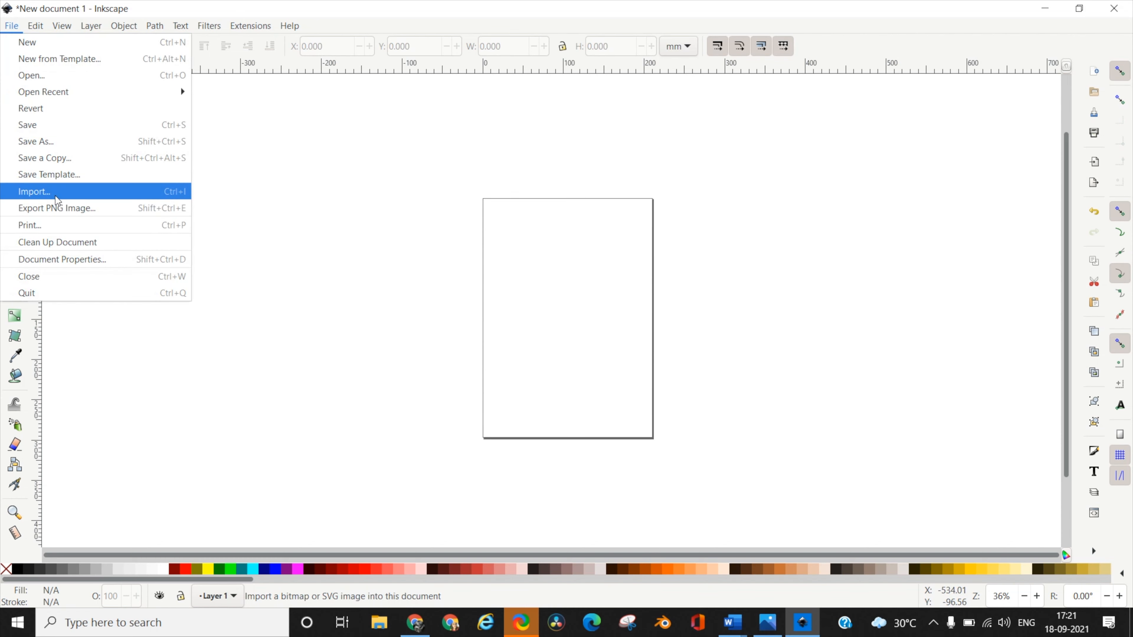
pyautogui.click(34, 192)
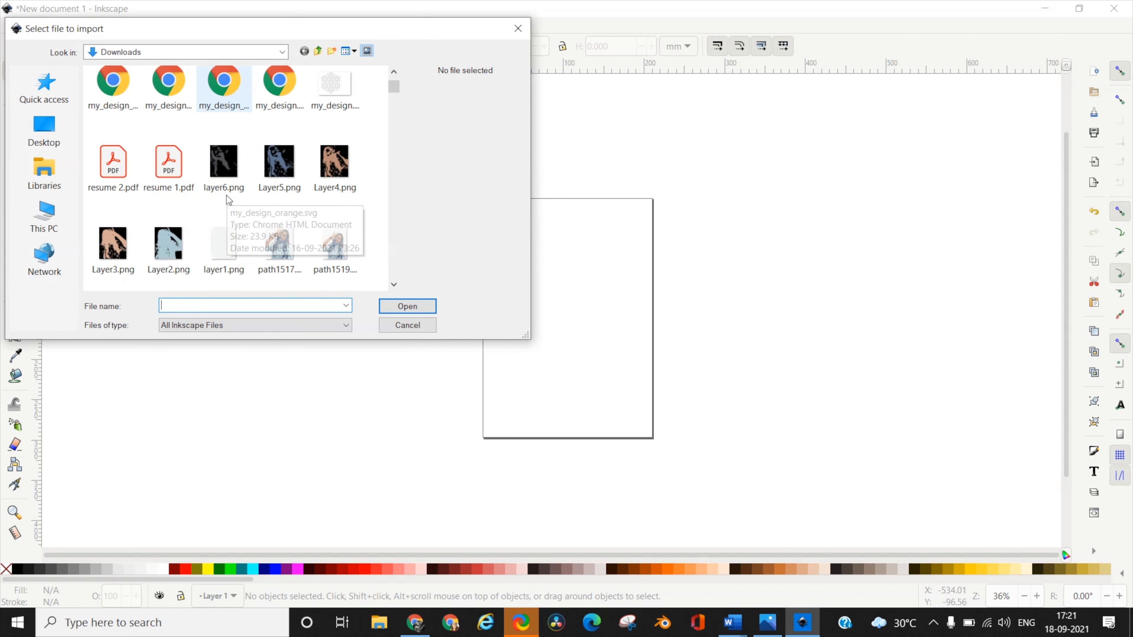
pyautogui.scroll(-3)
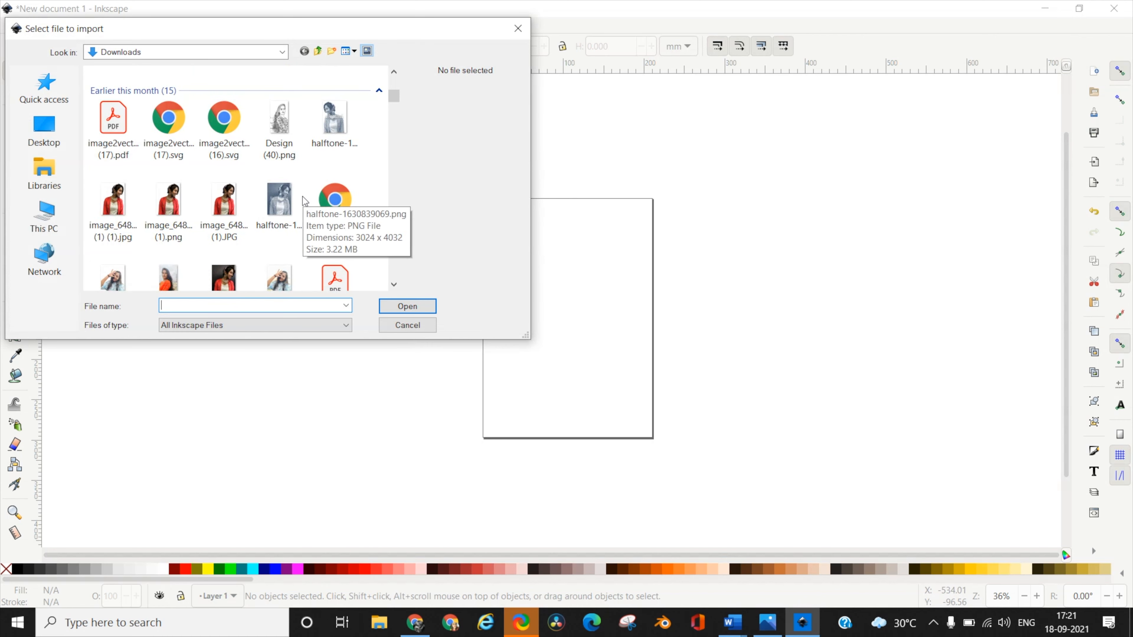
pyautogui.scroll(-3)
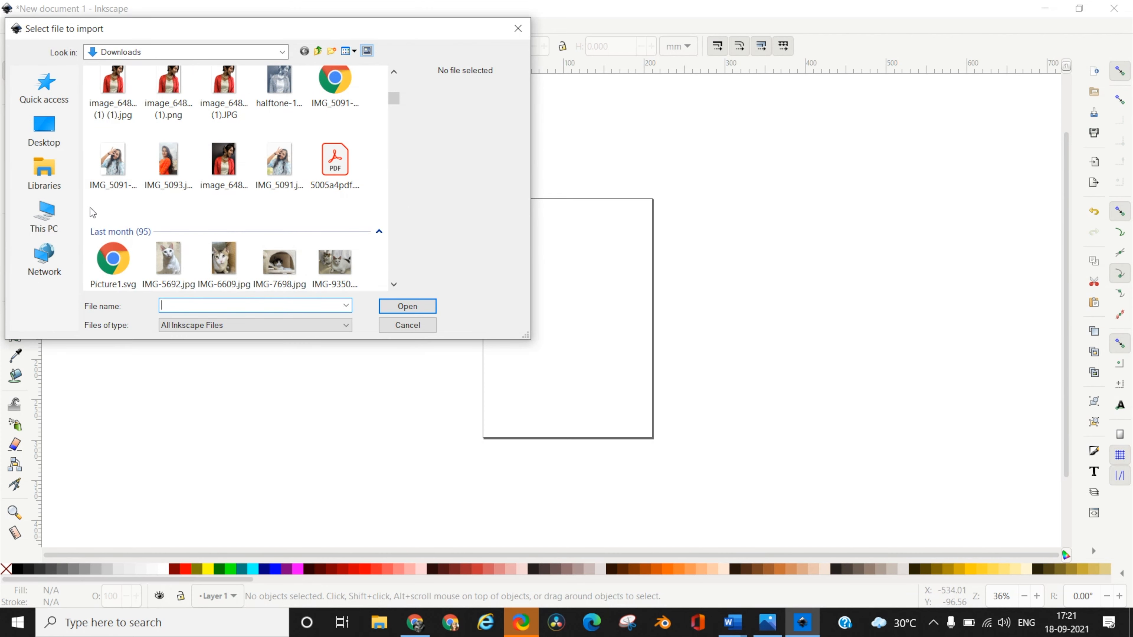
pyautogui.moveTo(113, 163)
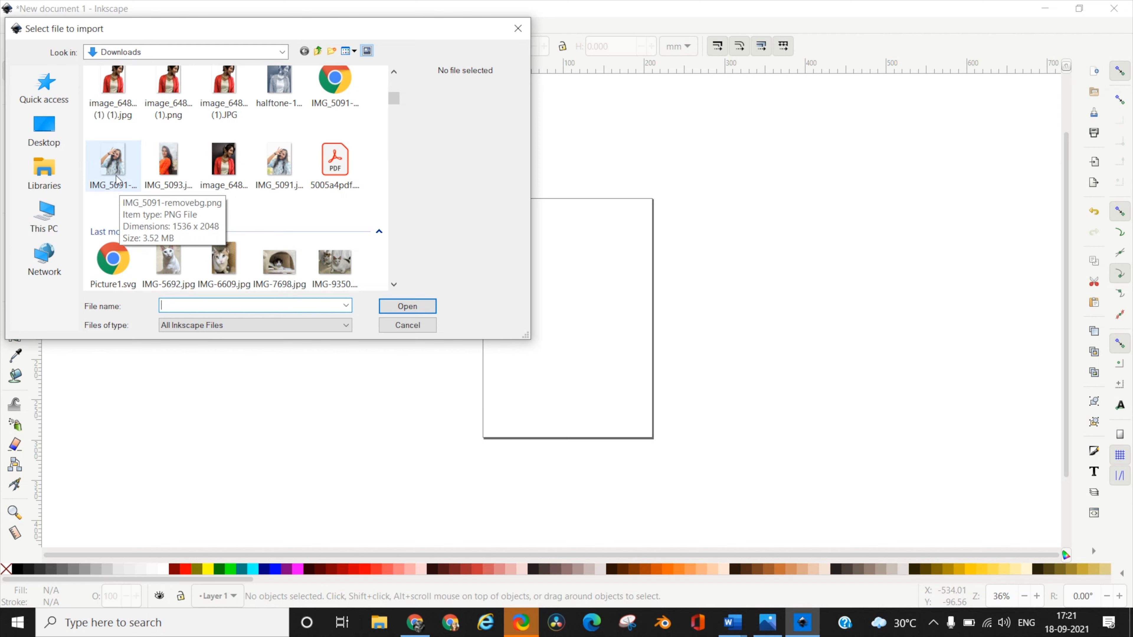
pyautogui.click(113, 163)
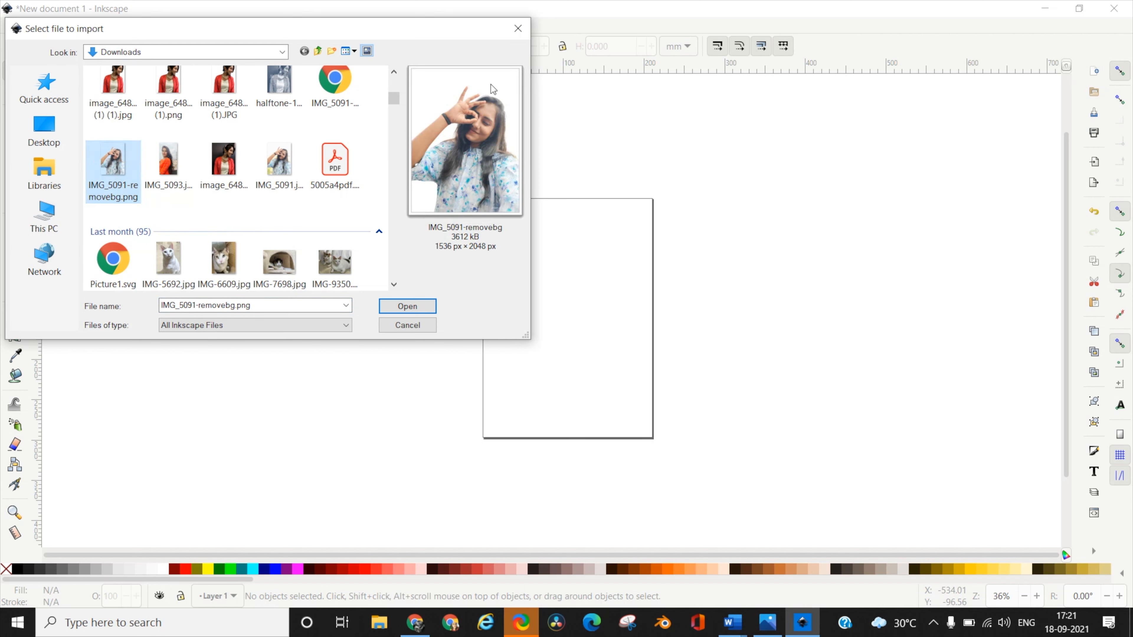
pyautogui.moveTo(389, 339)
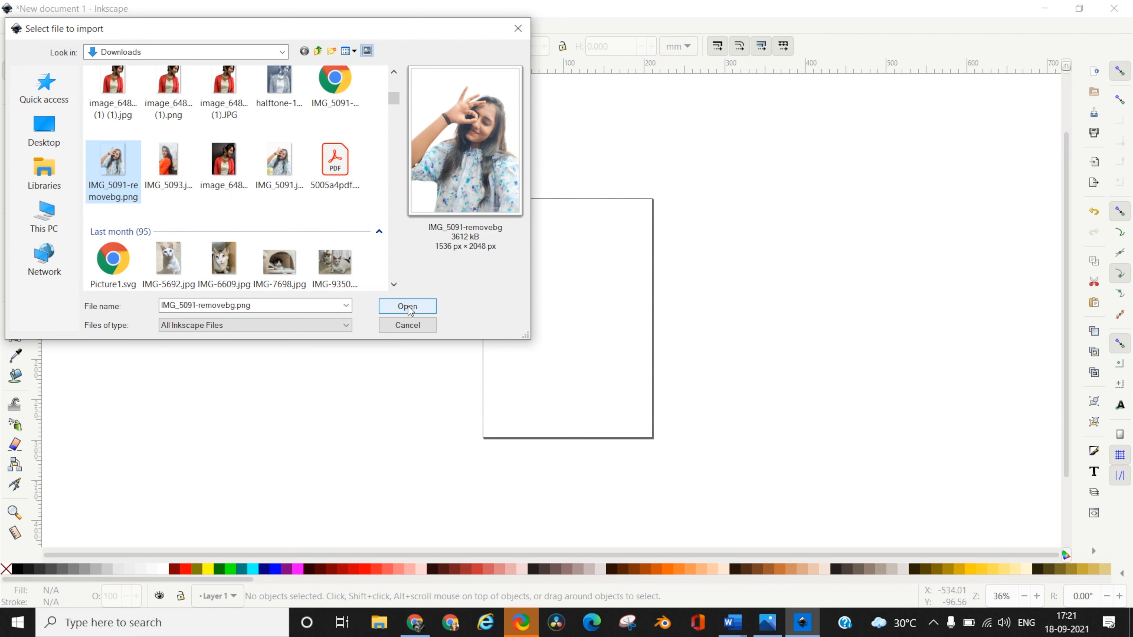
pyautogui.click(406, 307)
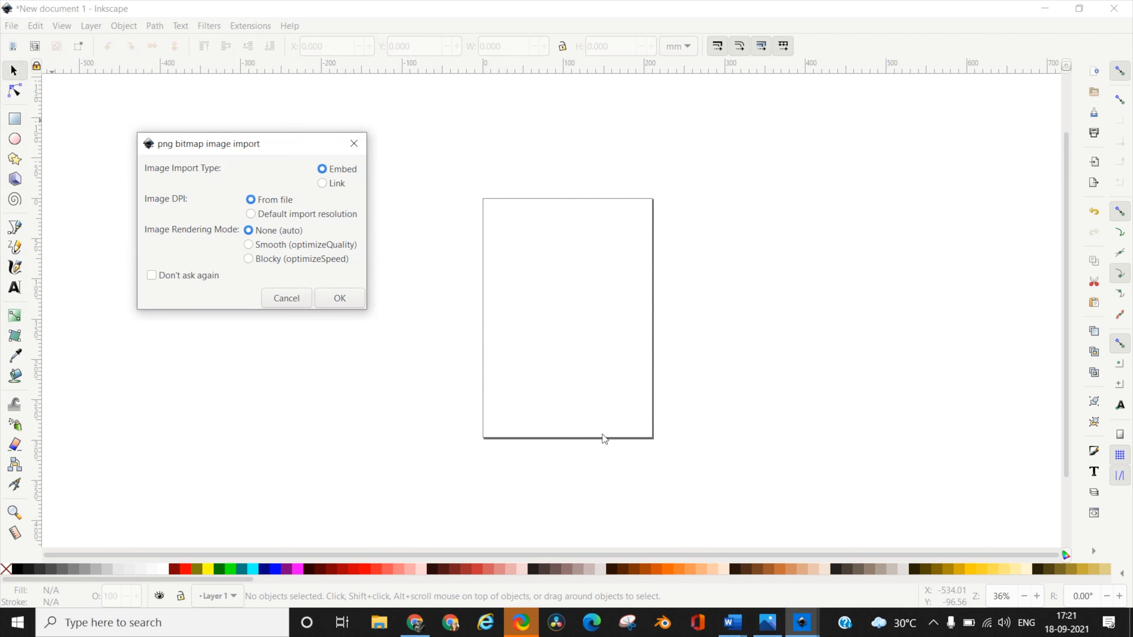
pyautogui.moveTo(161, 191)
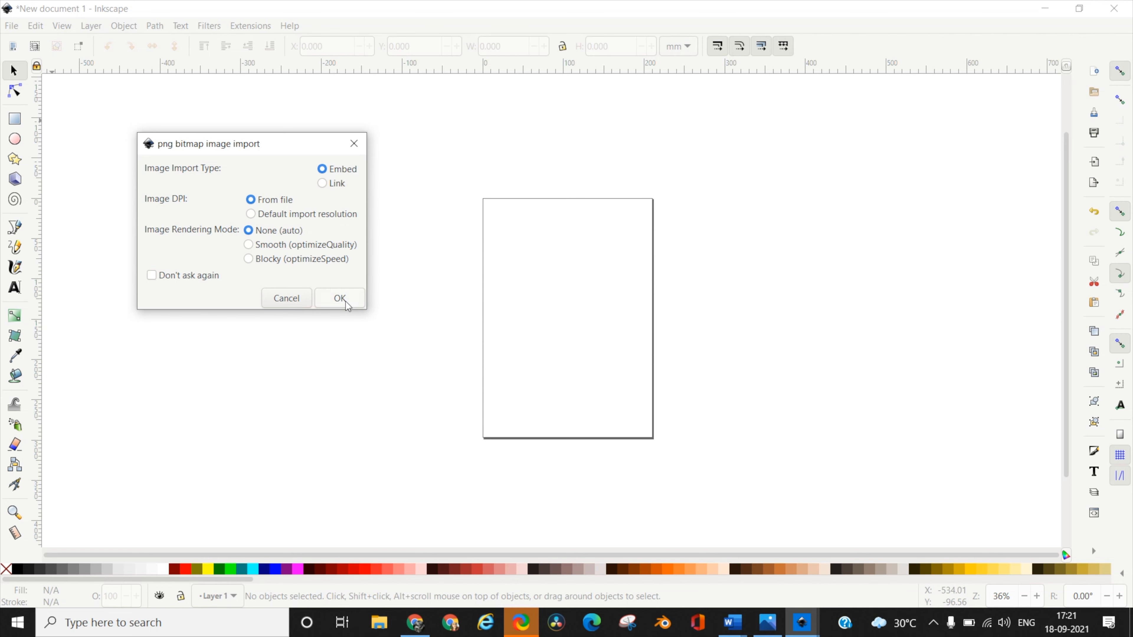
# - Accept Embed / From file import options so the photo lands on the canvas
pyautogui.click(339, 297)
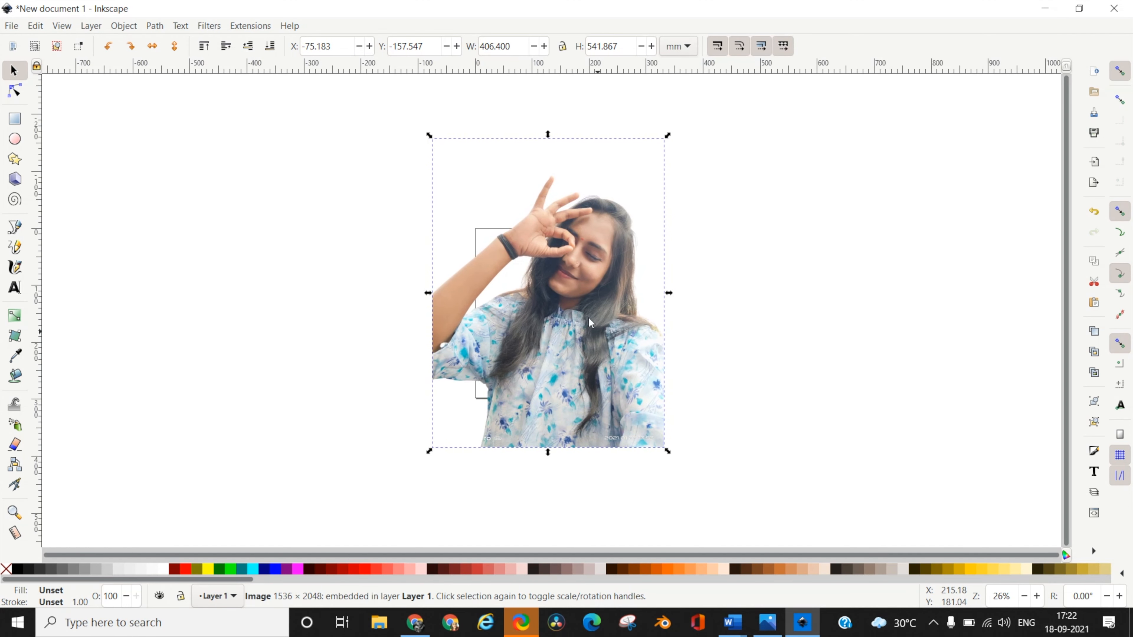
pyautogui.moveTo(595, 349)
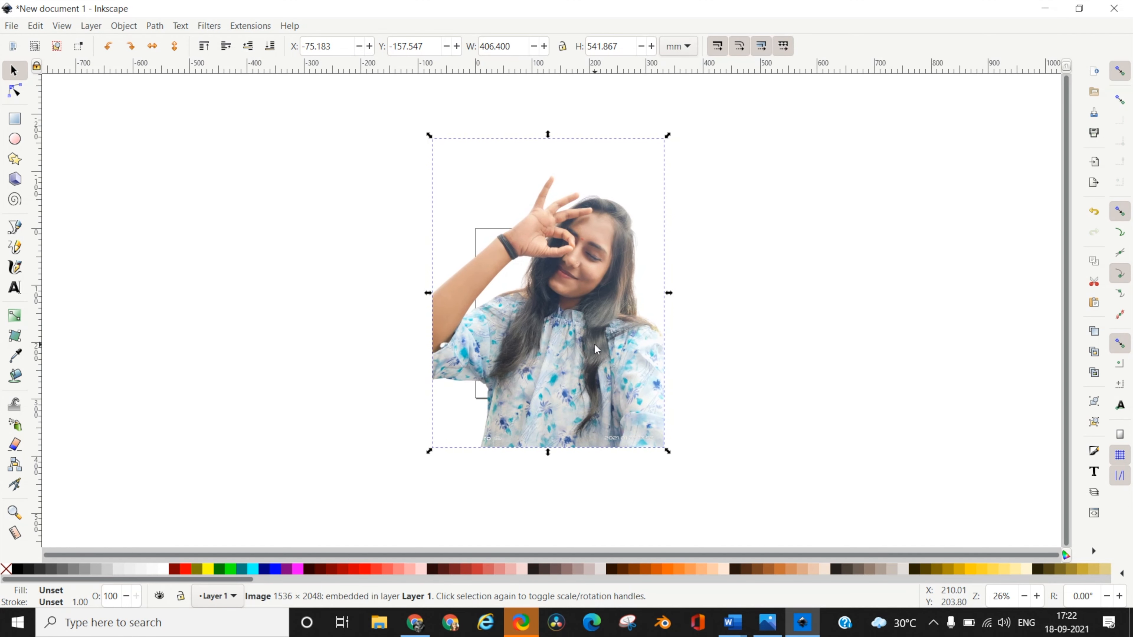
pyautogui.moveTo(584, 337)
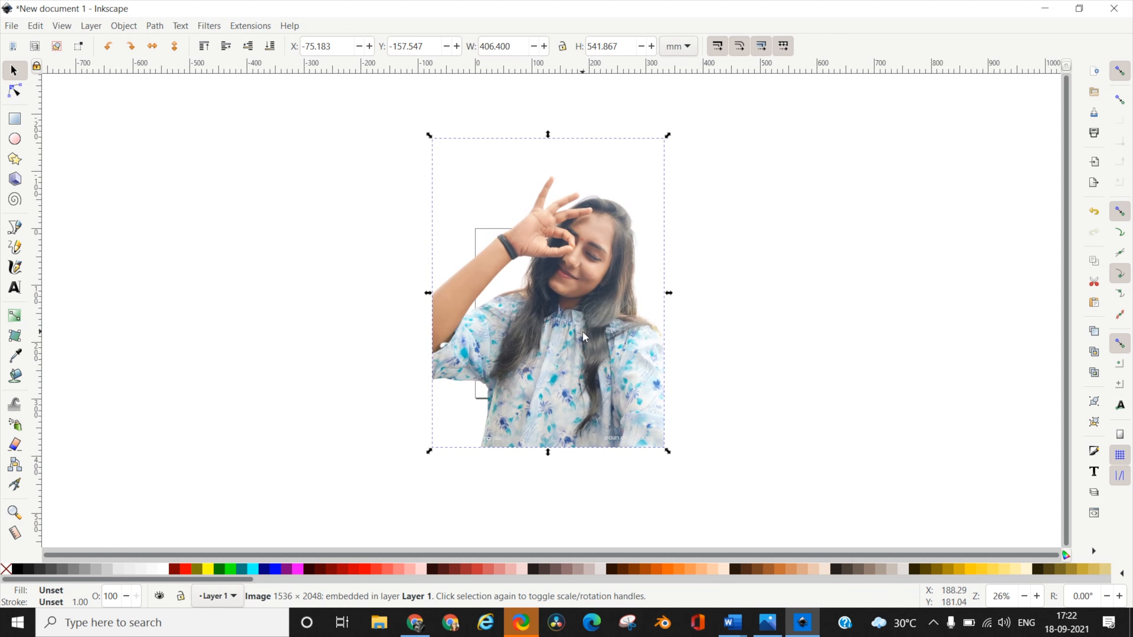
pyautogui.moveTo(122, 119)
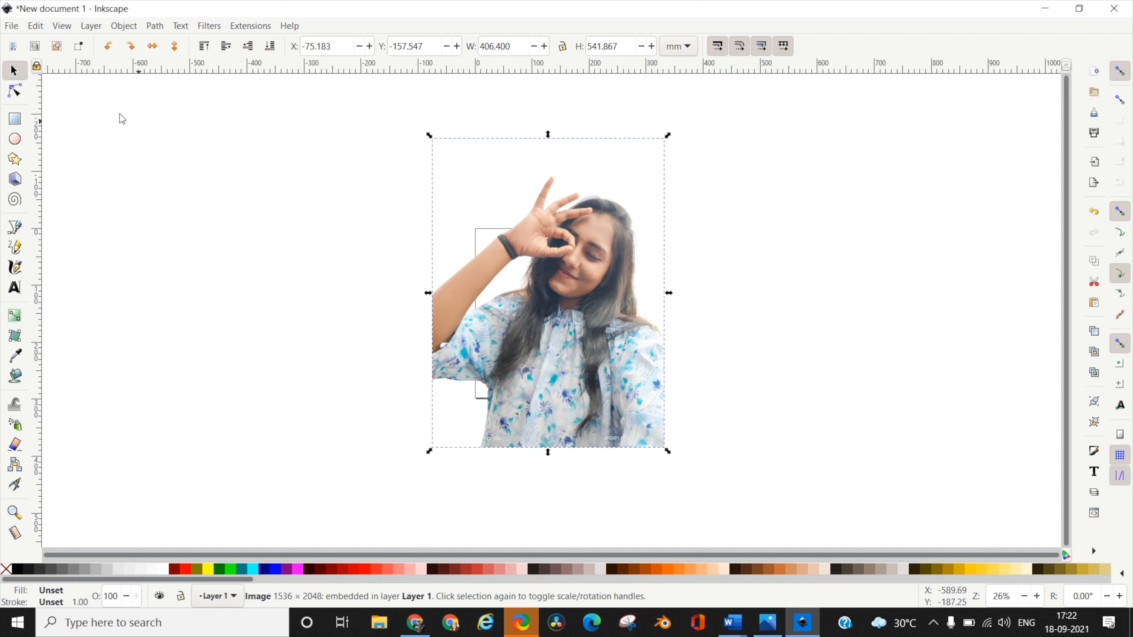
# - Set Trace Bitmap to Multiple scans in Colors mode
pyautogui.click(154, 25)
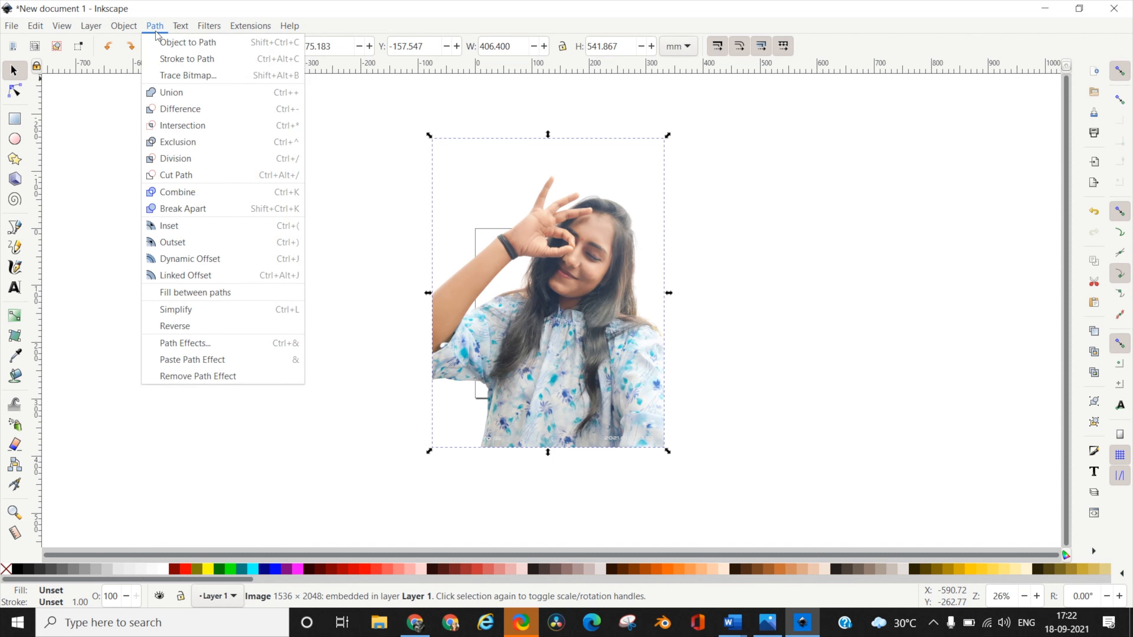
pyautogui.click(187, 75)
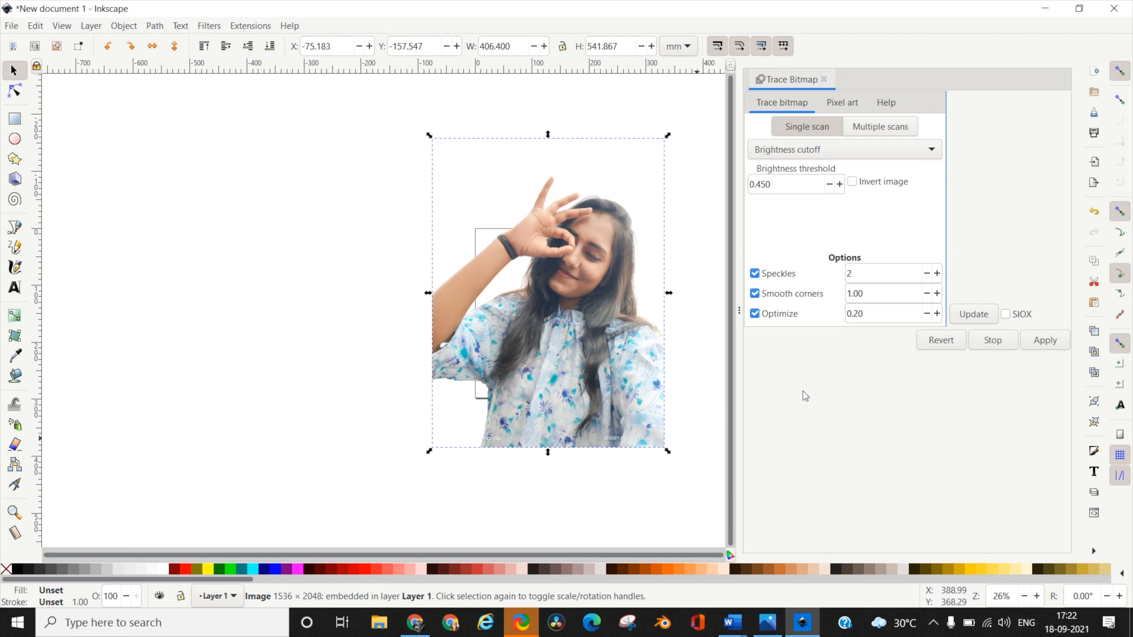
pyautogui.moveTo(851, 390)
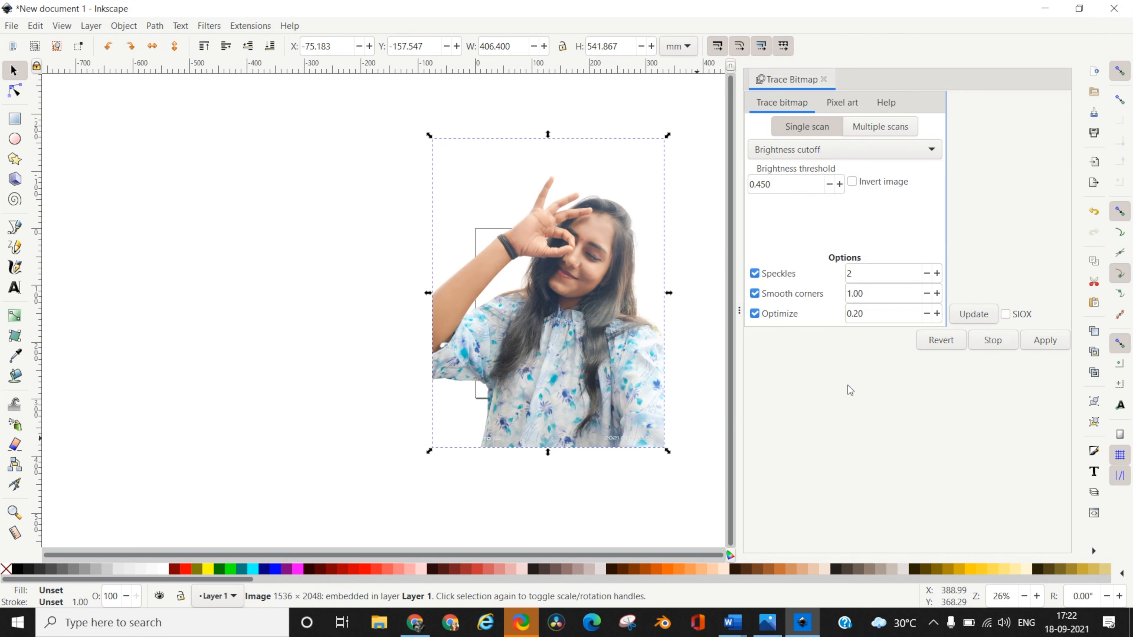
pyautogui.moveTo(827, 413)
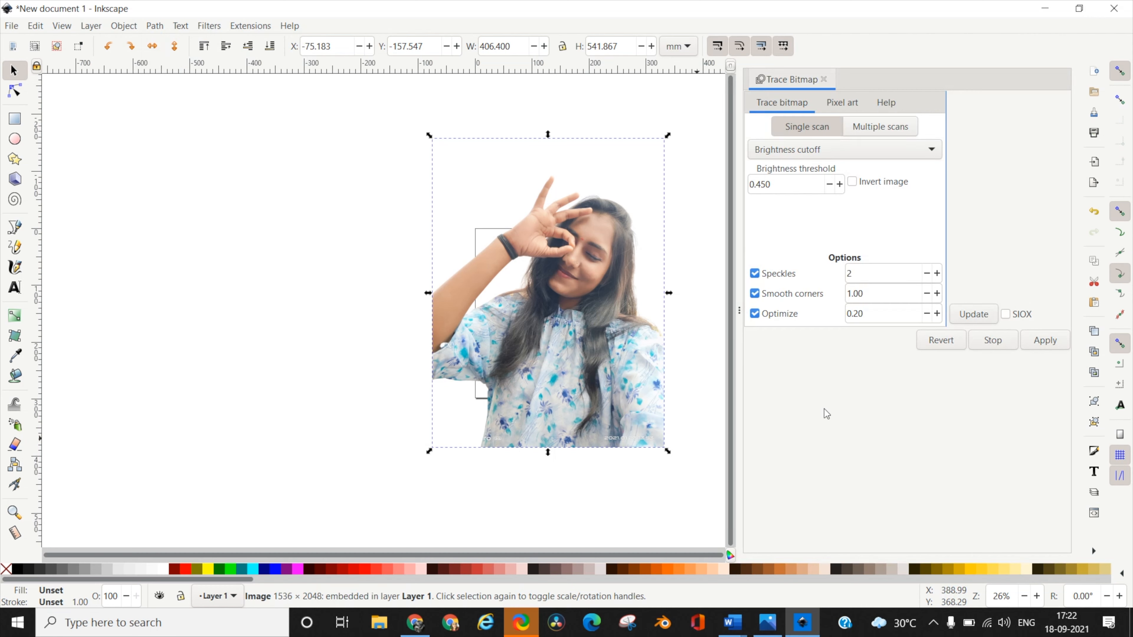
pyautogui.moveTo(766, 399)
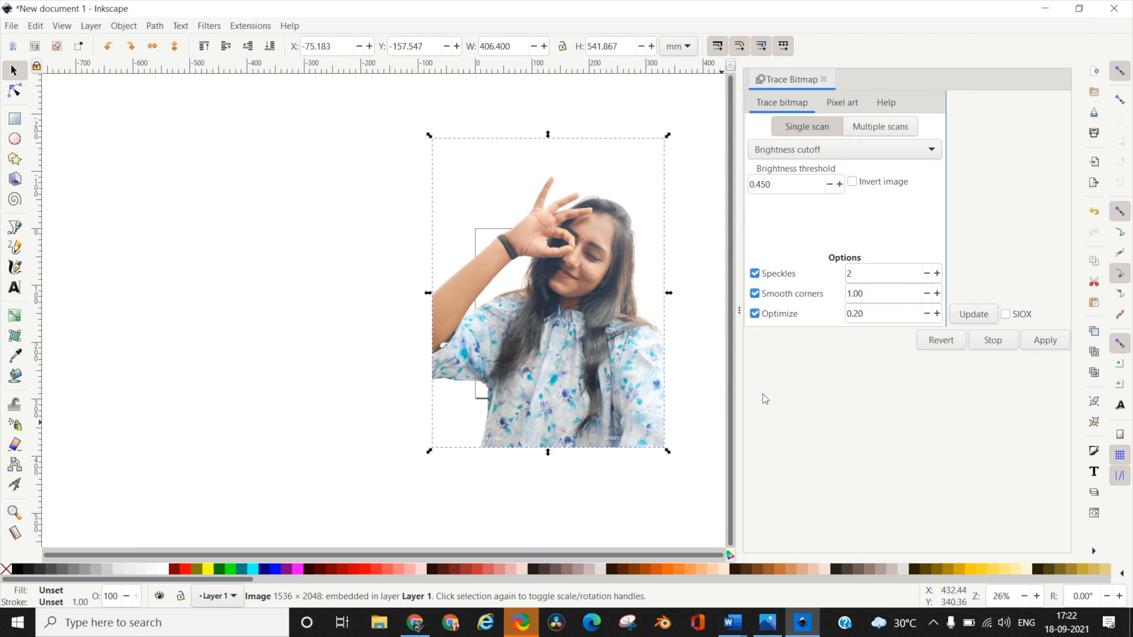
pyautogui.moveTo(830, 142)
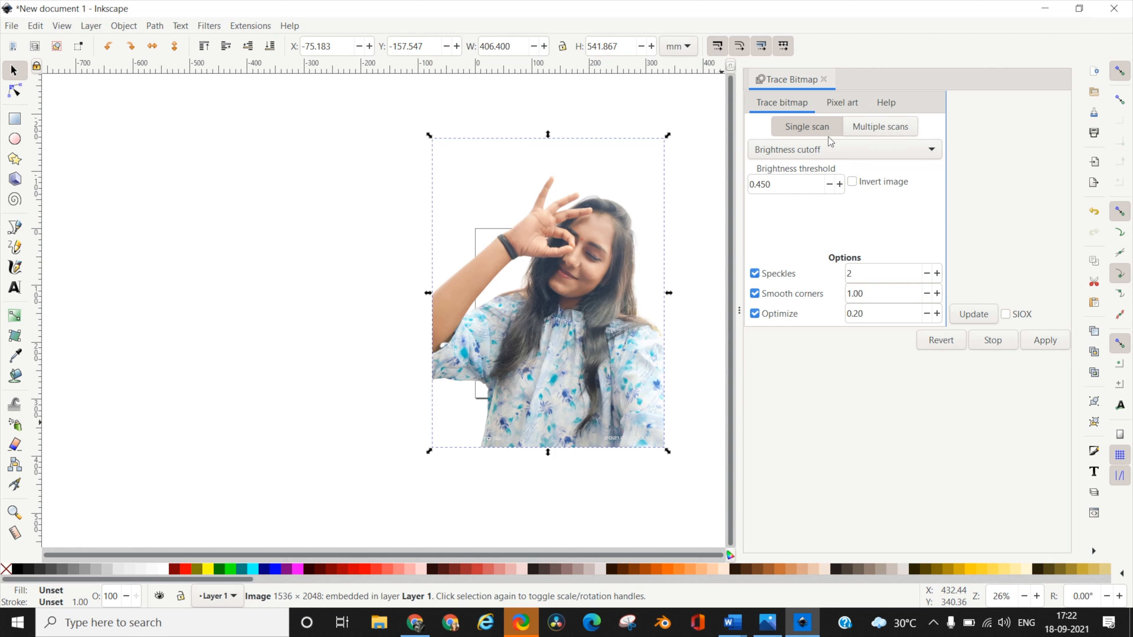
pyautogui.moveTo(806, 126)
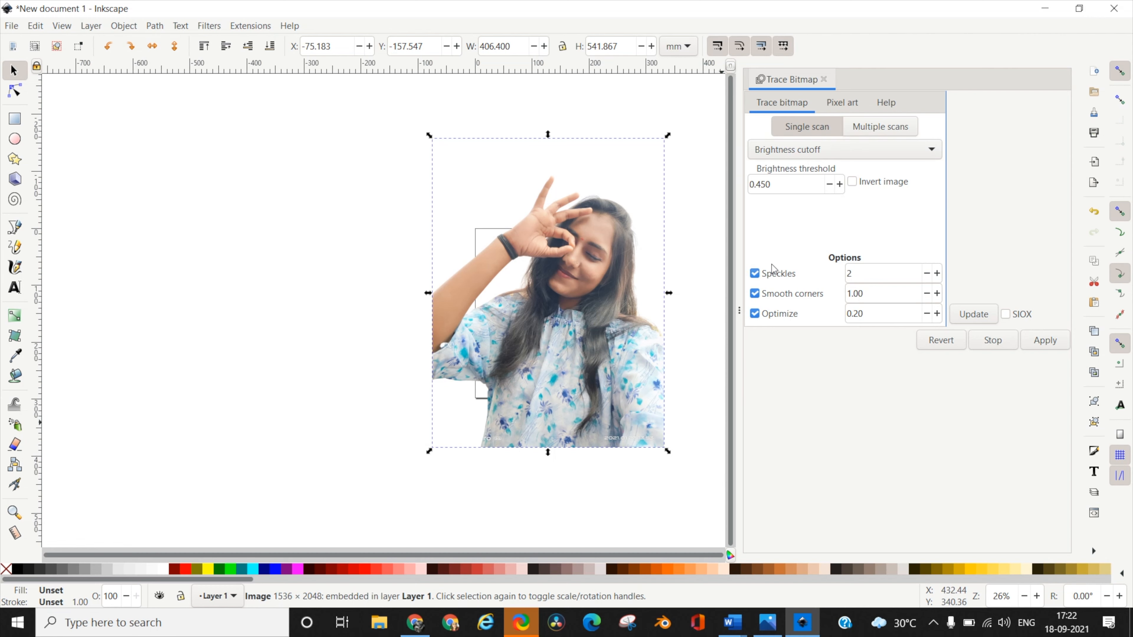
pyautogui.moveTo(820, 124)
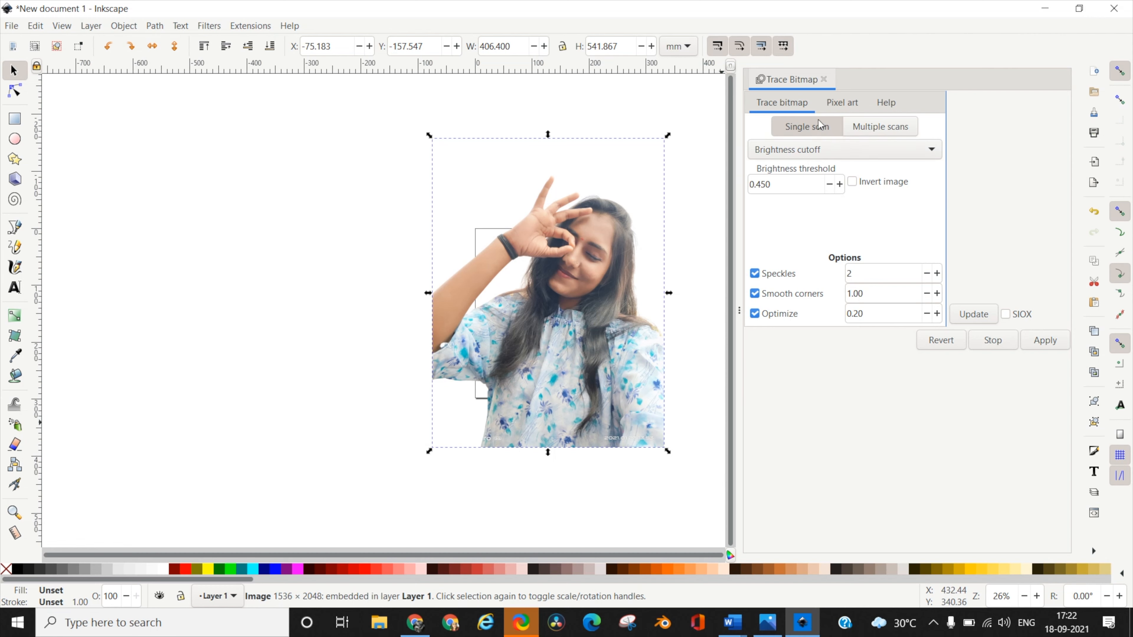
pyautogui.moveTo(805, 126)
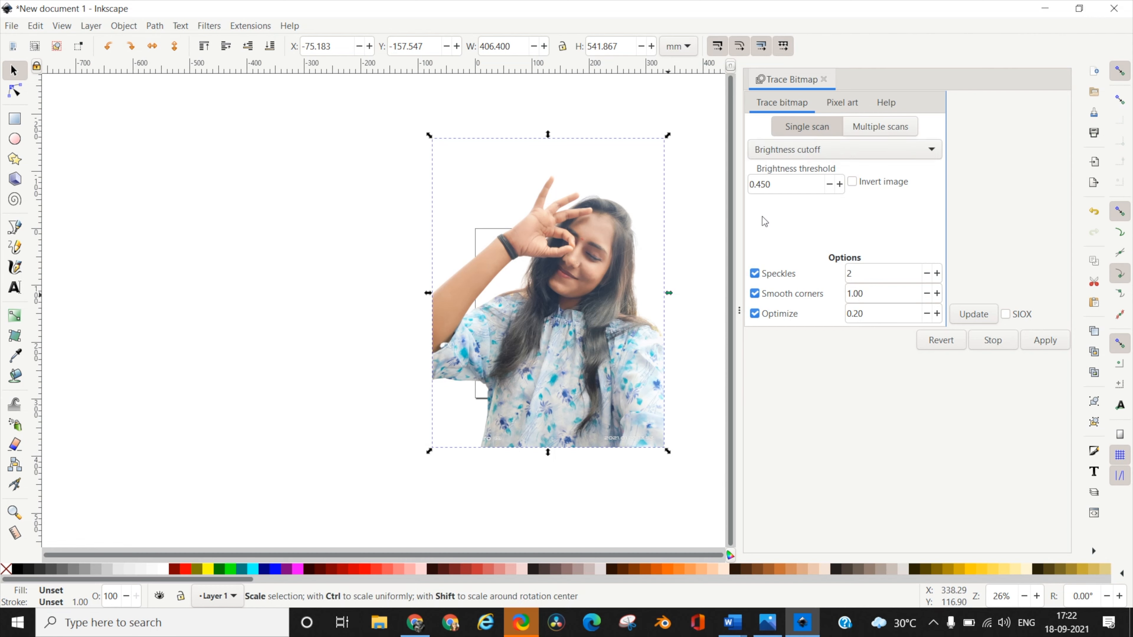
pyautogui.moveTo(894, 128)
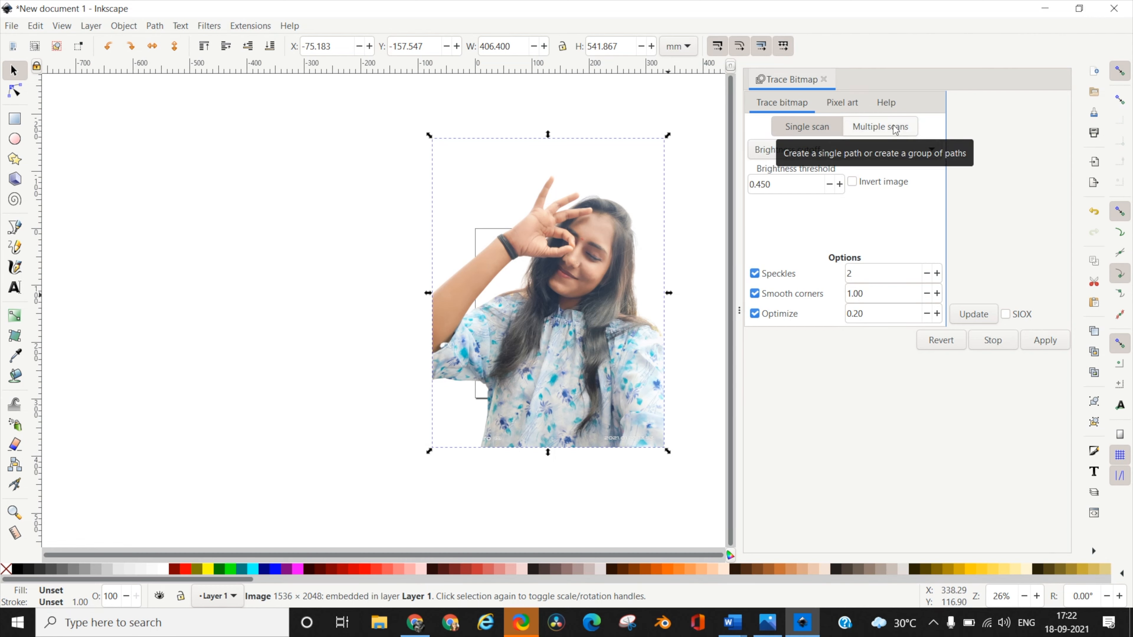
pyautogui.click(880, 126)
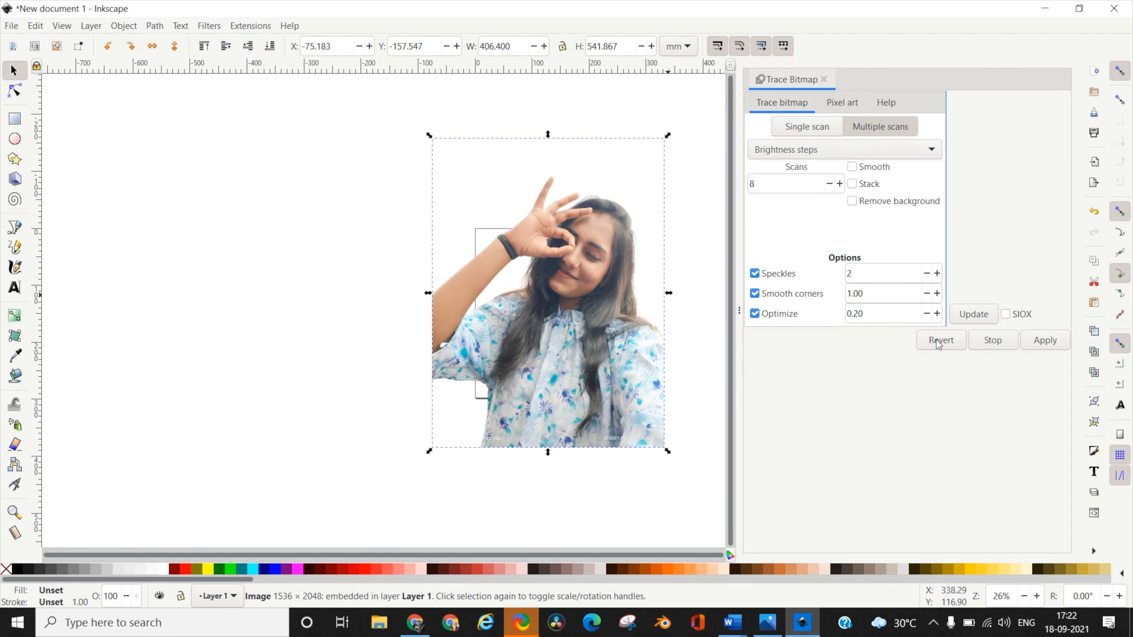
pyautogui.click(844, 149)
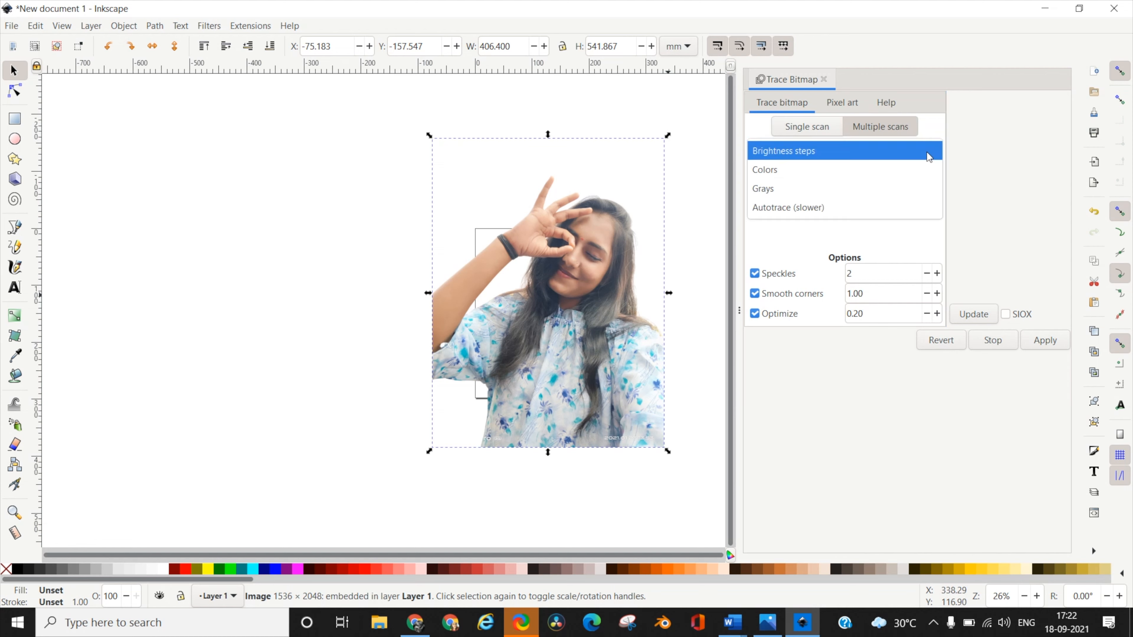
pyautogui.click(794, 169)
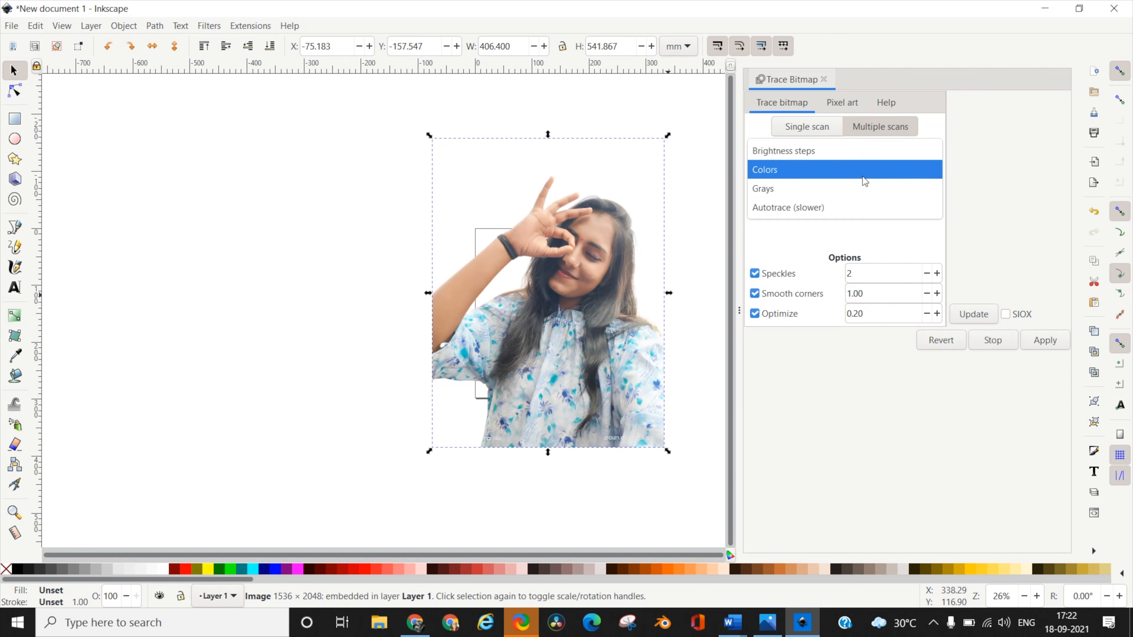
pyautogui.click(765, 169)
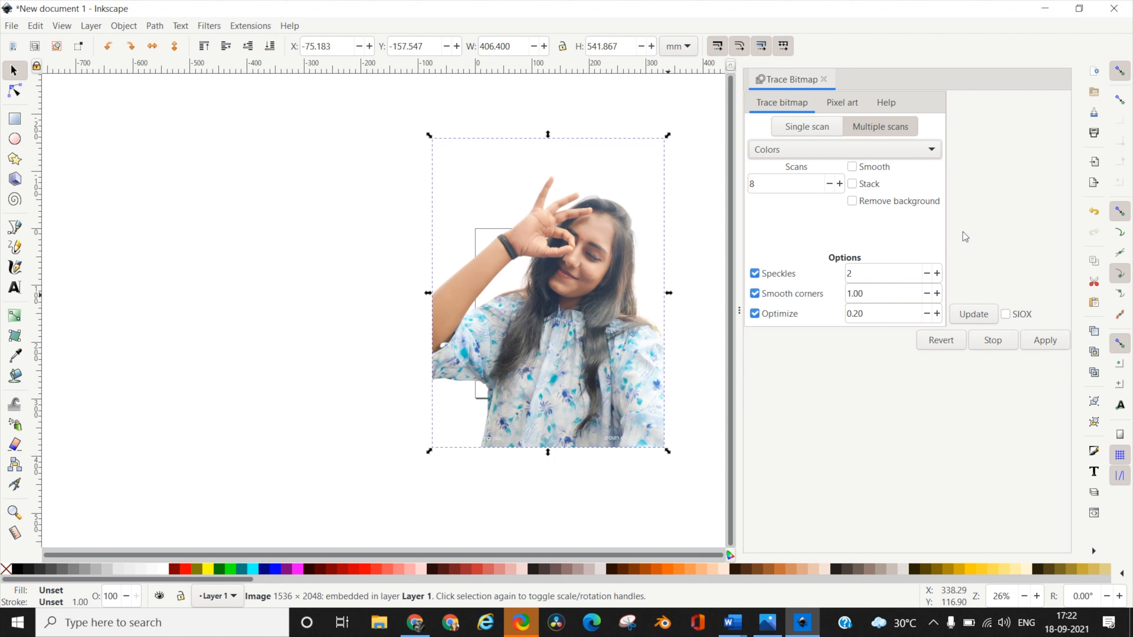
pyautogui.moveTo(783, 305)
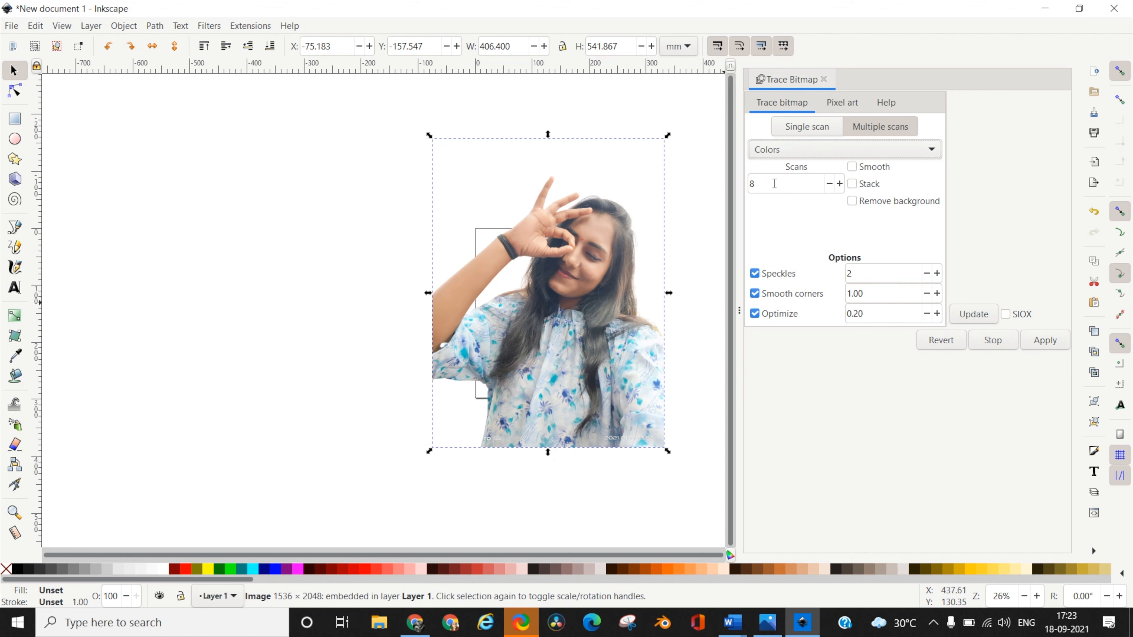
pyautogui.moveTo(800, 216)
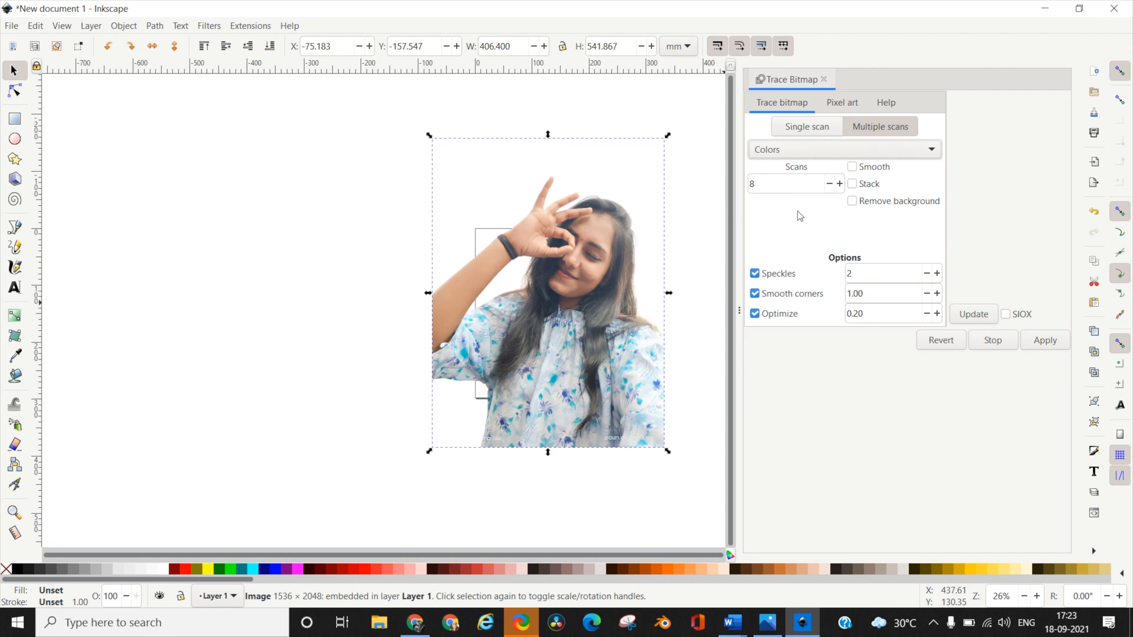
pyautogui.moveTo(787, 206)
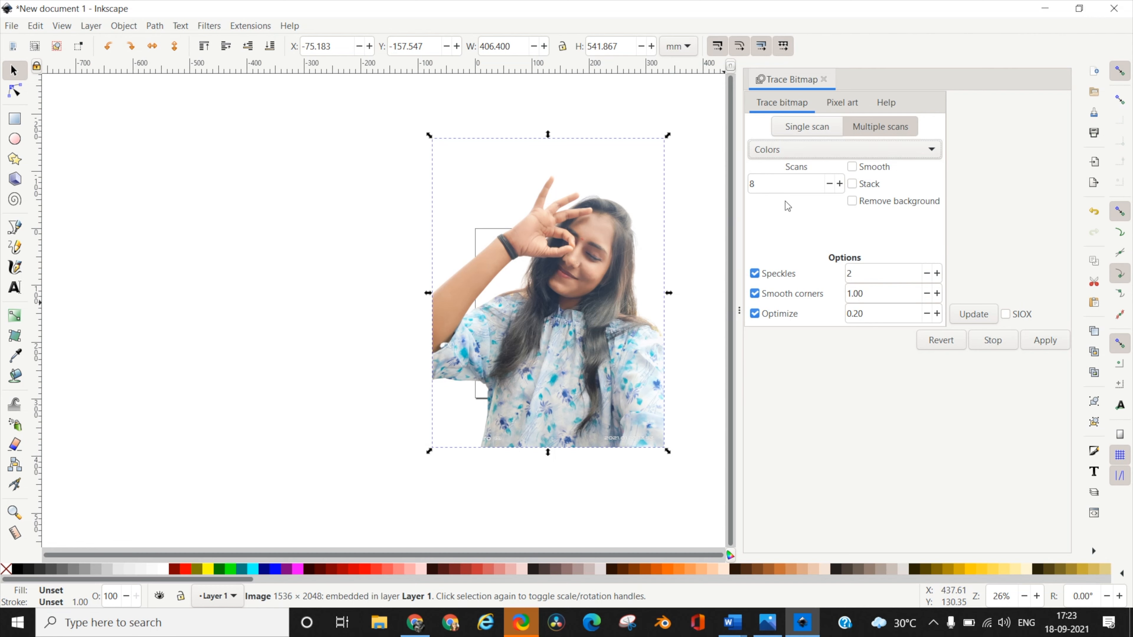
# - Lower the scan count from 8 to 6
pyautogui.click(830, 184)
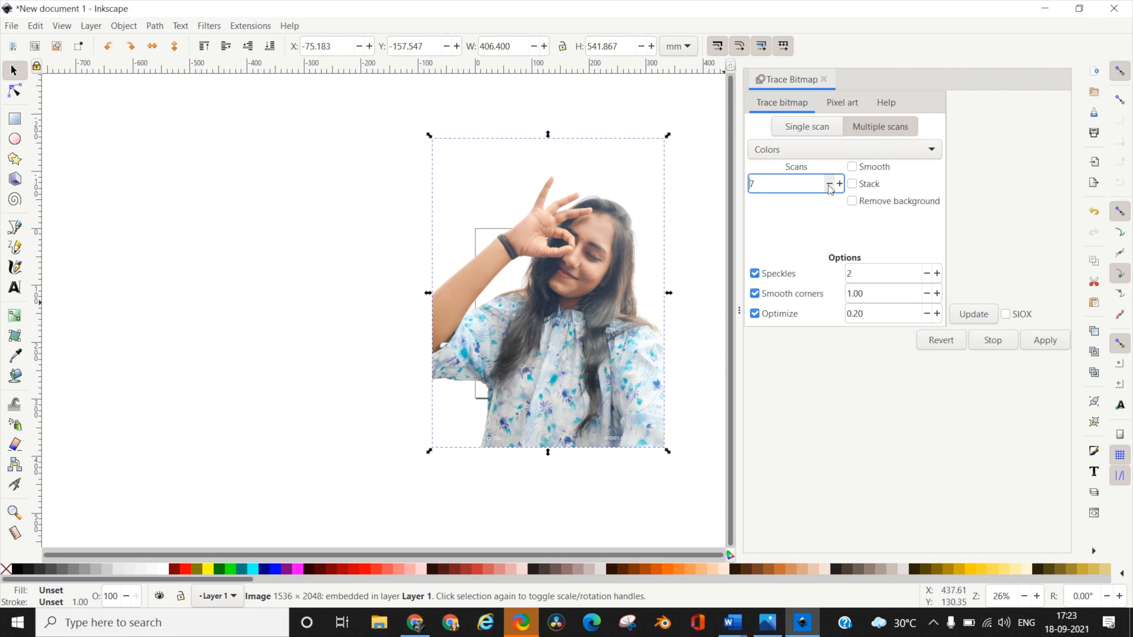
pyautogui.click(828, 188)
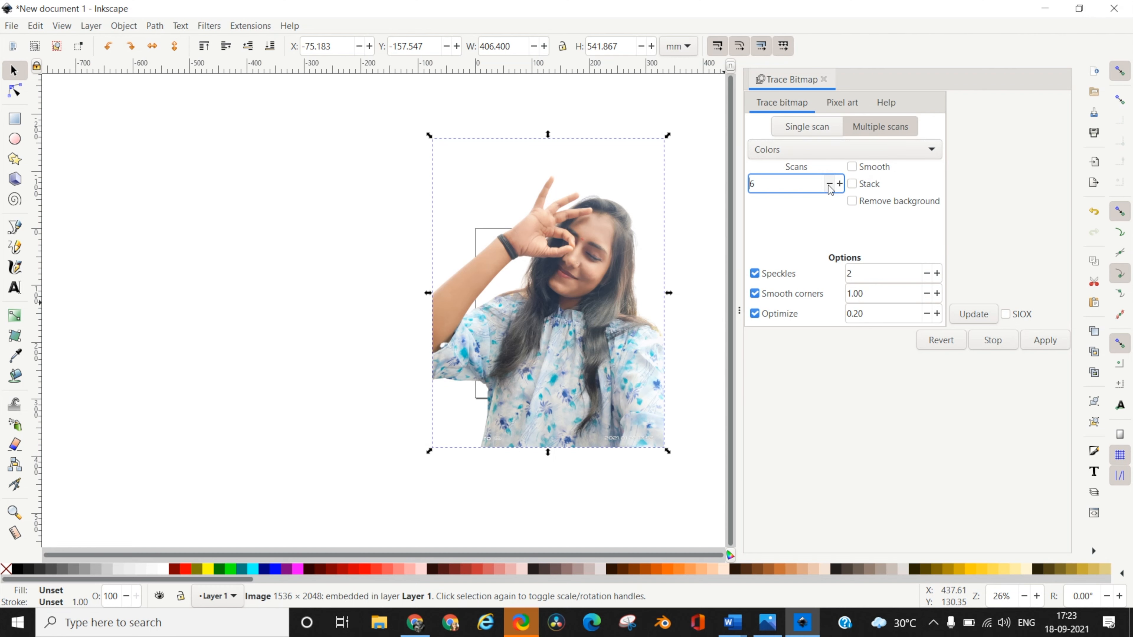
pyautogui.moveTo(853, 177)
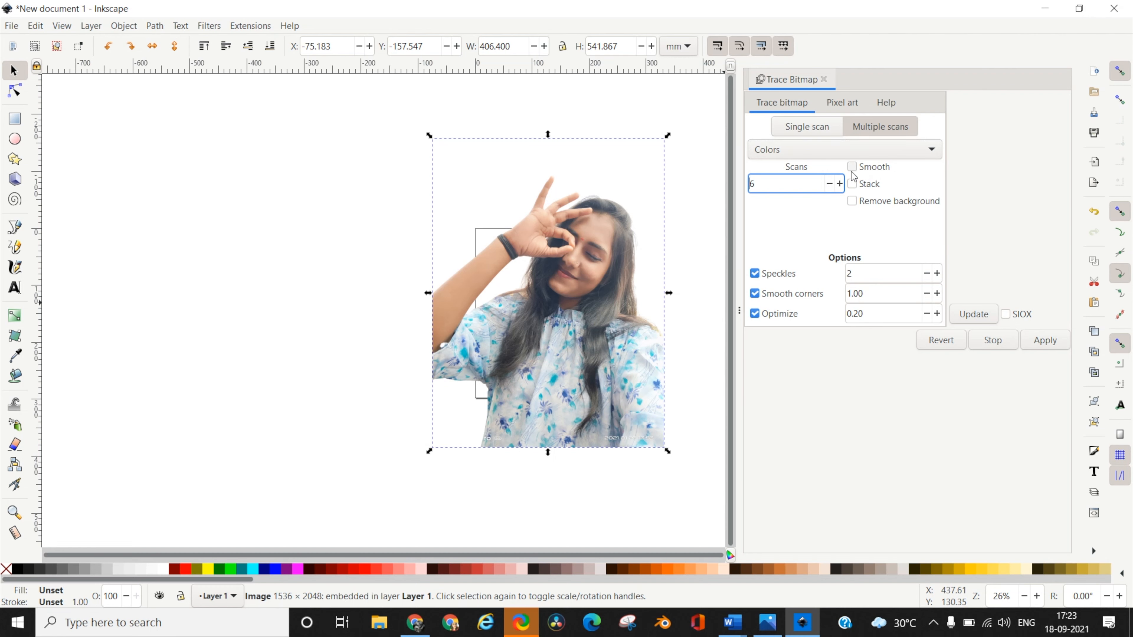
pyautogui.moveTo(852, 171)
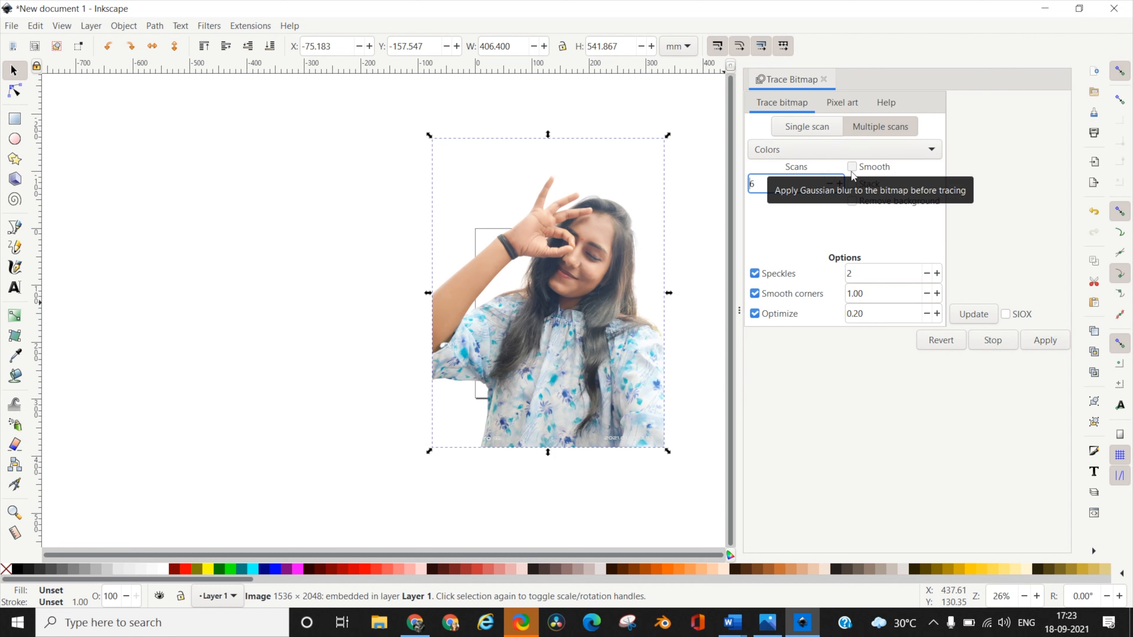
pyautogui.moveTo(851, 183)
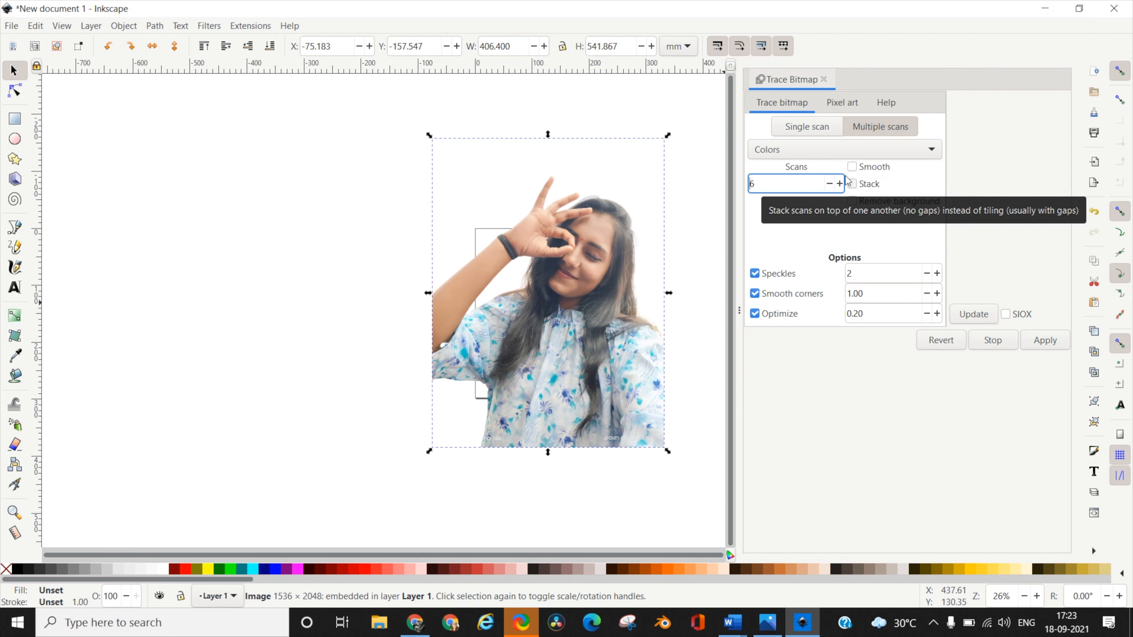
pyautogui.moveTo(853, 167)
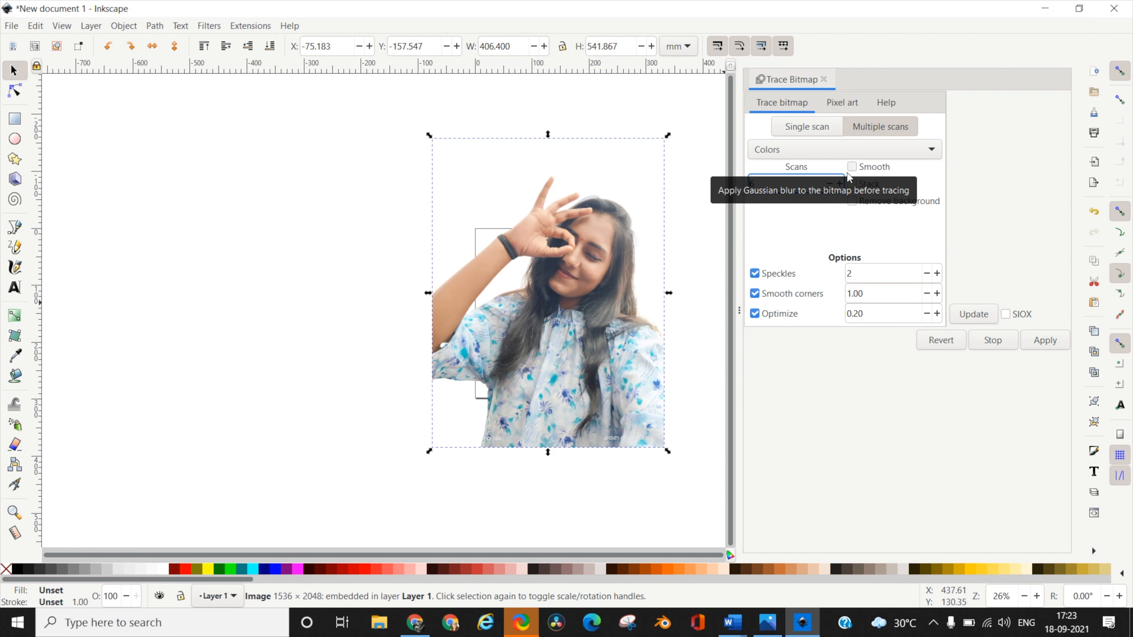
pyautogui.moveTo(853, 174)
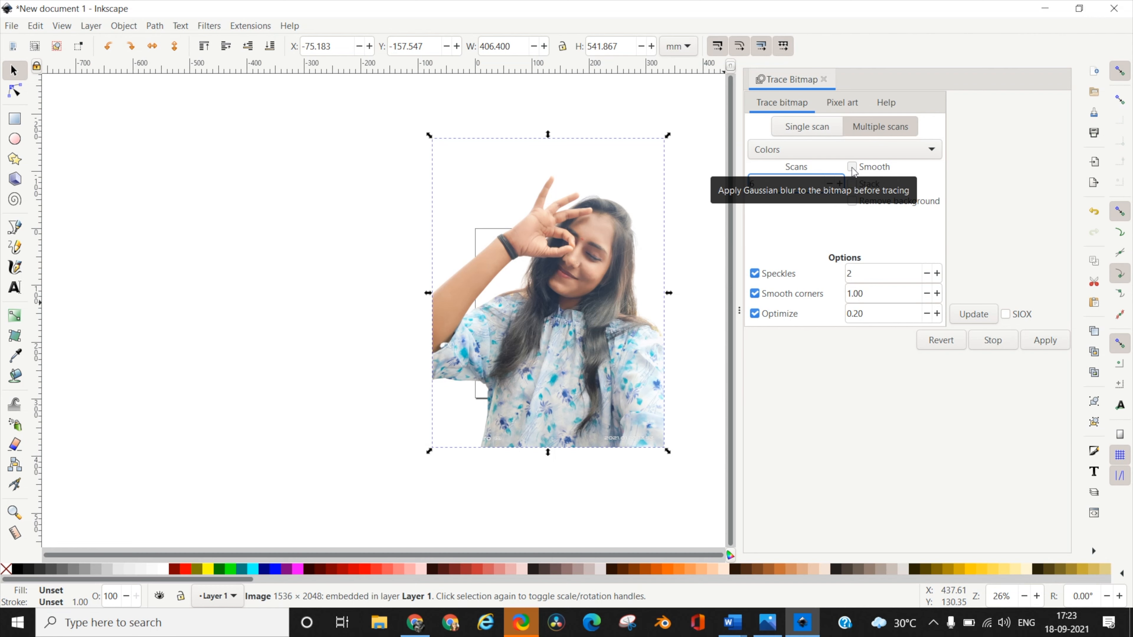
# - Tick Smooth so the bitmap is blurred before tracing
pyautogui.click(852, 167)
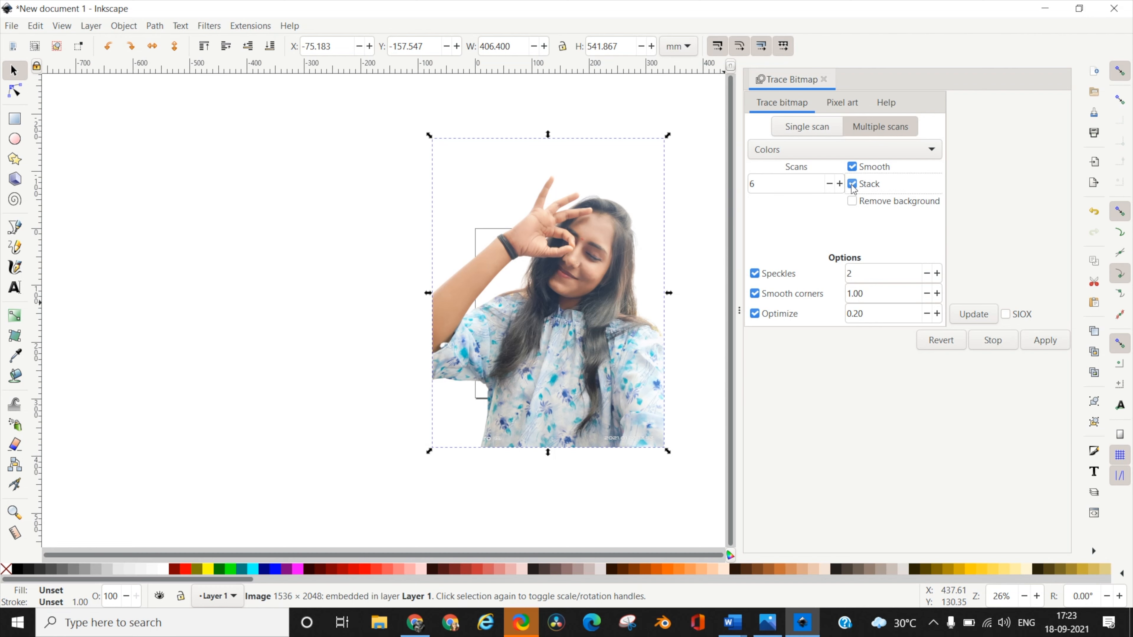
pyautogui.moveTo(872, 219)
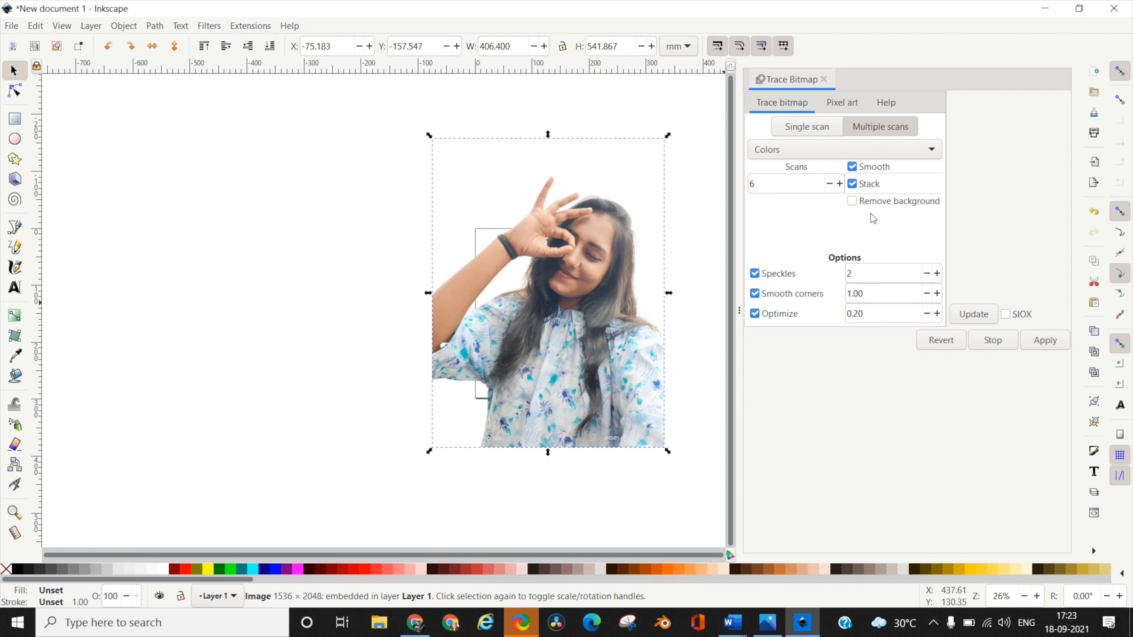
pyautogui.moveTo(878, 245)
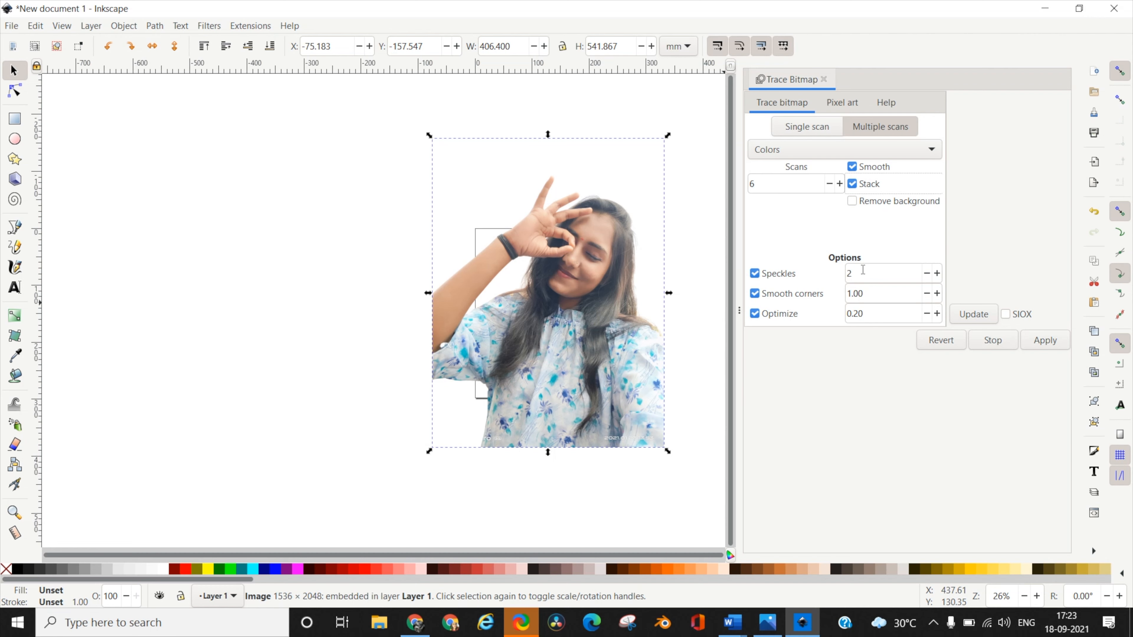
pyautogui.moveTo(756, 287)
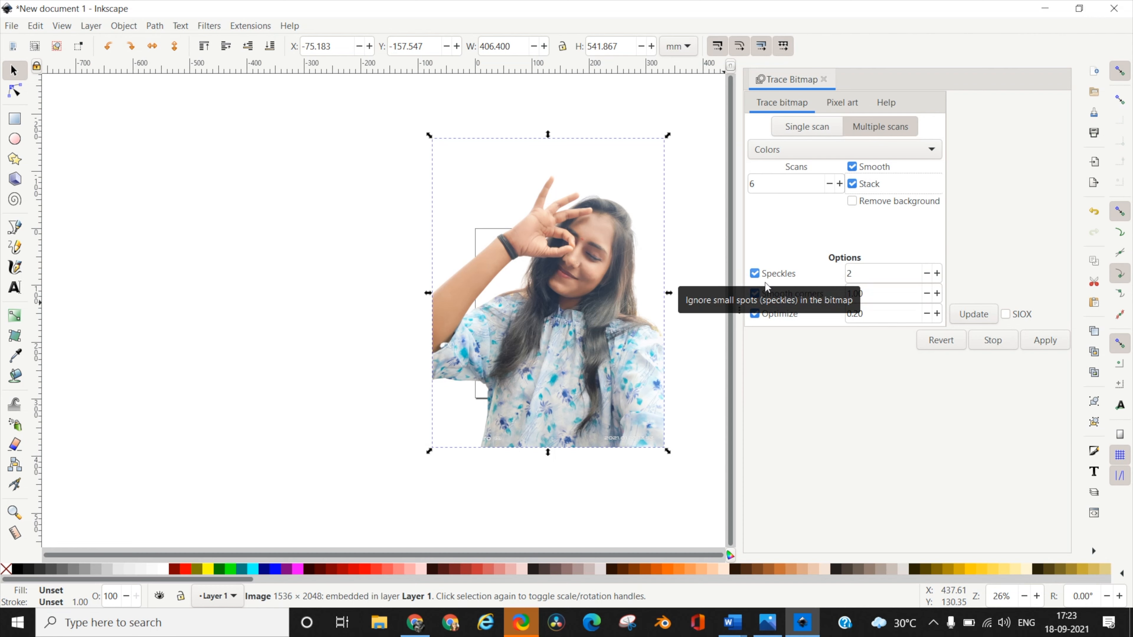
pyautogui.moveTo(766, 293)
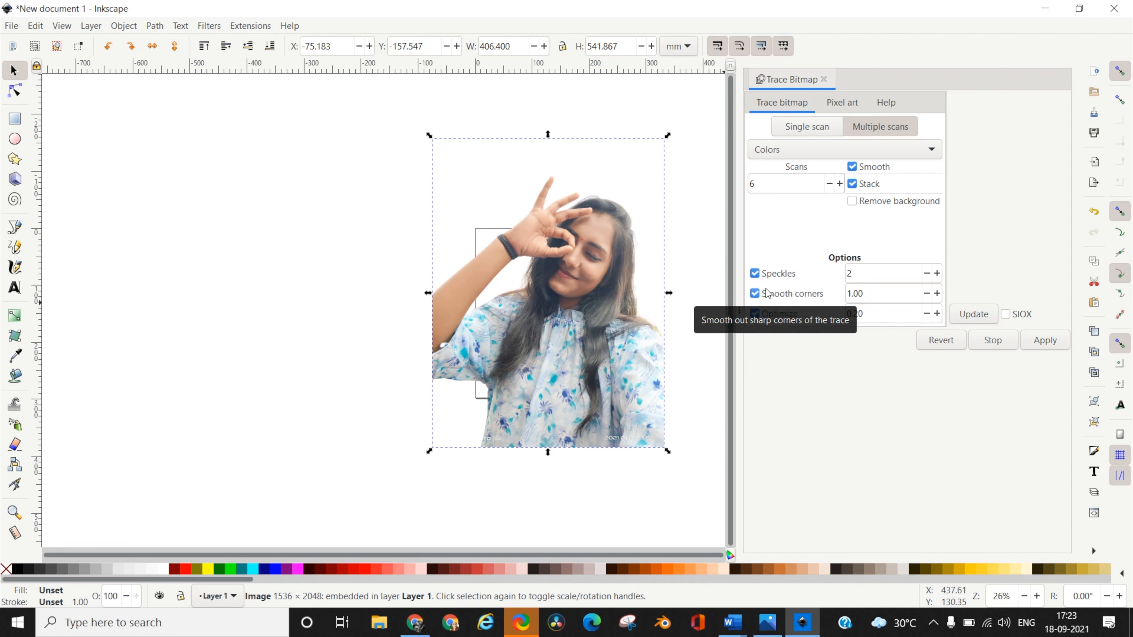
pyautogui.moveTo(867, 273)
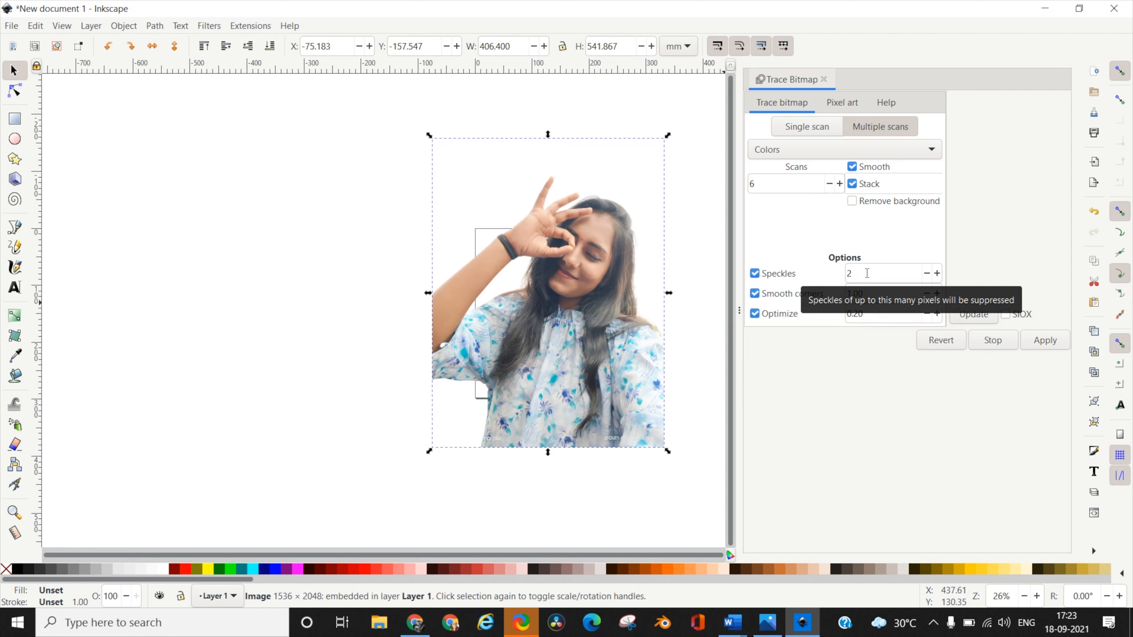
# - Set speckles 2 and smooth corners 1.34, then select the optimize value for 5.00
pyautogui.click(878, 273)
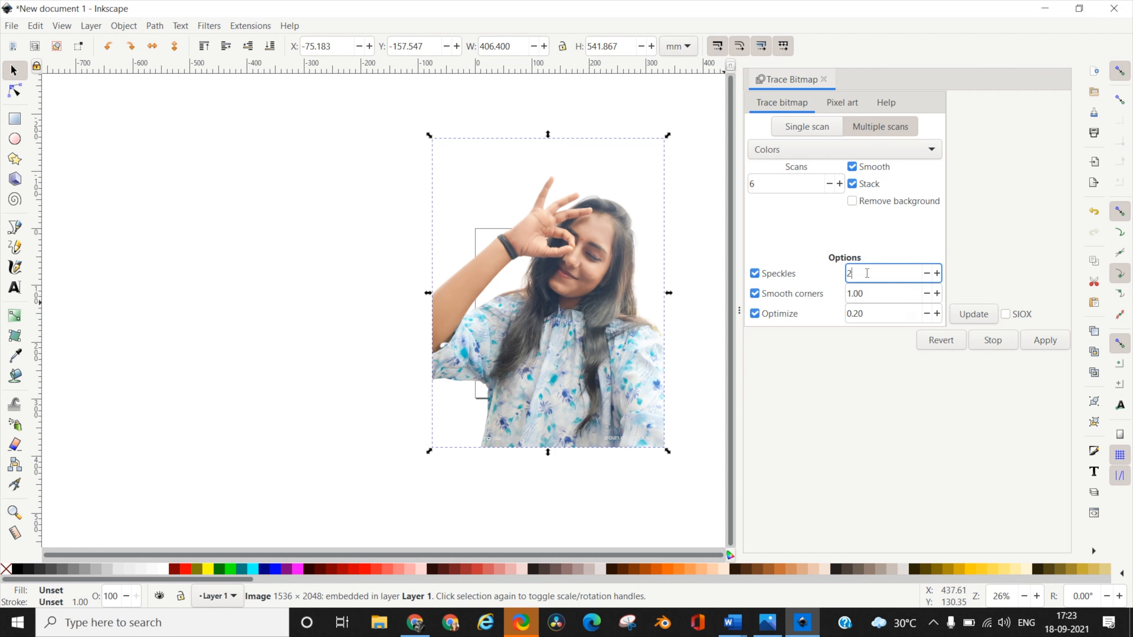
pyautogui.moveTo(857, 254)
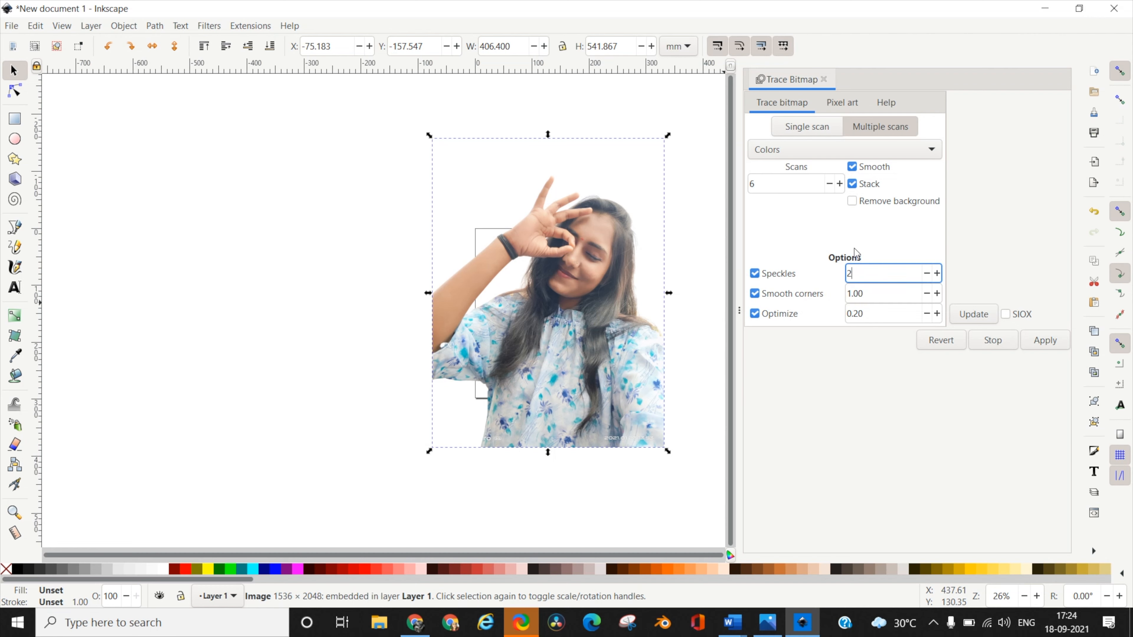
pyautogui.moveTo(880, 345)
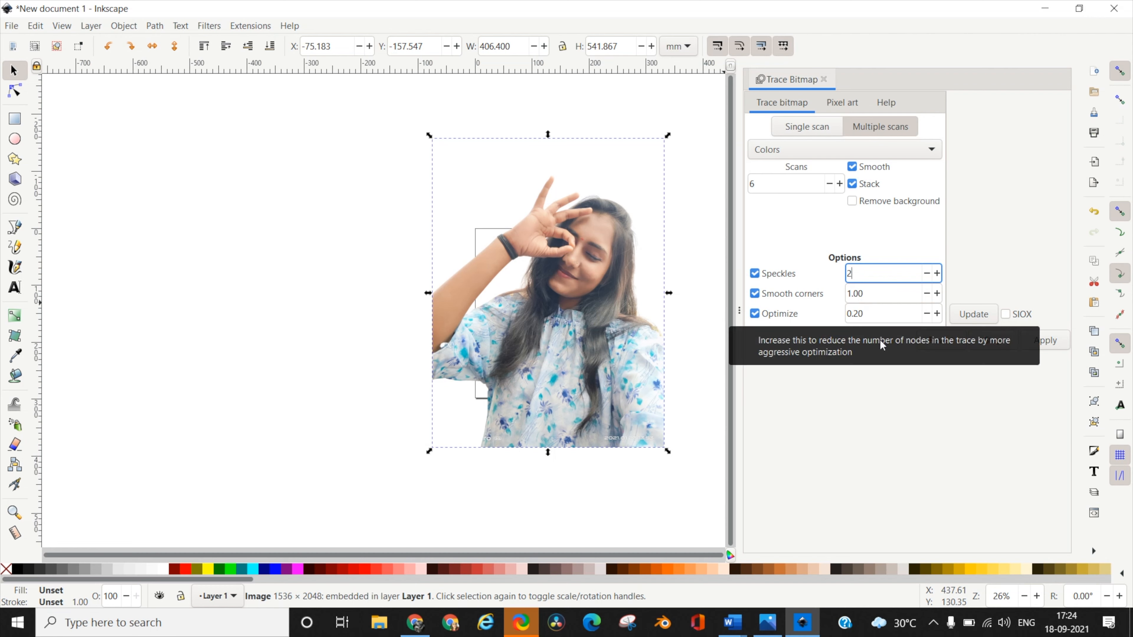
pyautogui.moveTo(875, 279)
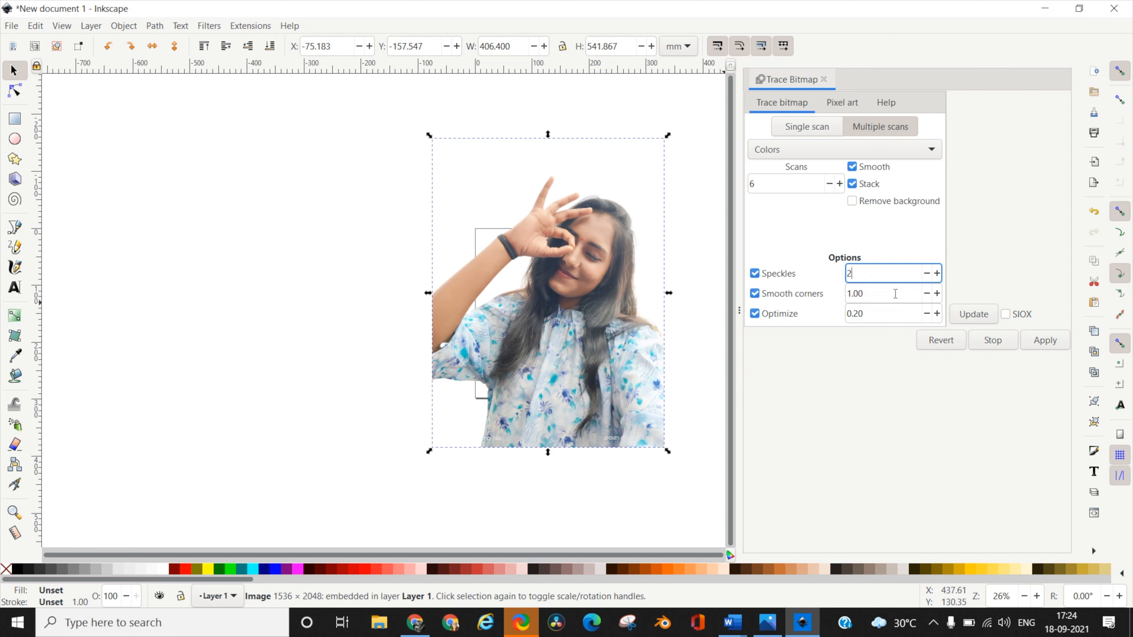
pyautogui.moveTo(868, 168)
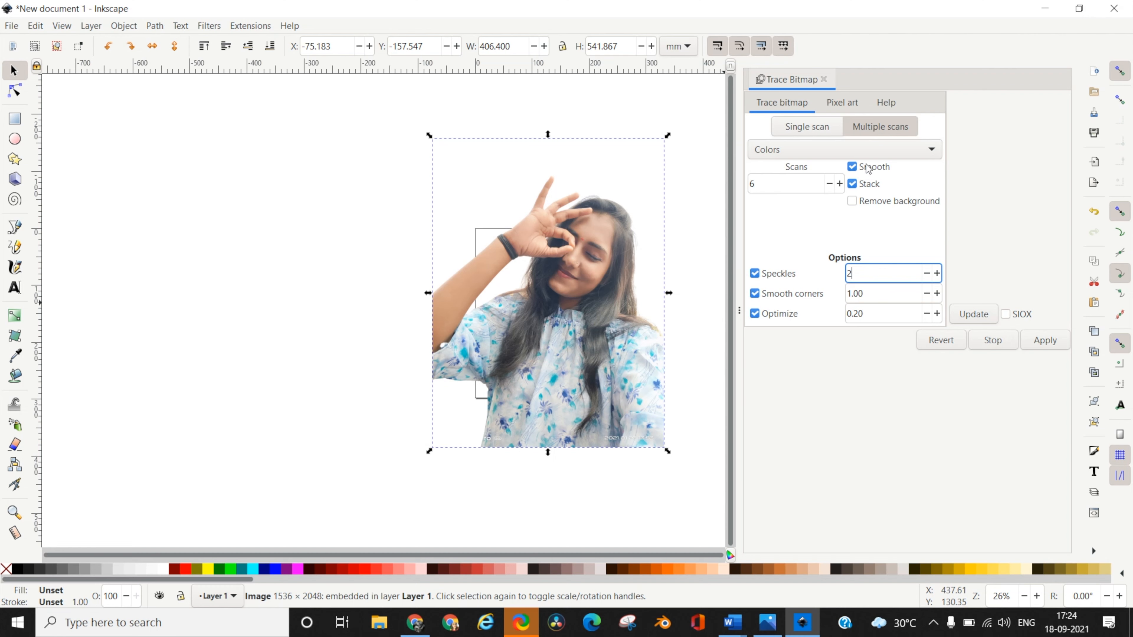
pyautogui.click(882, 294)
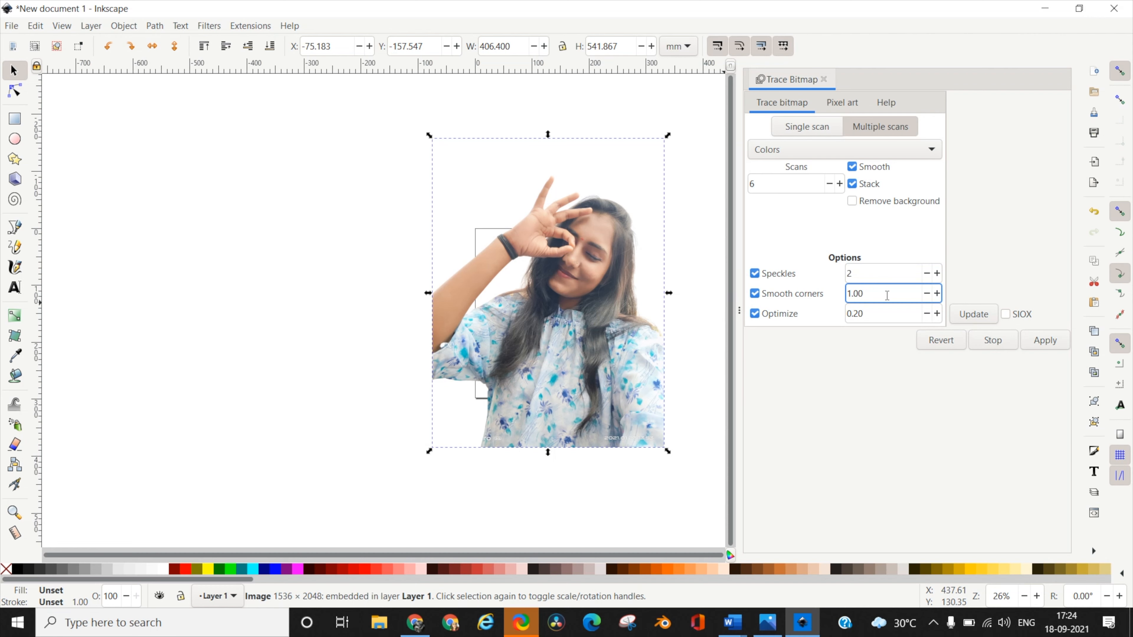
pyautogui.moveTo(887, 293)
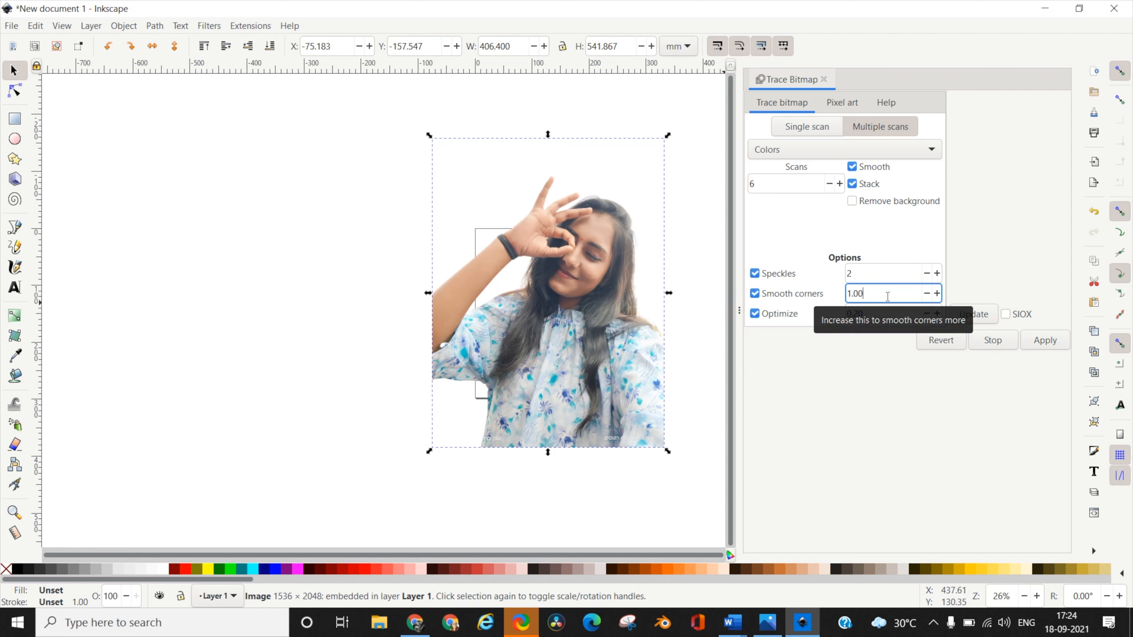
pyautogui.moveTo(871, 274)
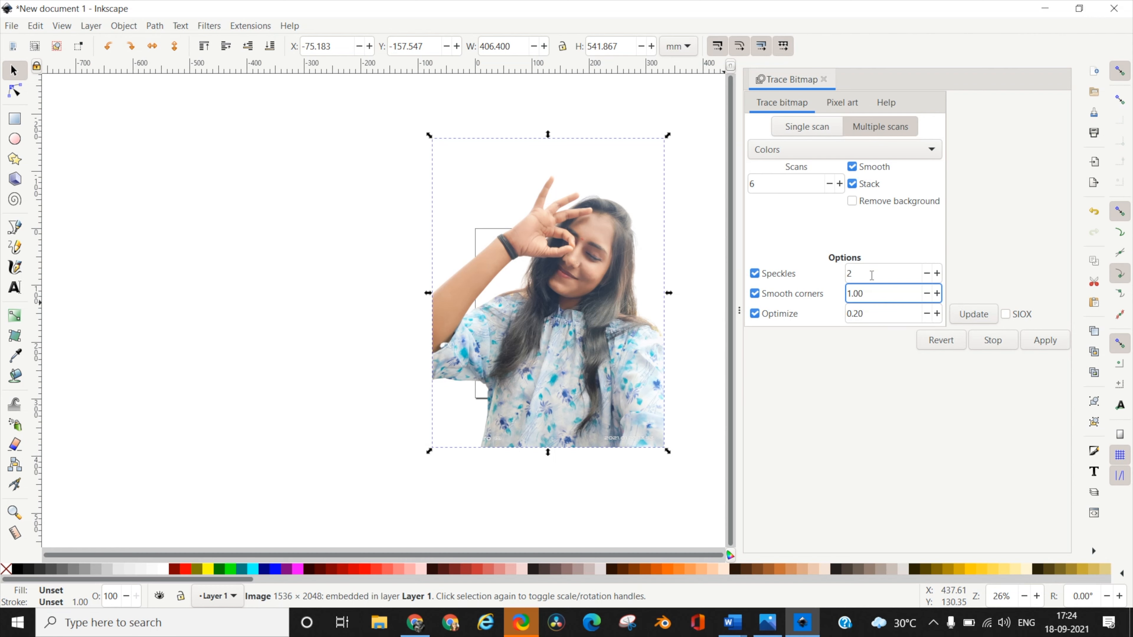
pyautogui.write('1.34')
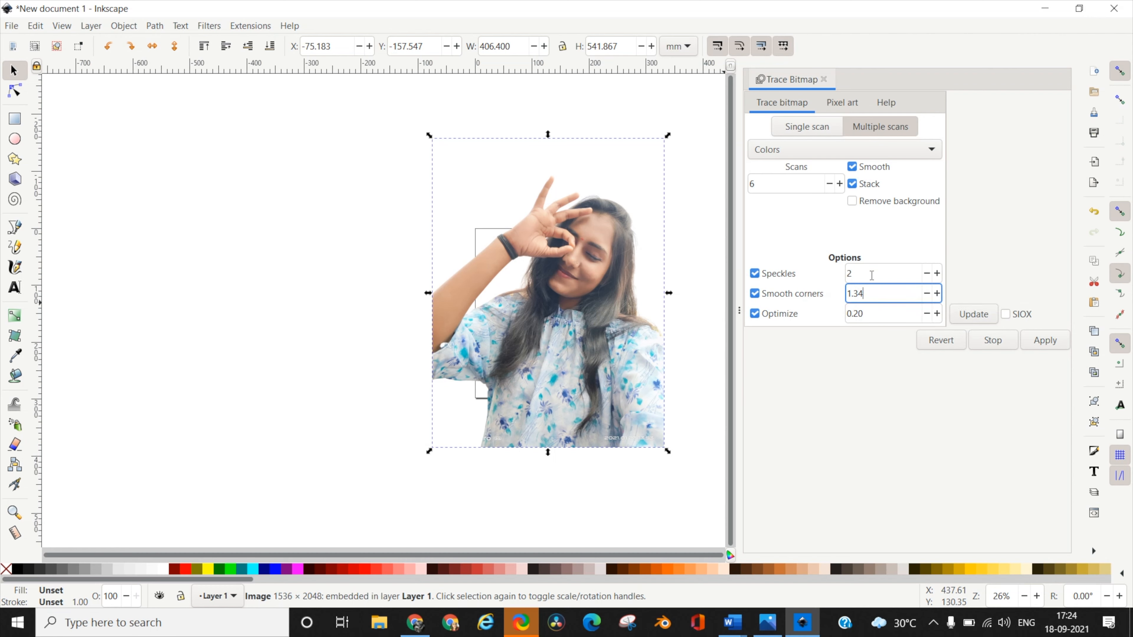
pyautogui.click(855, 345)
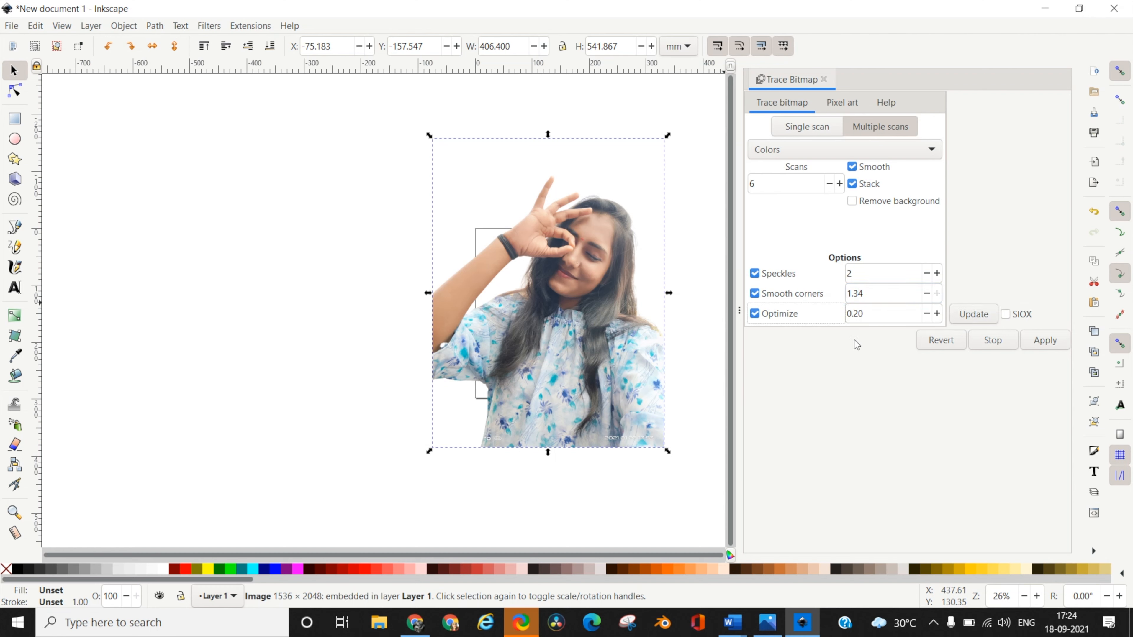
pyautogui.moveTo(872, 313)
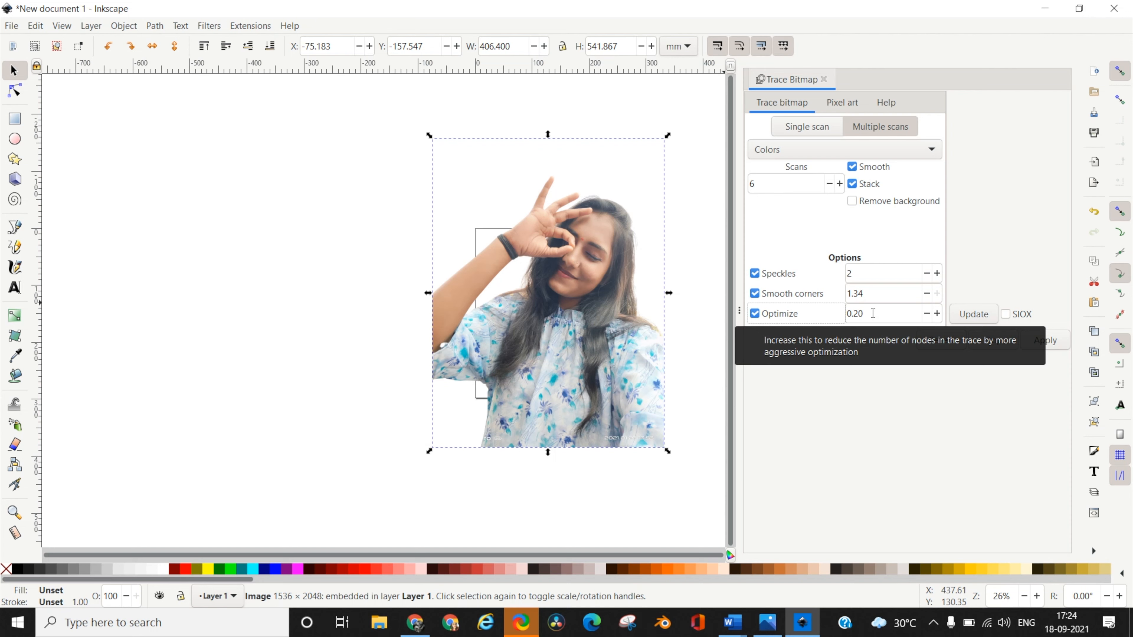
pyautogui.tripleClick(875, 314)
pyautogui.write('5')
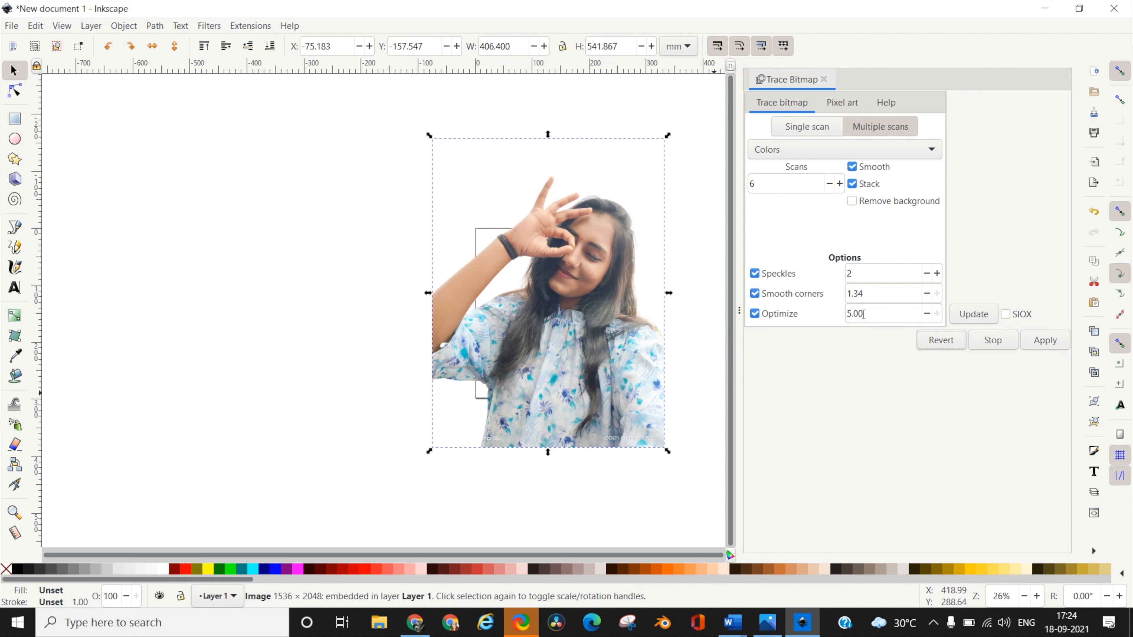
pyautogui.moveTo(986, 412)
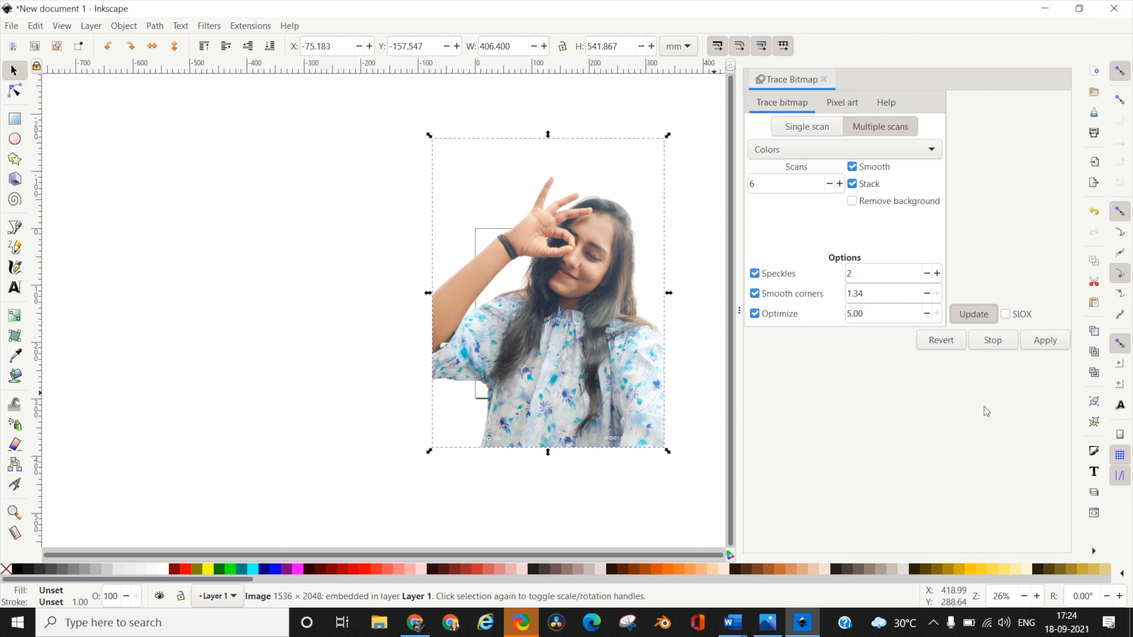
# - Update the preview, apply the six-colour trace, and select the resulting group of 6
pyautogui.click(973, 313)
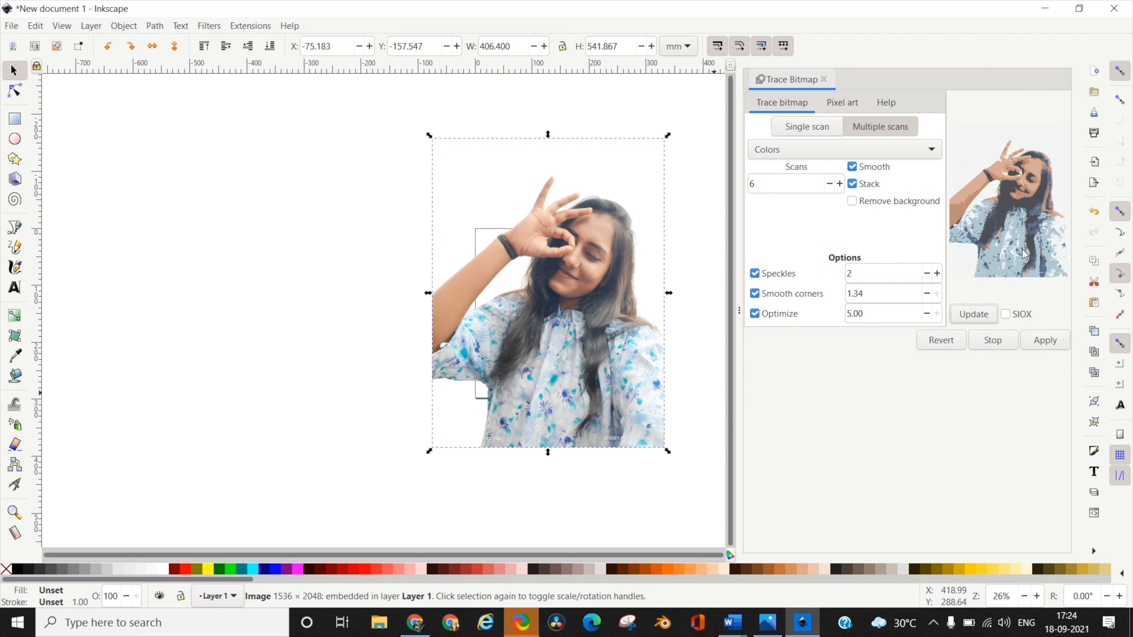
pyautogui.moveTo(1048, 276)
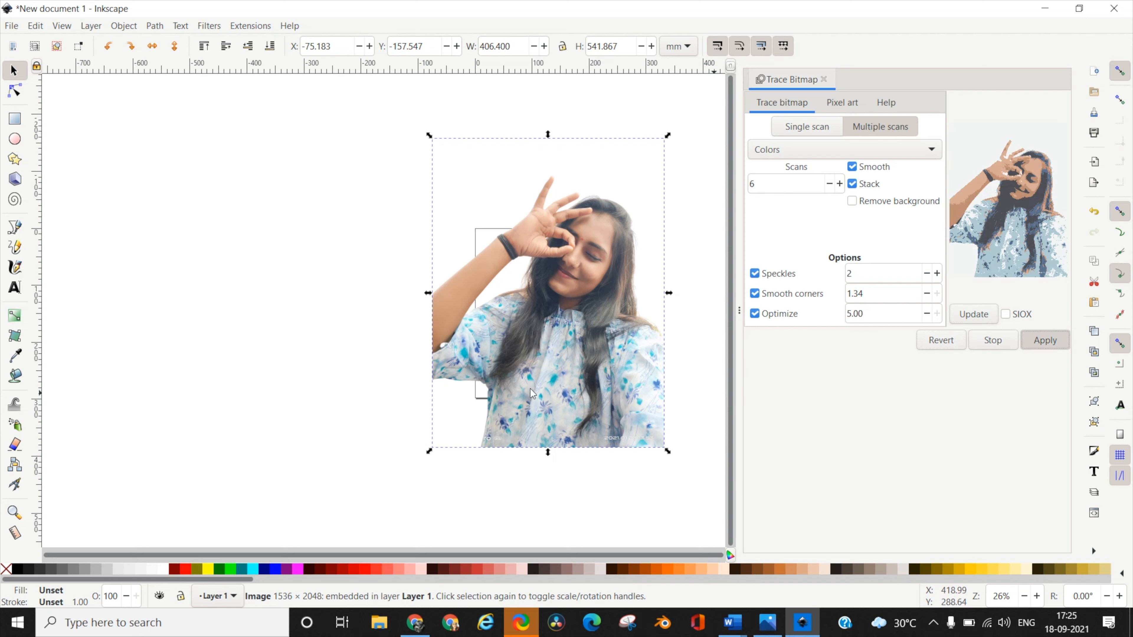
pyautogui.click(1044, 339)
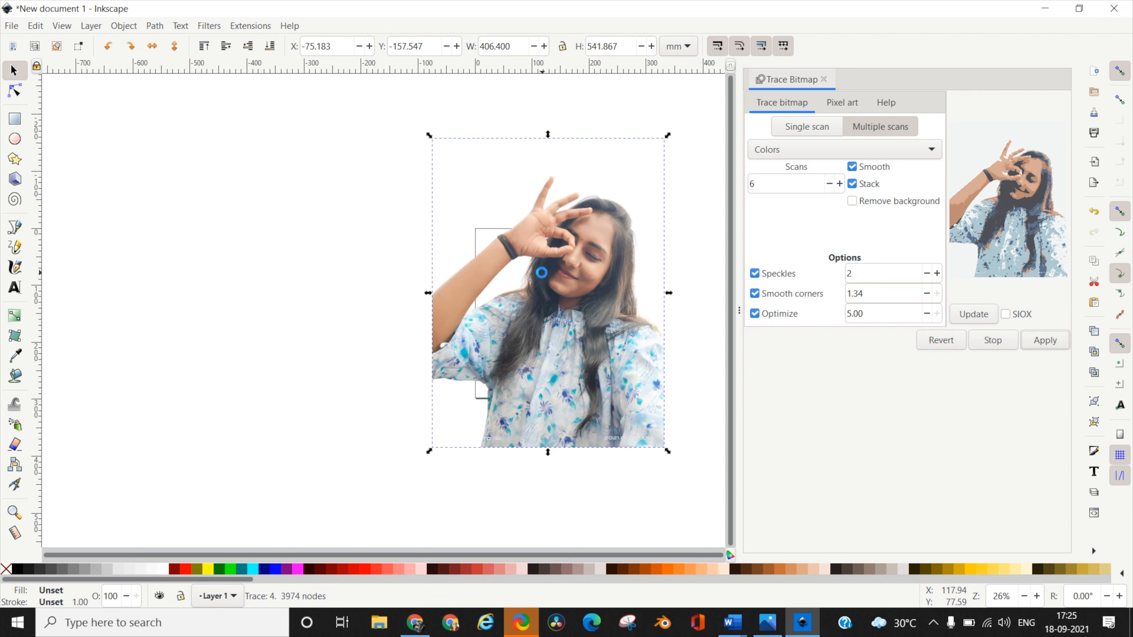
pyautogui.click(1043, 340)
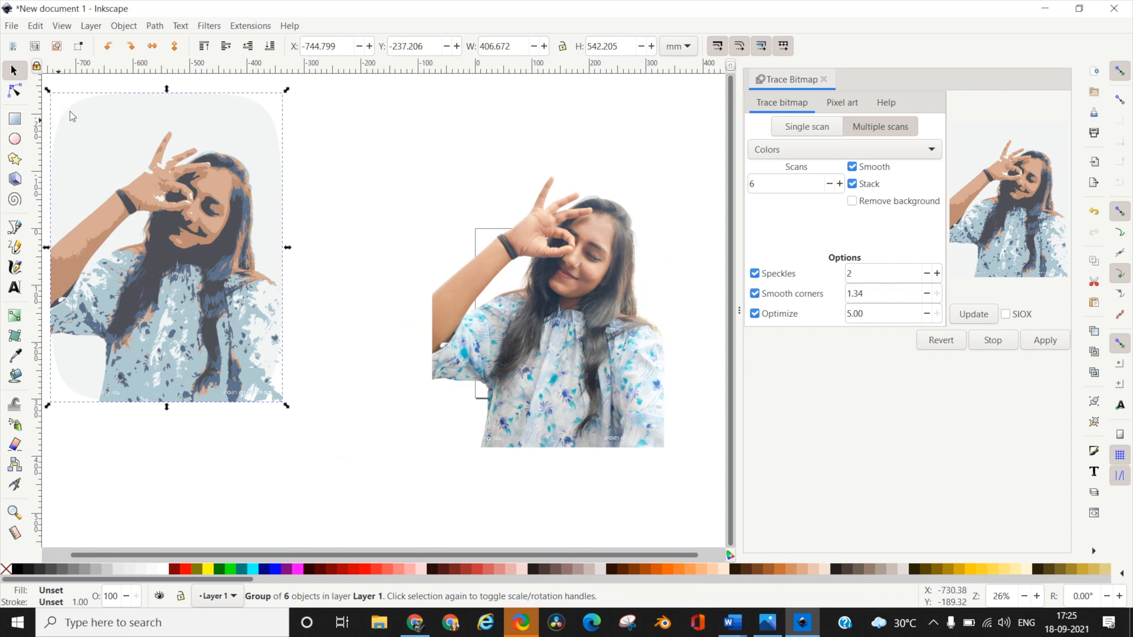
pyautogui.moveTo(562, 235)
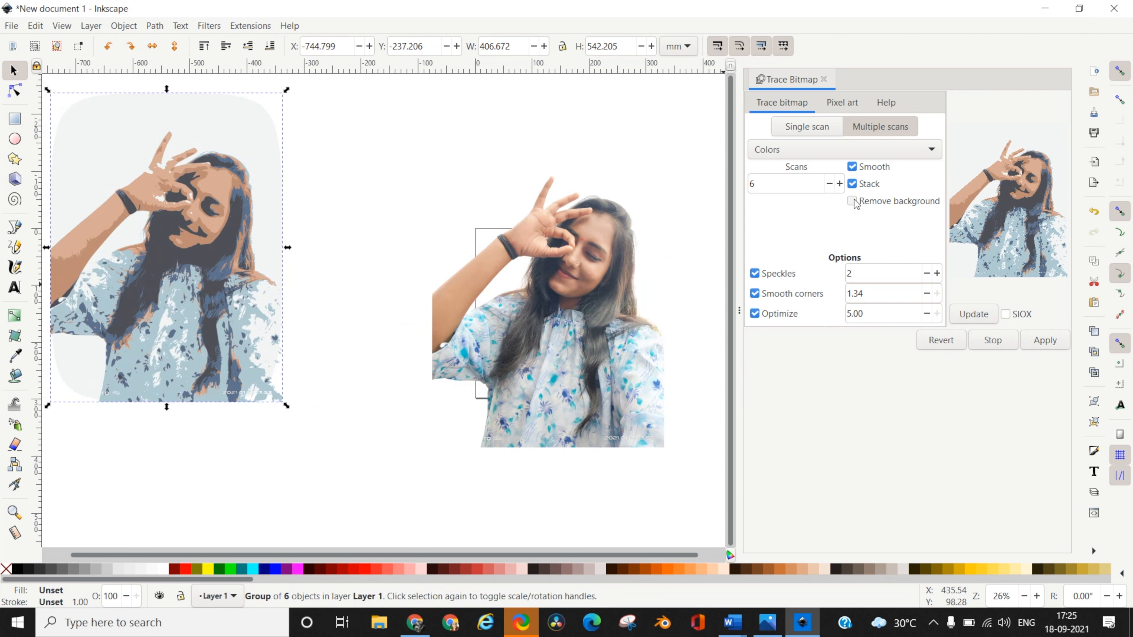
# - Reselect the original photo and enter a raised speckles value in Trace Bitmap
pyautogui.click(853, 201)
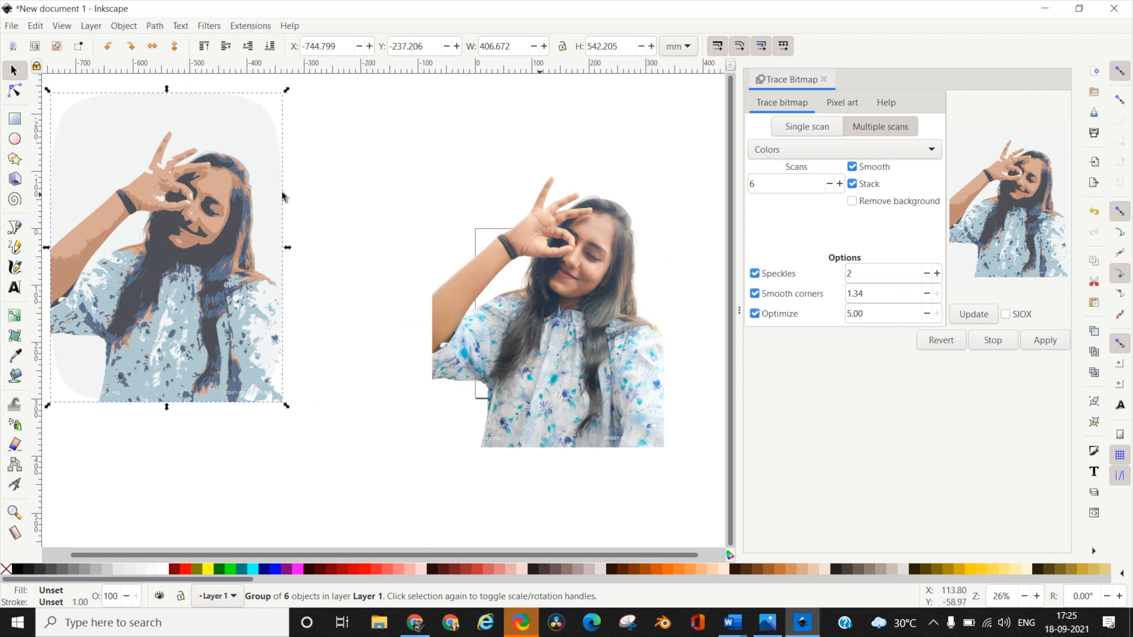
pyautogui.moveTo(995, 490)
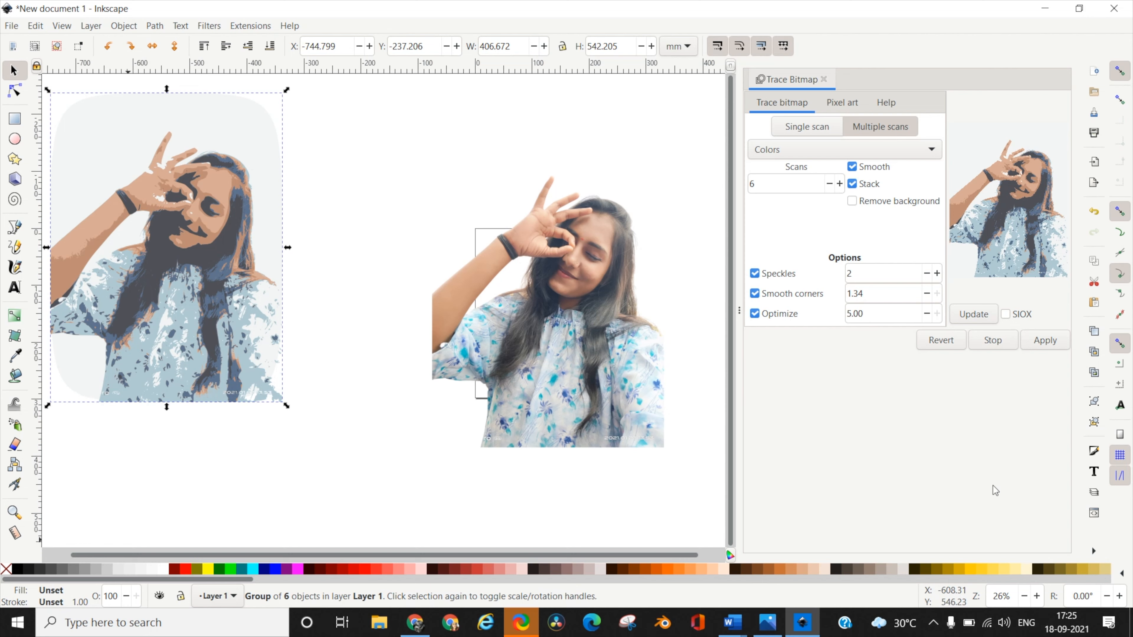
pyautogui.moveTo(595, 303)
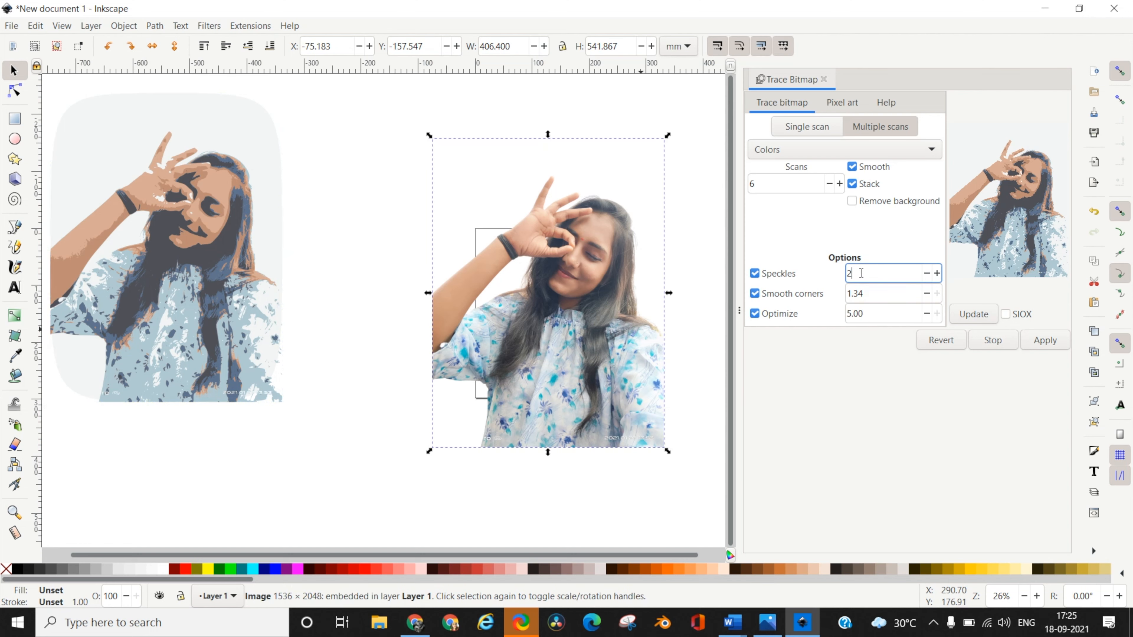
pyautogui.write('5000')
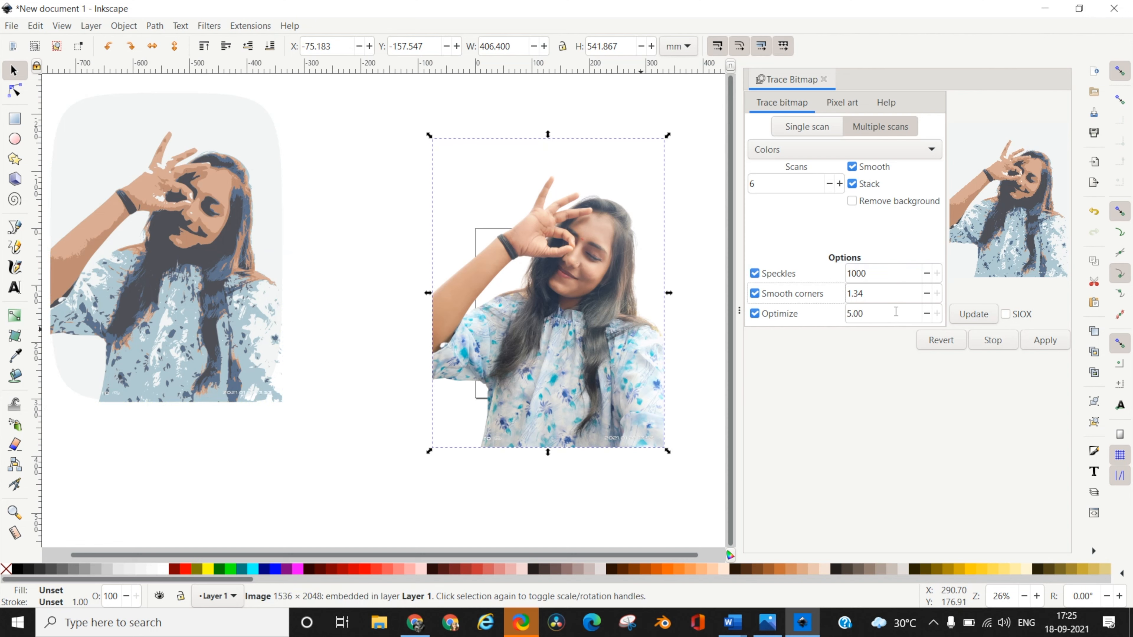
pyautogui.moveTo(604, 189)
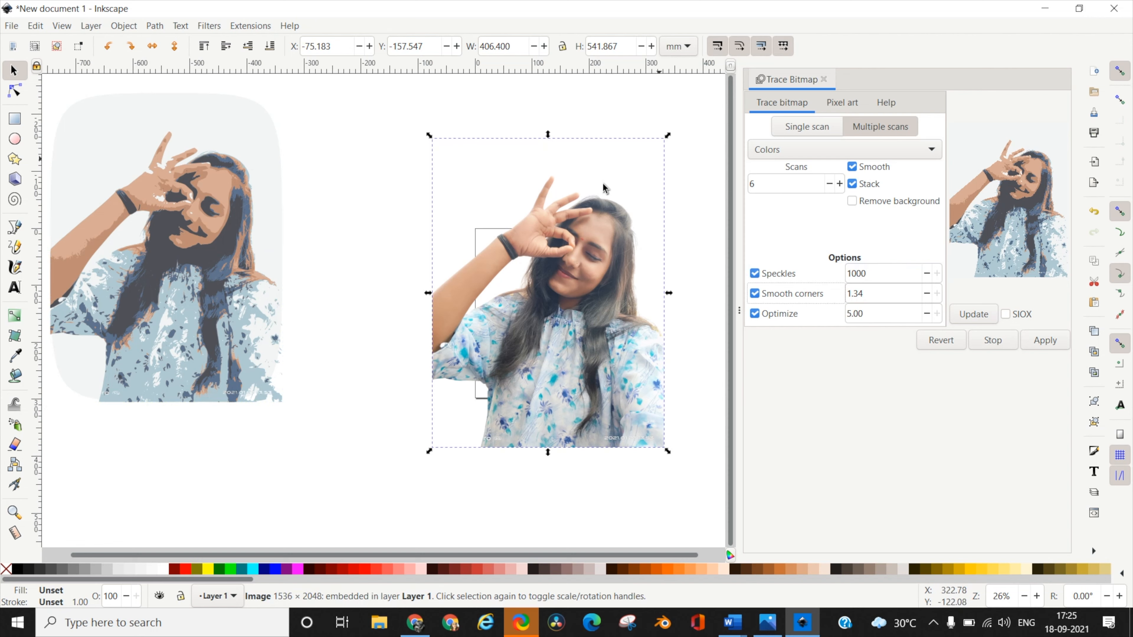
pyautogui.moveTo(209, 320)
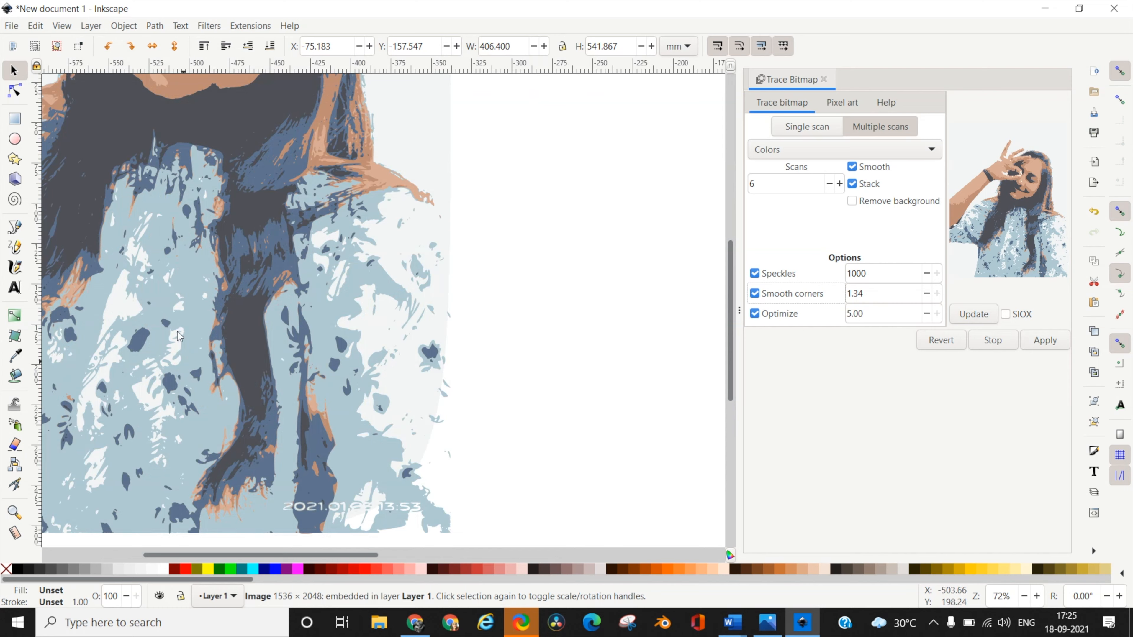
pyautogui.moveTo(299, 392)
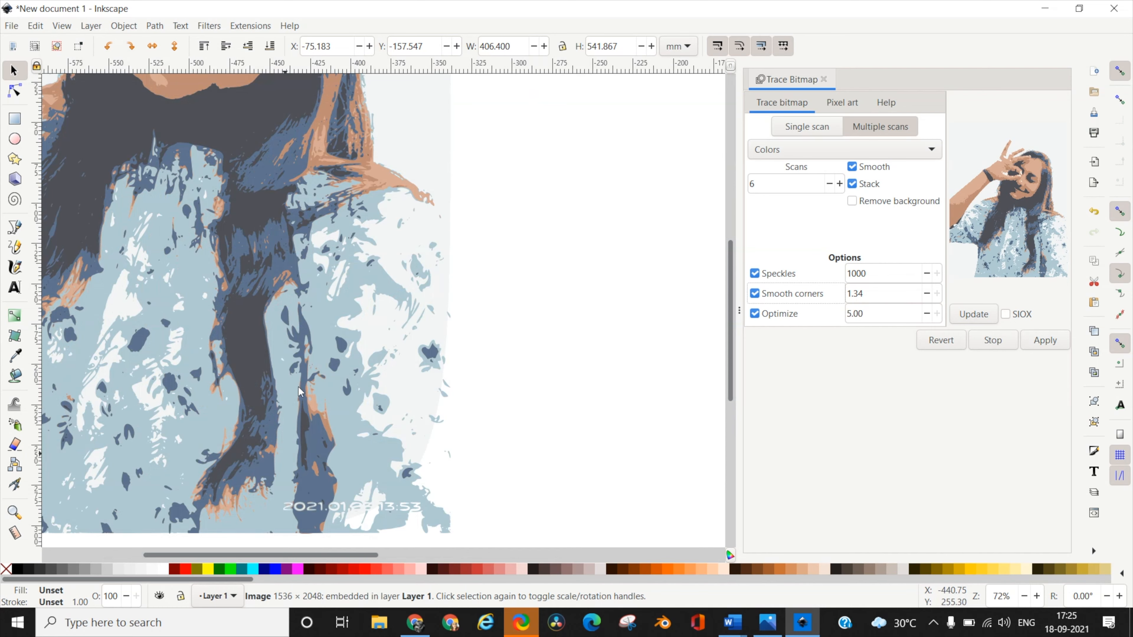
# - Zoom in on the first trace, then apply Trace Bitmap again with speckles at 1000
pyautogui.scroll(-3)
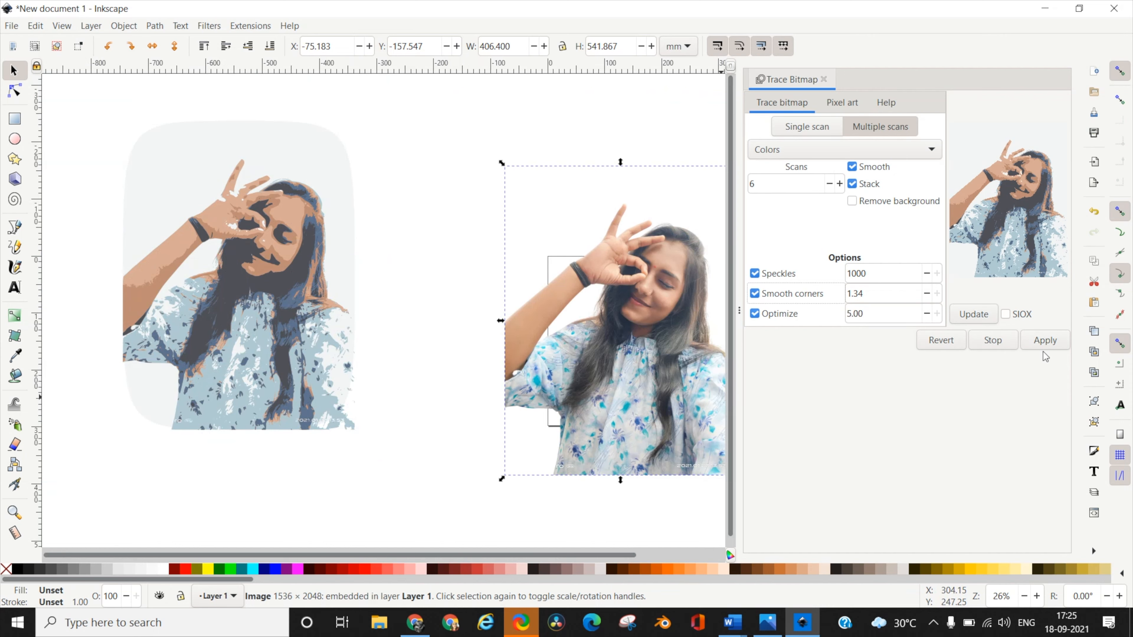
pyautogui.moveTo(634, 307)
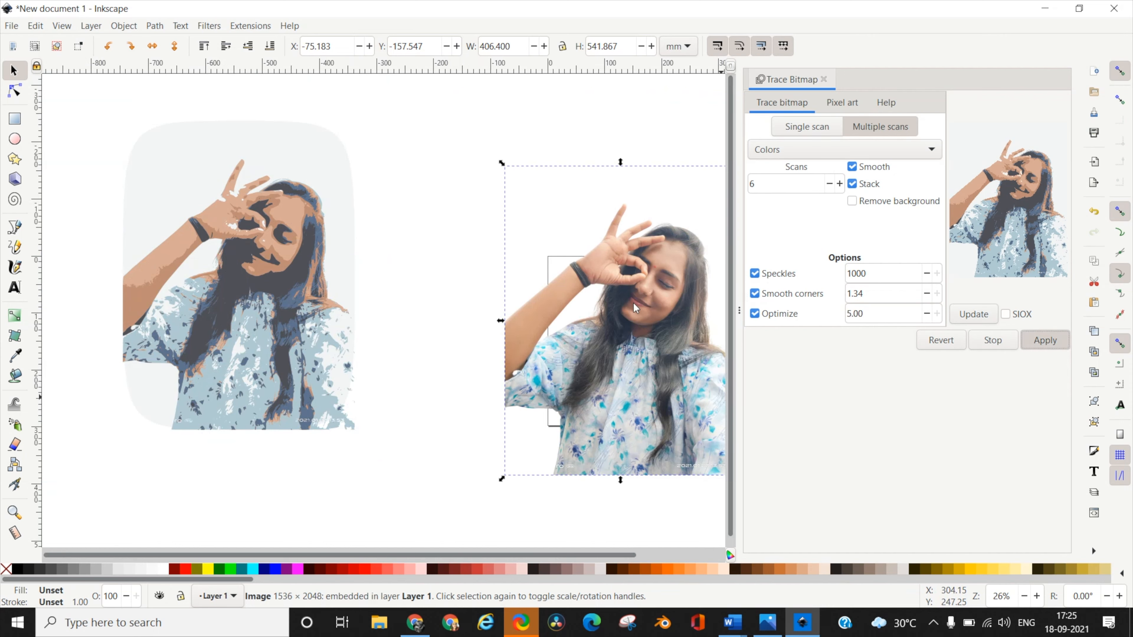
pyautogui.click(1044, 340)
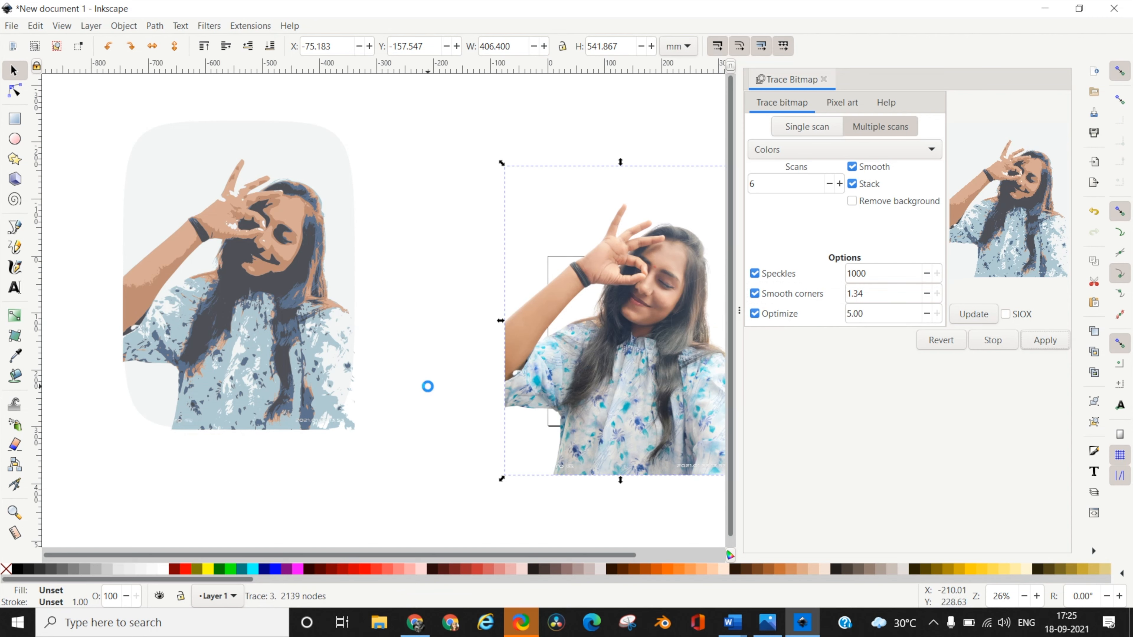
pyautogui.click(1044, 340)
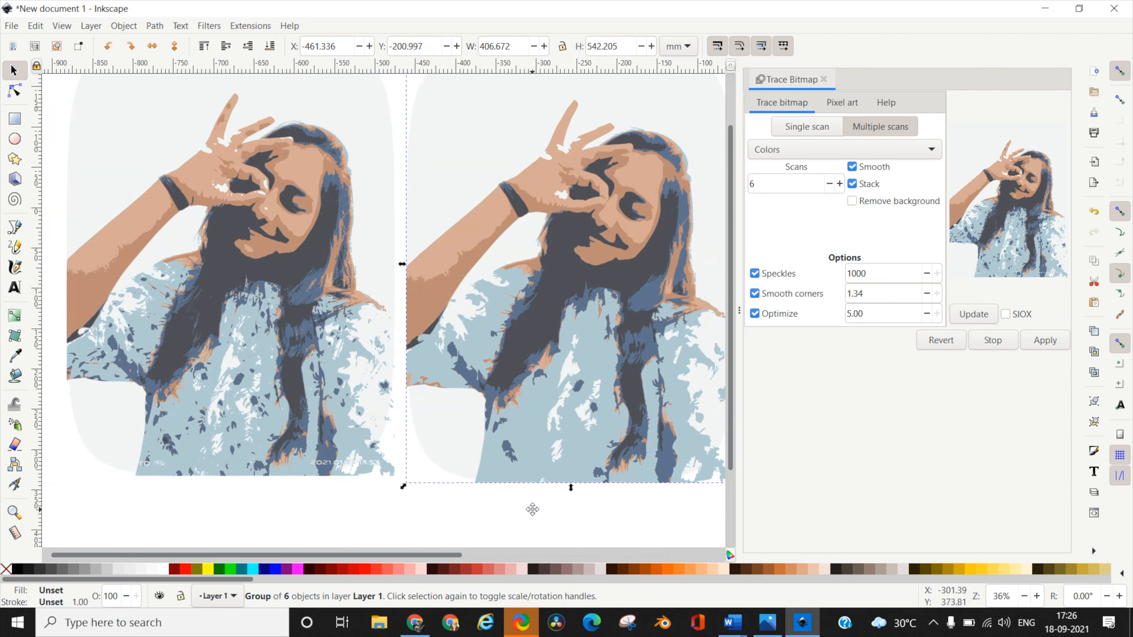
pyautogui.moveTo(780, 405)
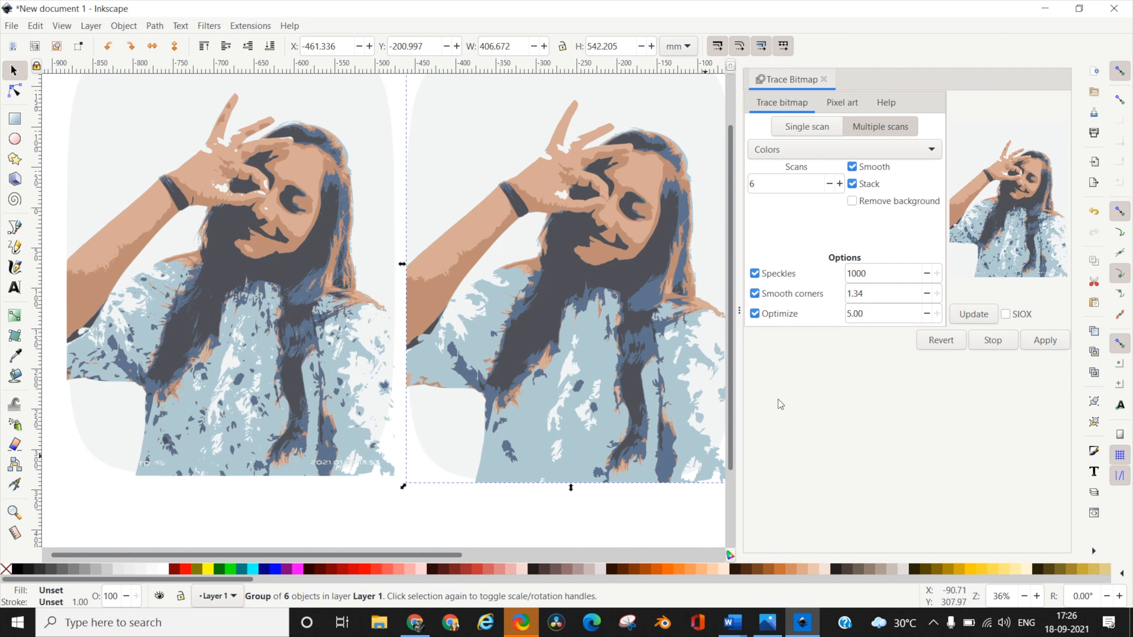
pyautogui.moveTo(614, 342)
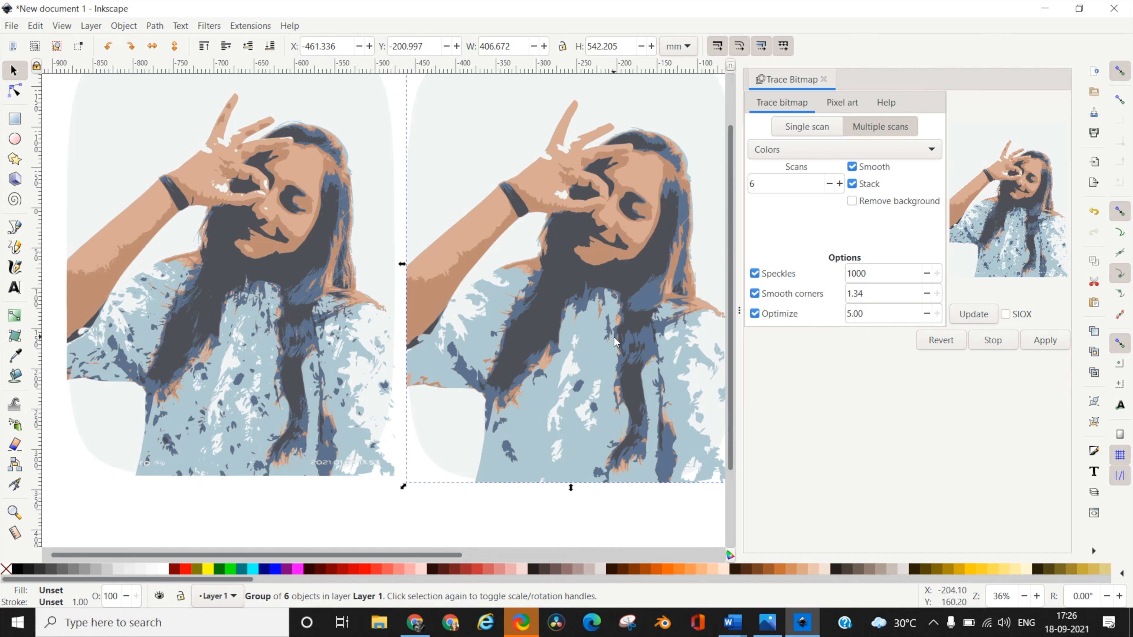
pyautogui.moveTo(568, 201)
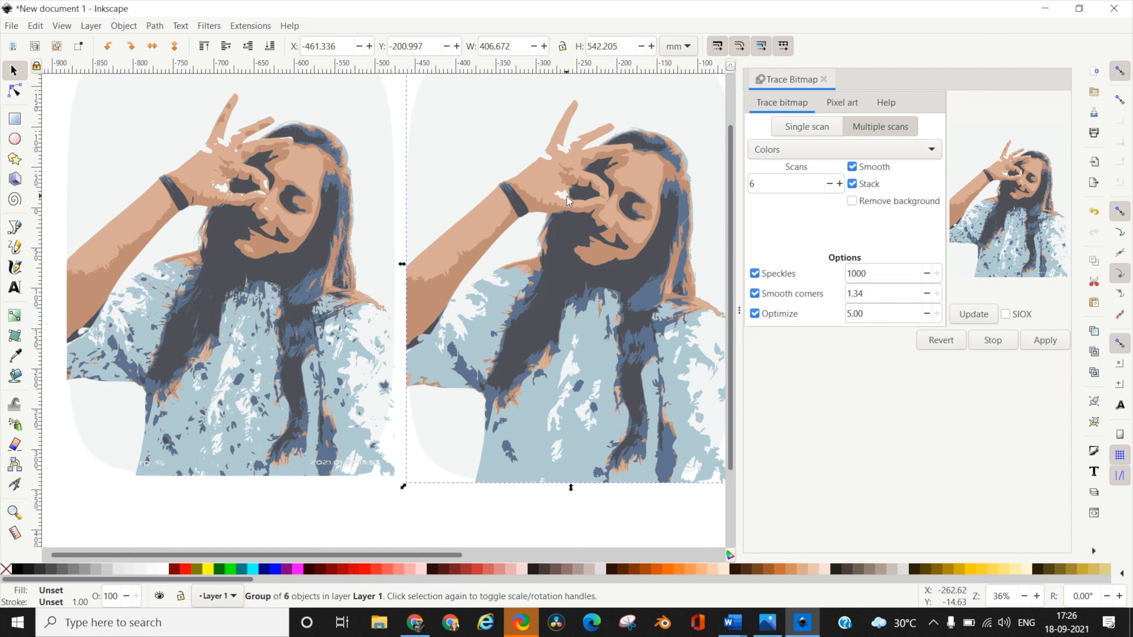
pyautogui.moveTo(264, 334)
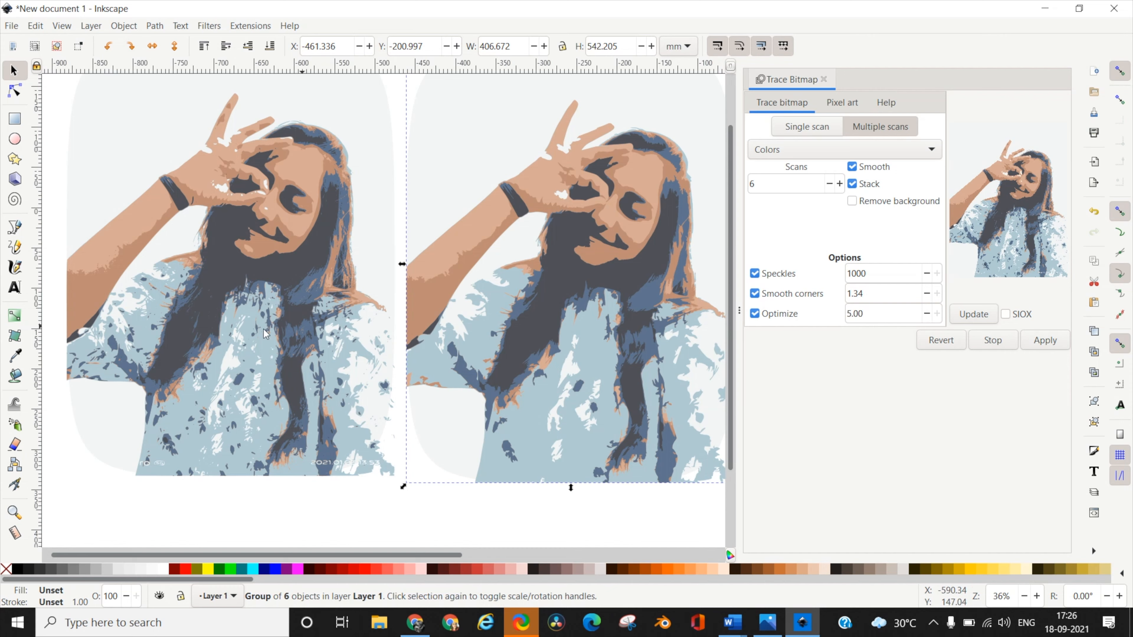
pyautogui.moveTo(297, 373)
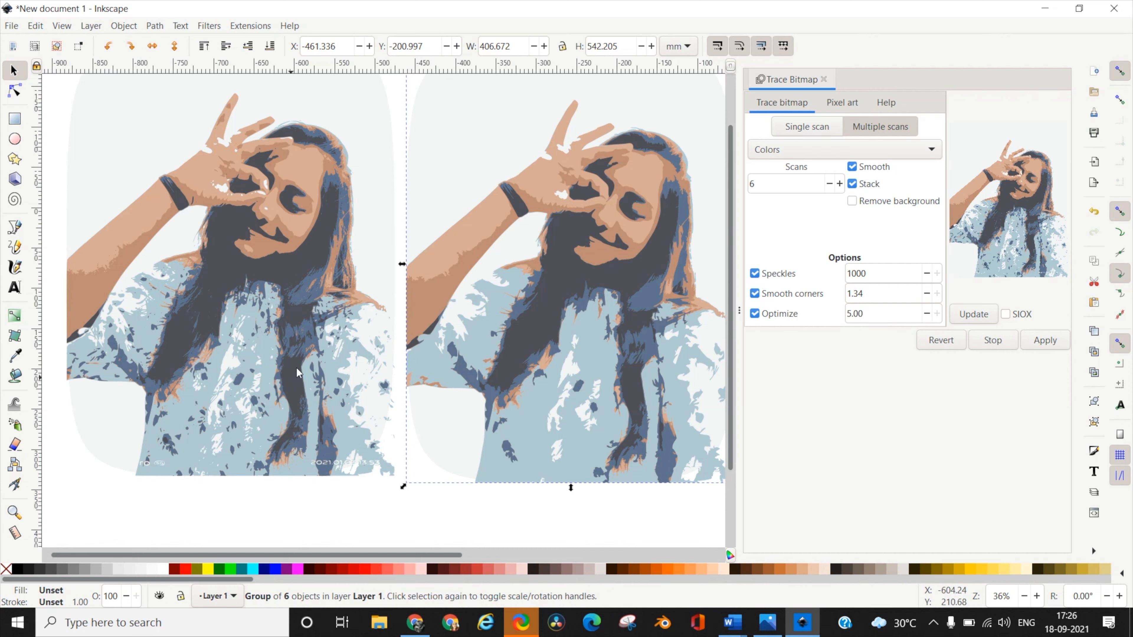
pyautogui.moveTo(361, 396)
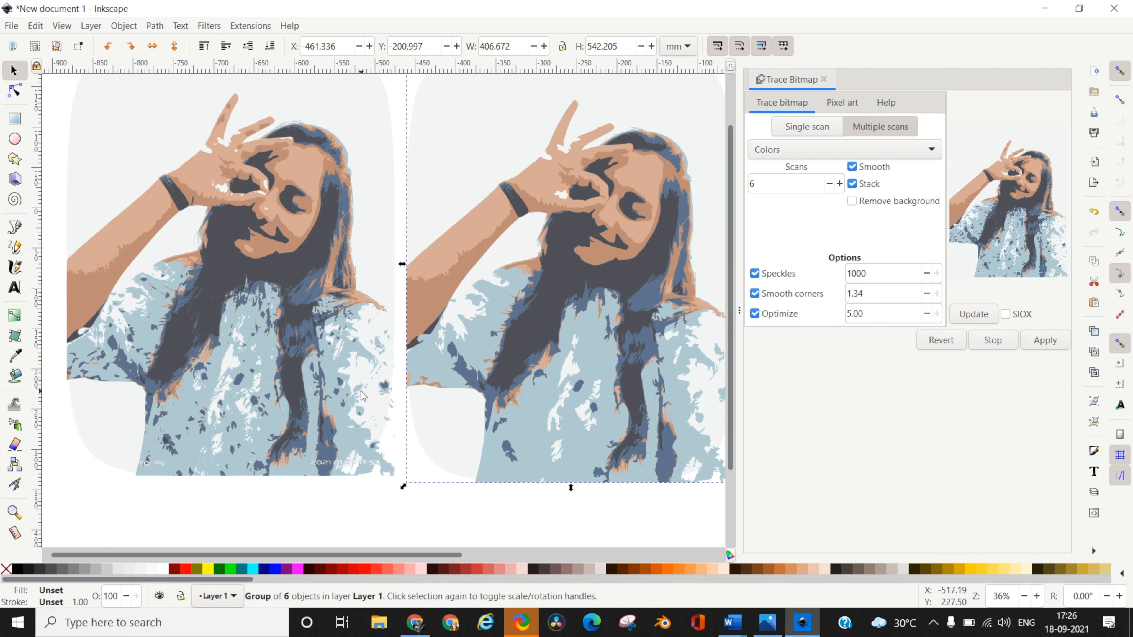
pyautogui.moveTo(699, 219)
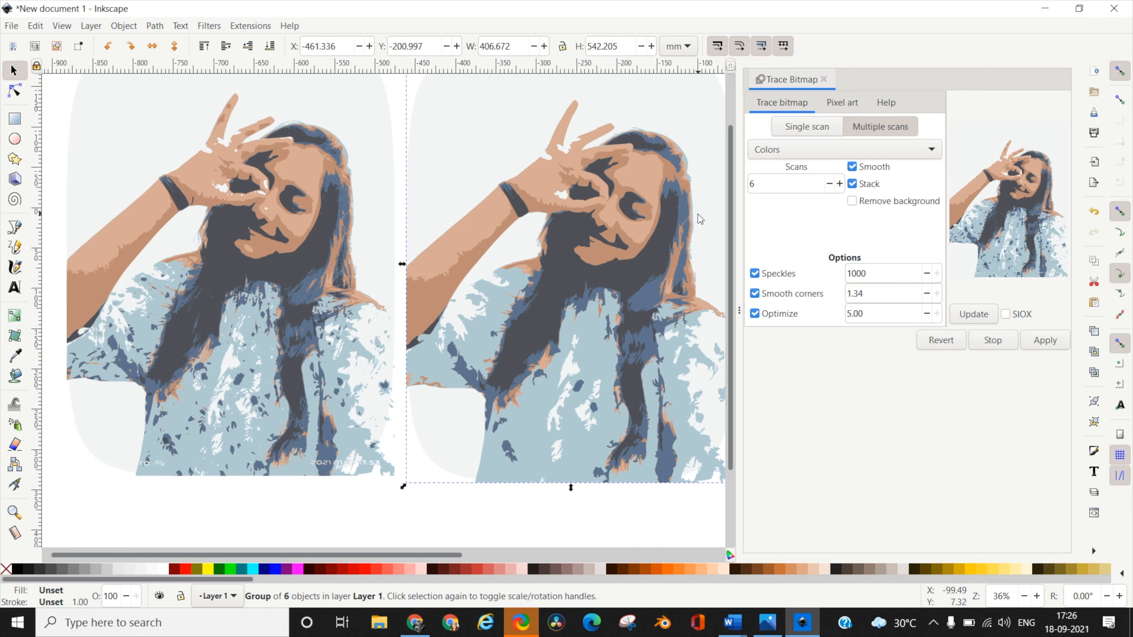
pyautogui.moveTo(528, 381)
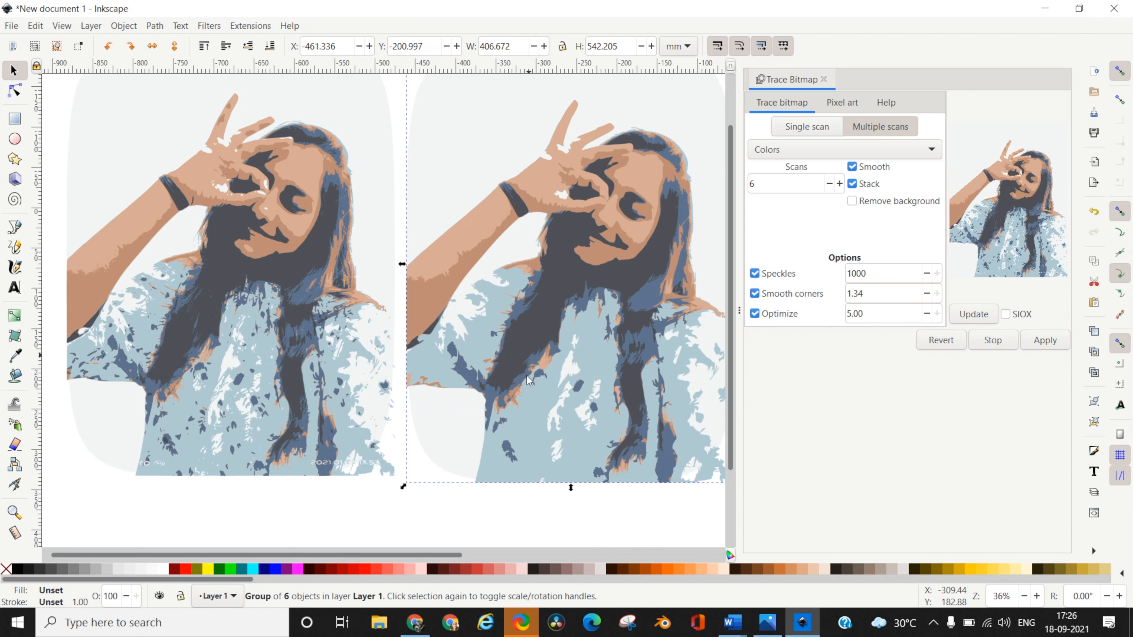
pyautogui.moveTo(553, 361)
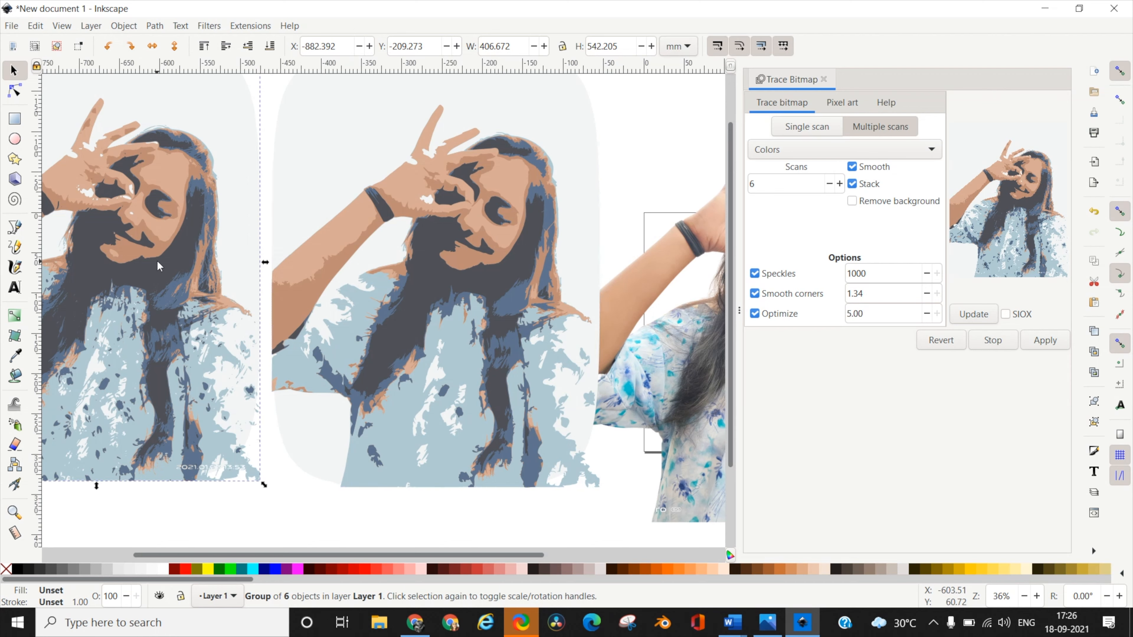
# - Ungroup the six-colour traced portrait into six separate paths
pyautogui.click(628, 386)
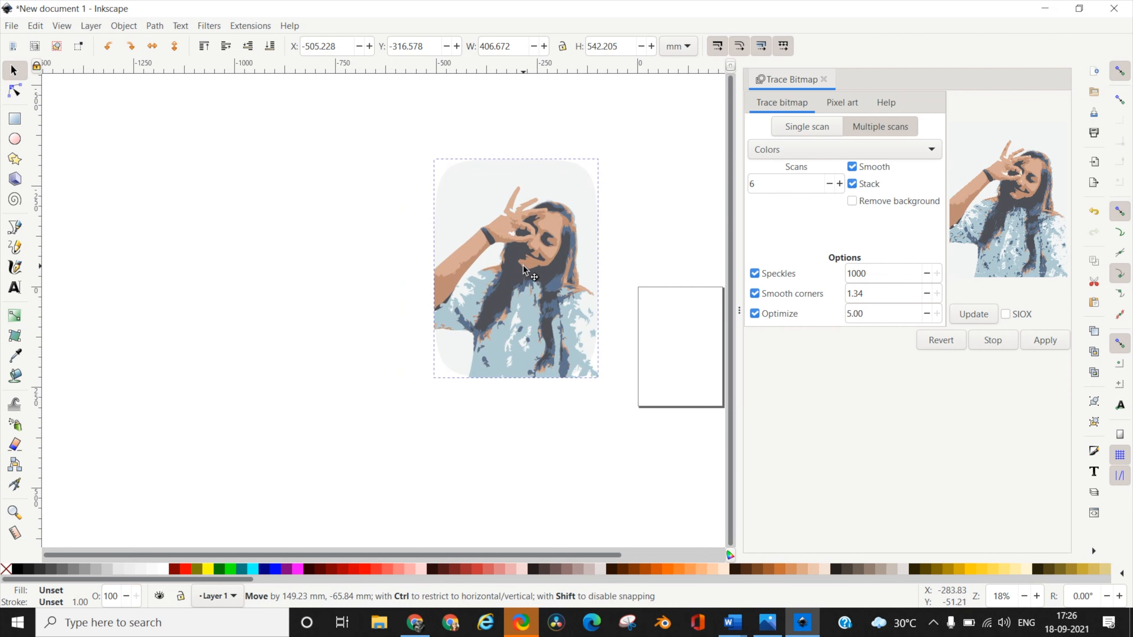
pyautogui.click(516, 269)
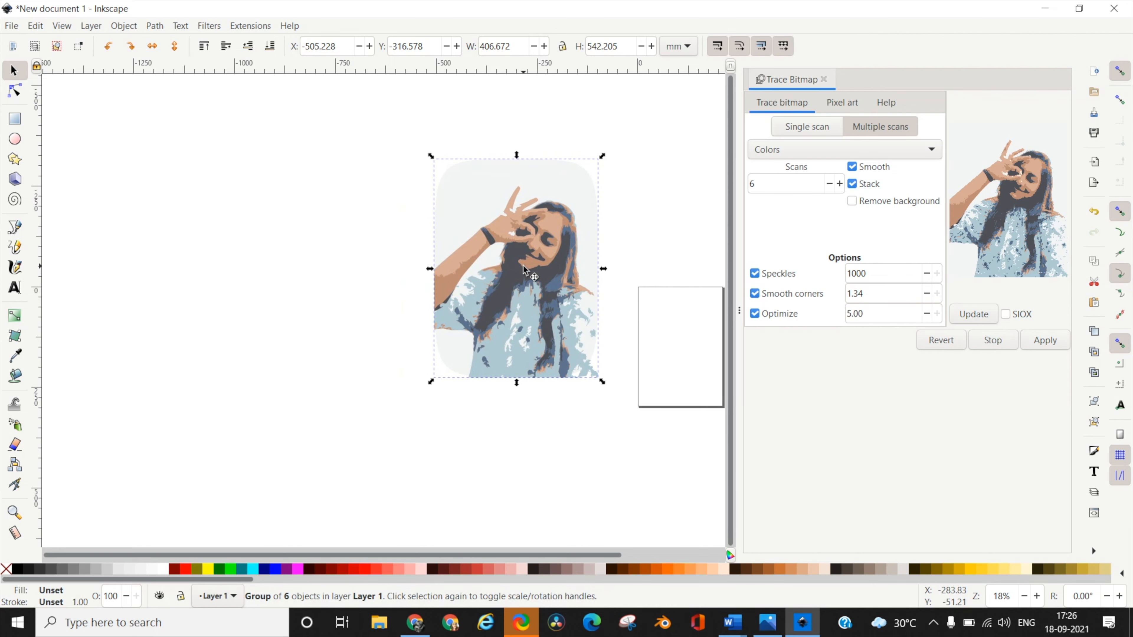
pyautogui.rightClick(520, 271)
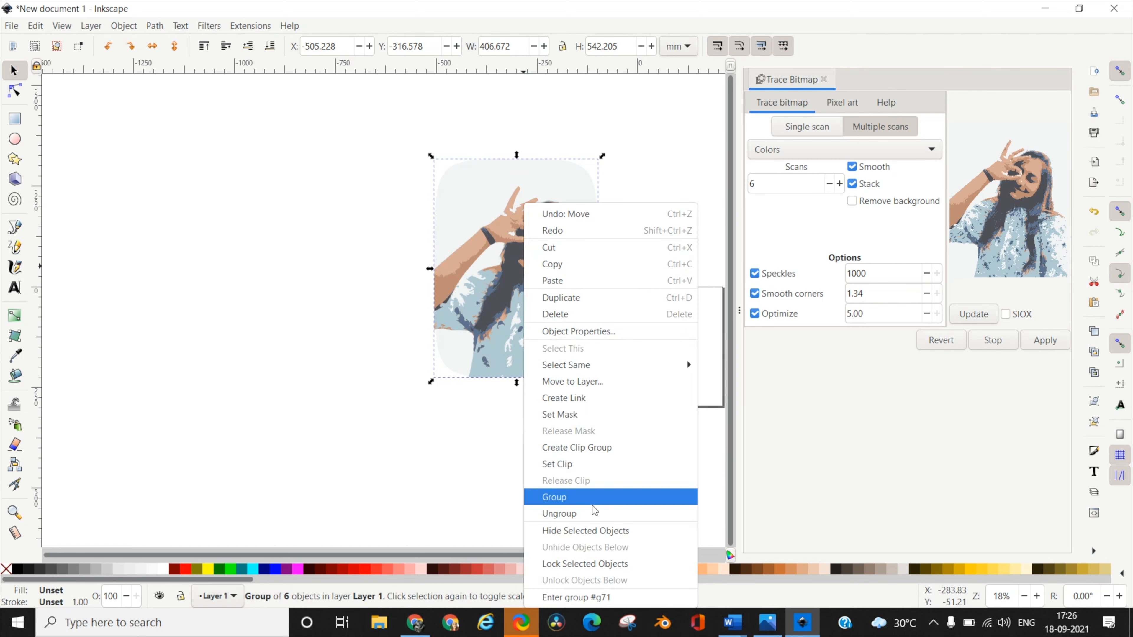
pyautogui.click(554, 497)
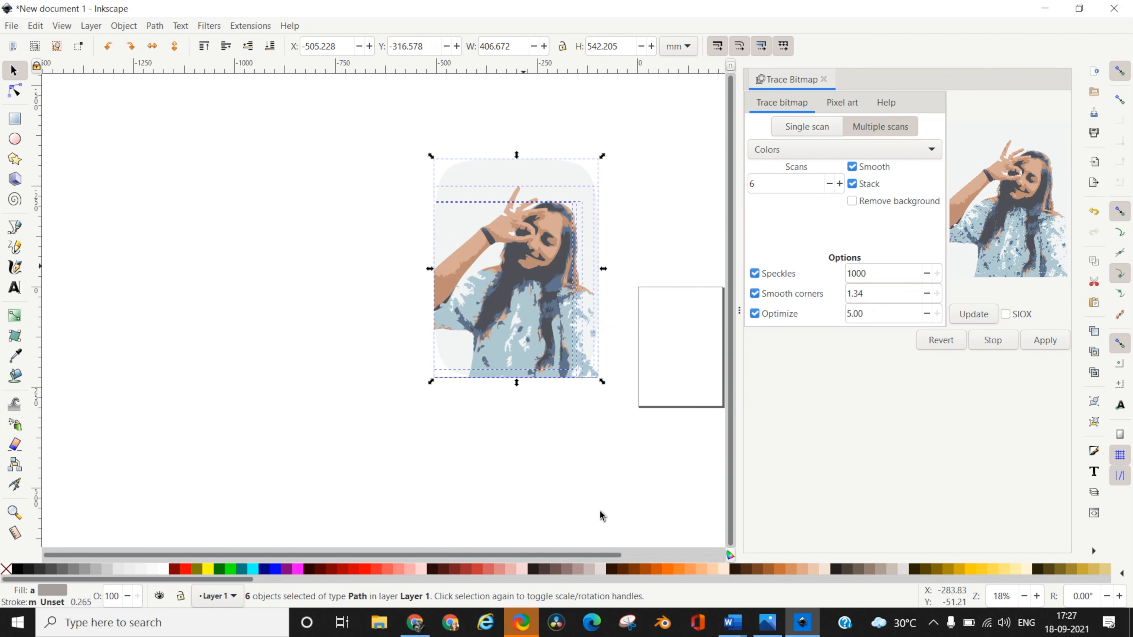
pyautogui.moveTo(583, 443)
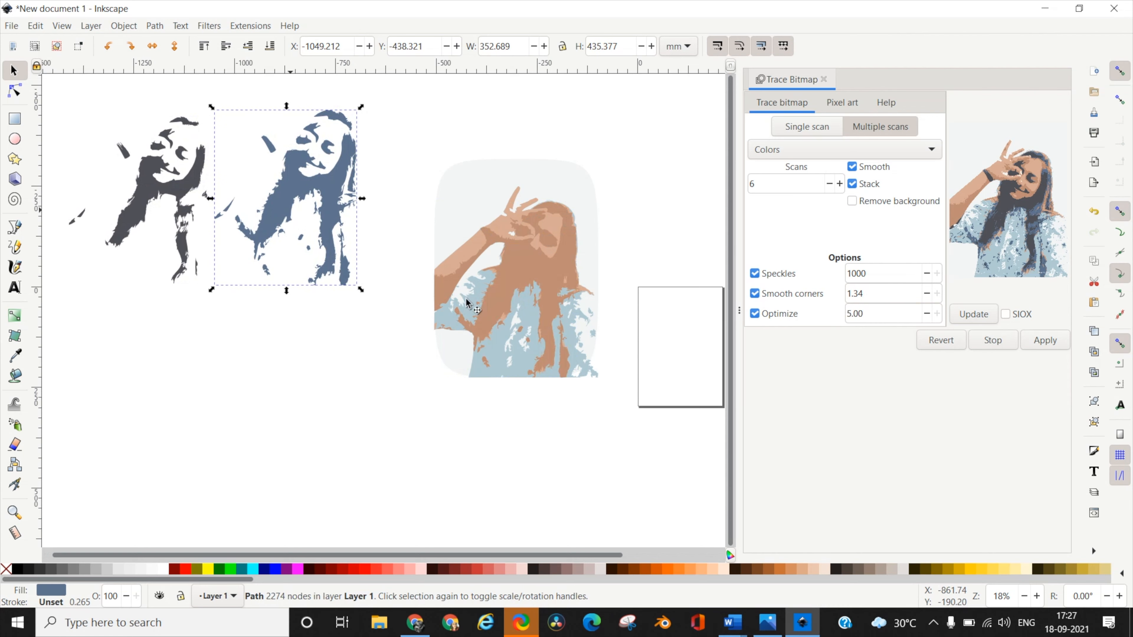
# - Drag the brown skin-tone layer to the lower left to complete the 3×2 grid
pyautogui.moveTo(285, 195); pyautogui.dragTo(173, 405)
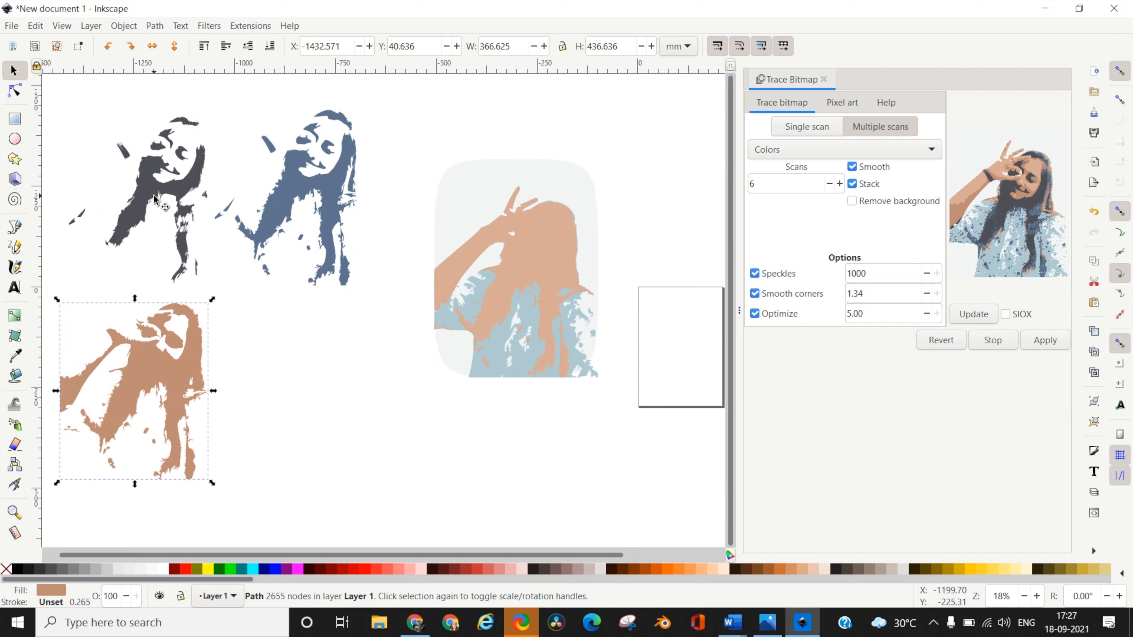
pyautogui.moveTo(145, 394)
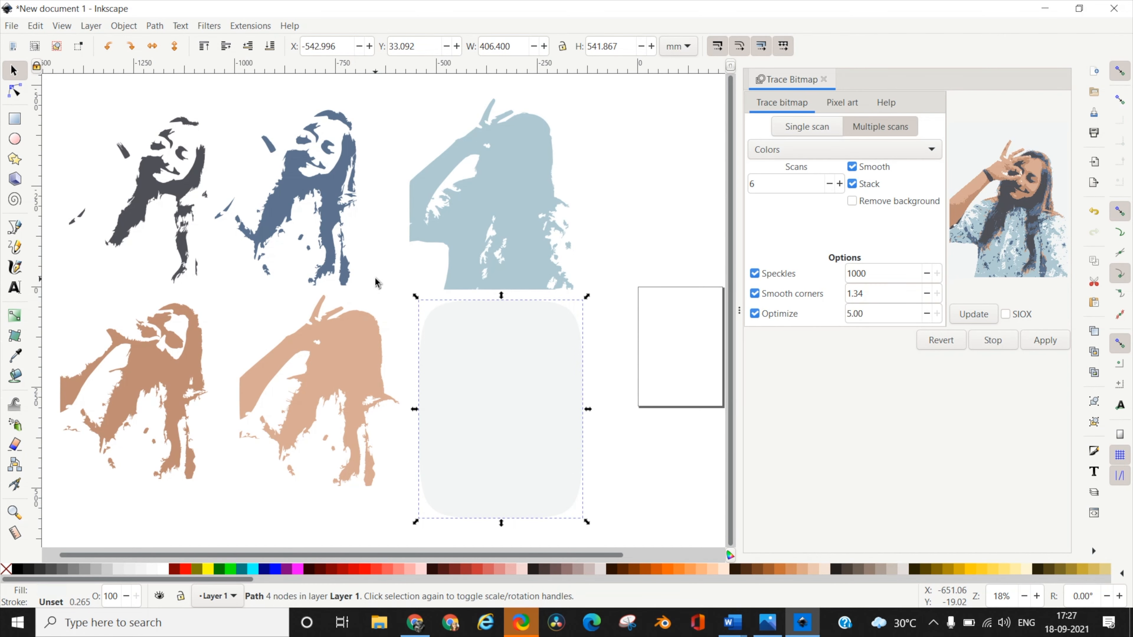
pyautogui.moveTo(374, 283)
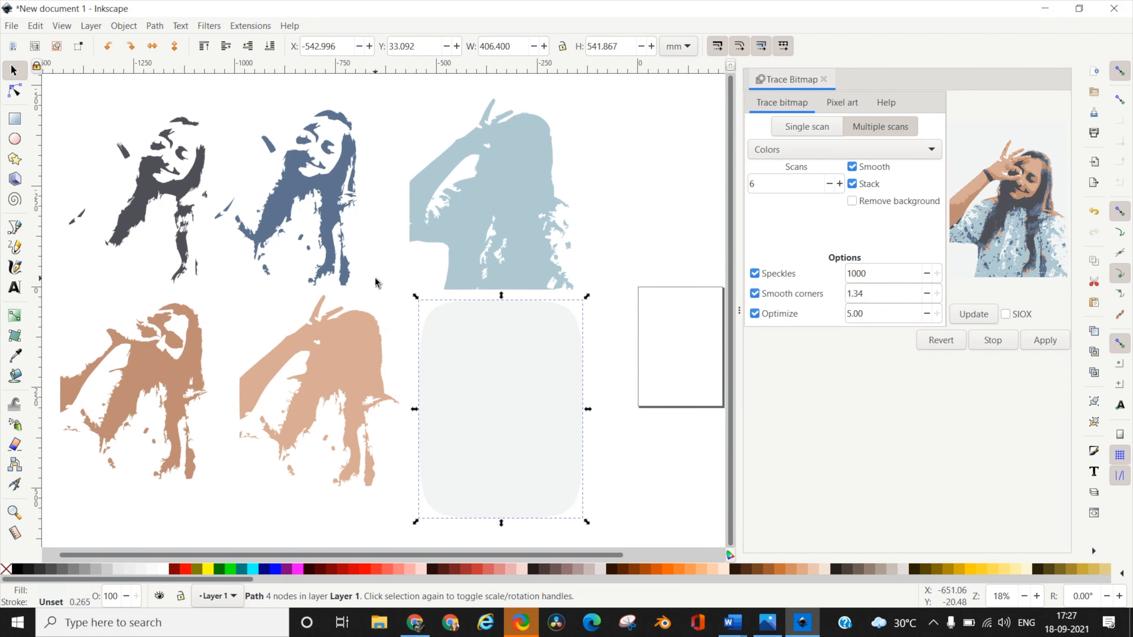
pyautogui.moveTo(376, 282)
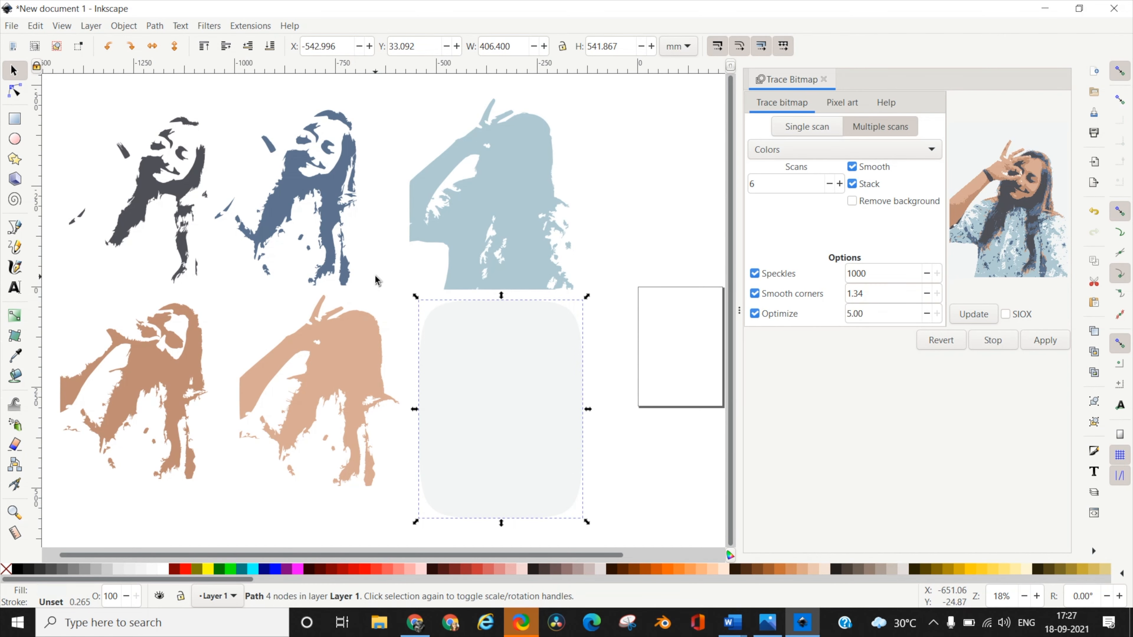
pyautogui.moveTo(392, 268)
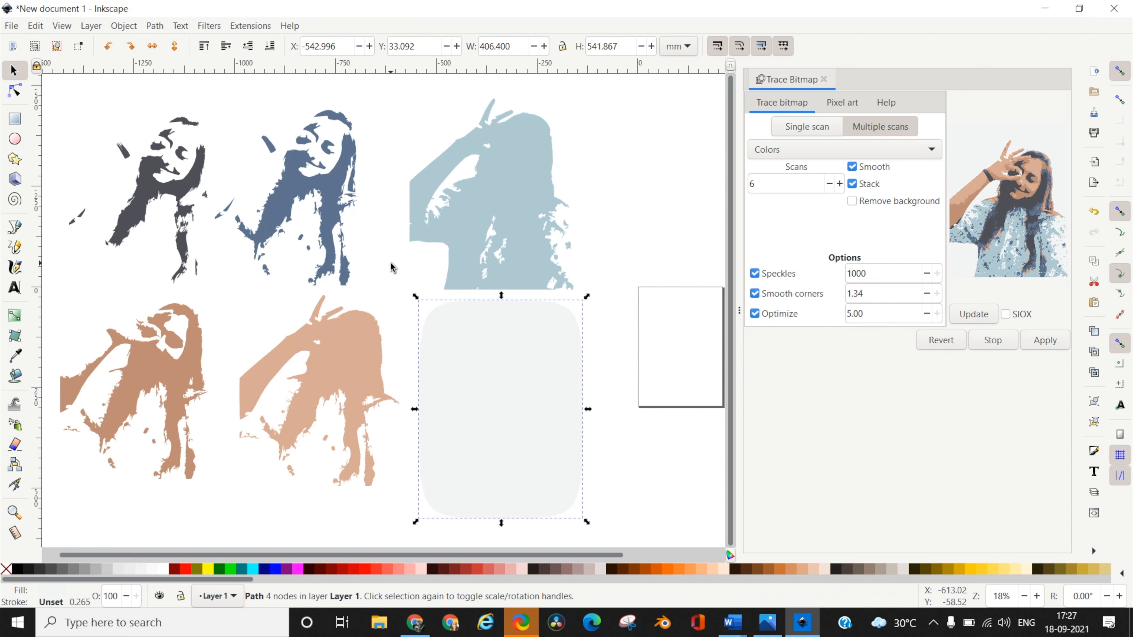
pyautogui.moveTo(399, 260)
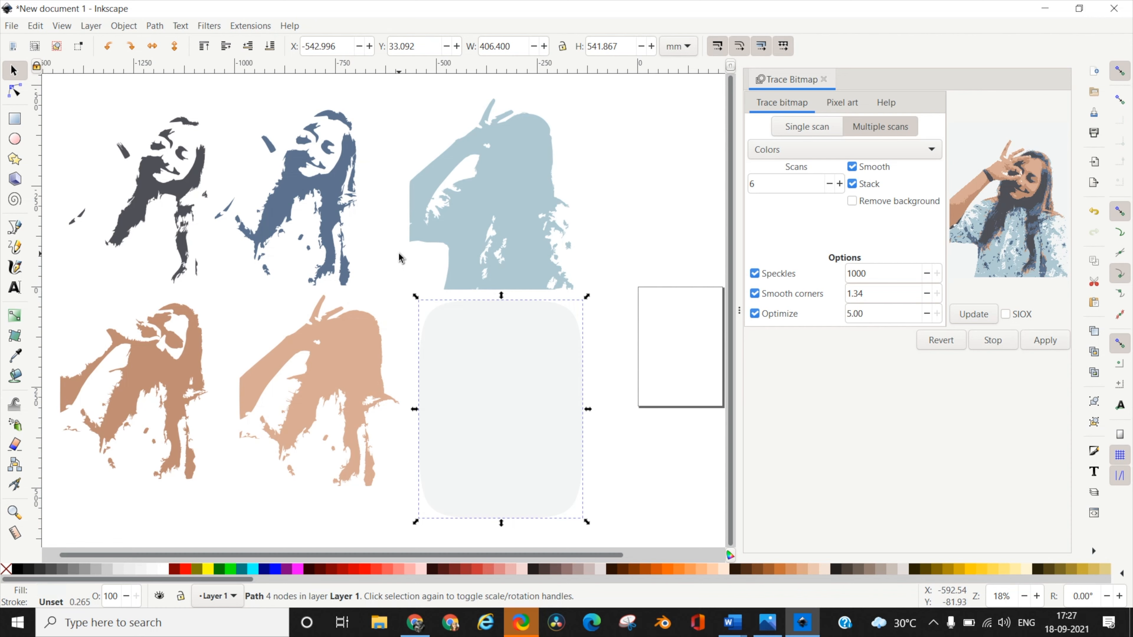
pyautogui.moveTo(402, 258)
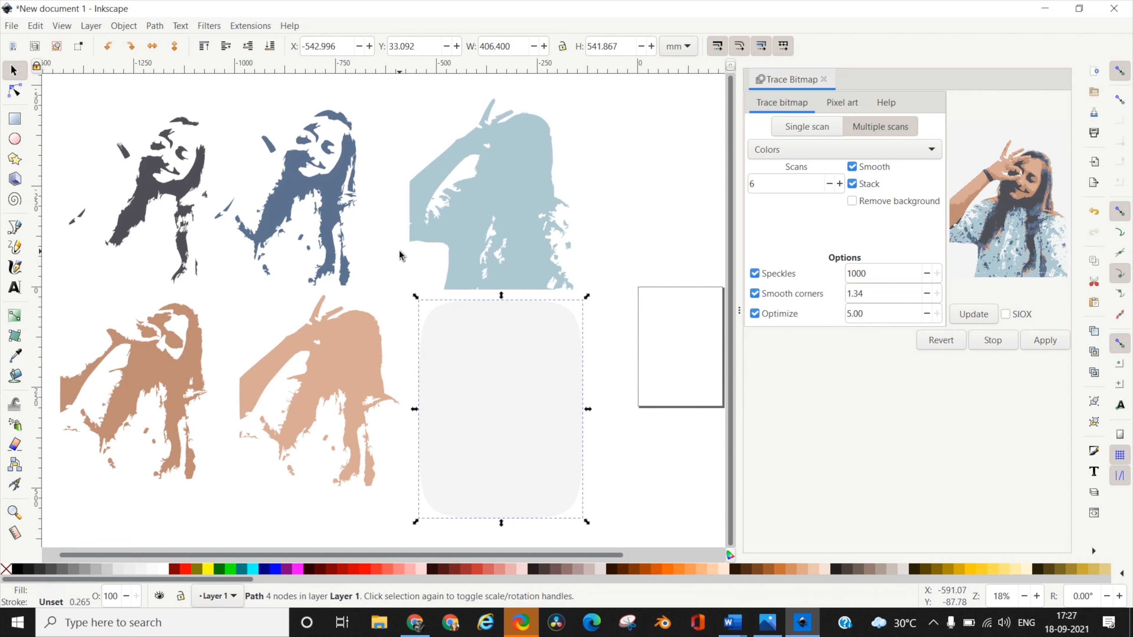
pyautogui.click(348, 506)
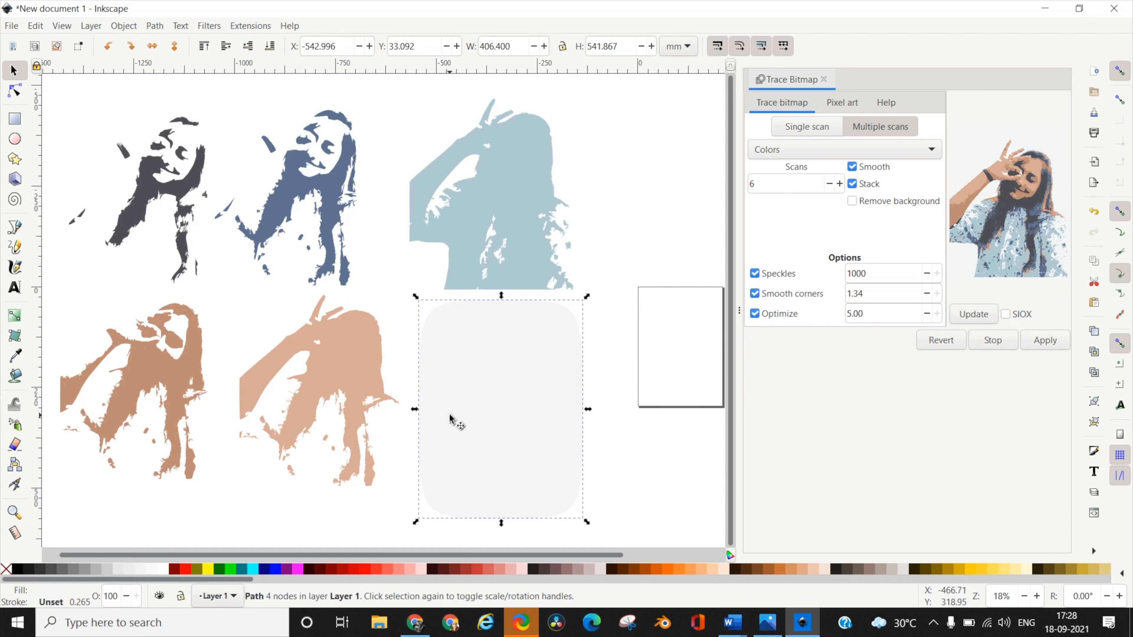
pyautogui.moveTo(454, 411)
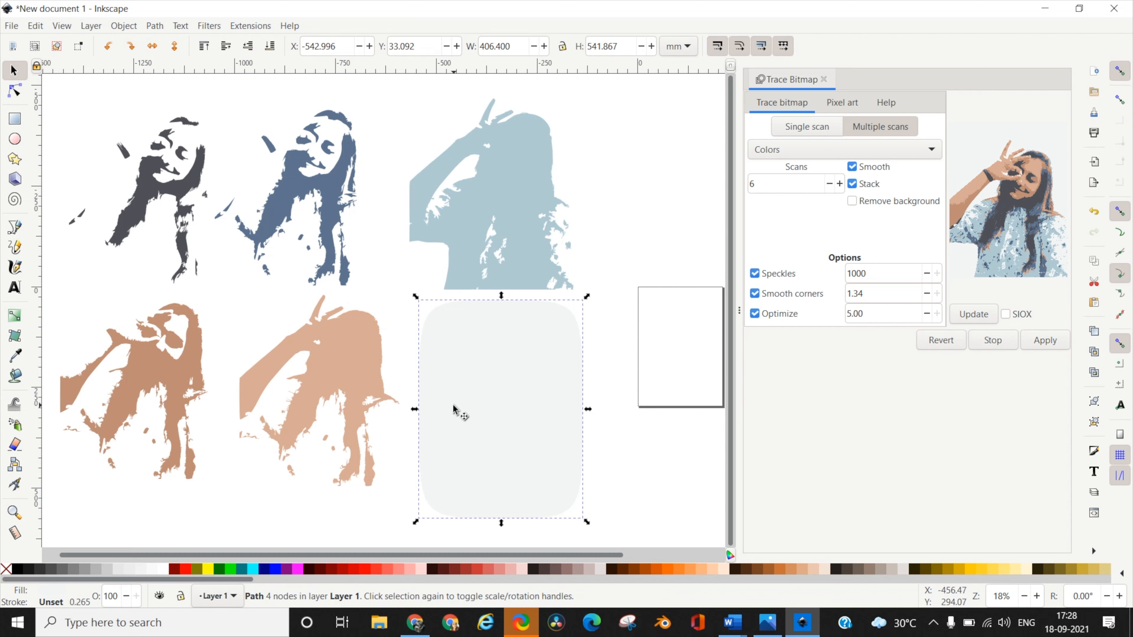
pyautogui.moveTo(531, 441)
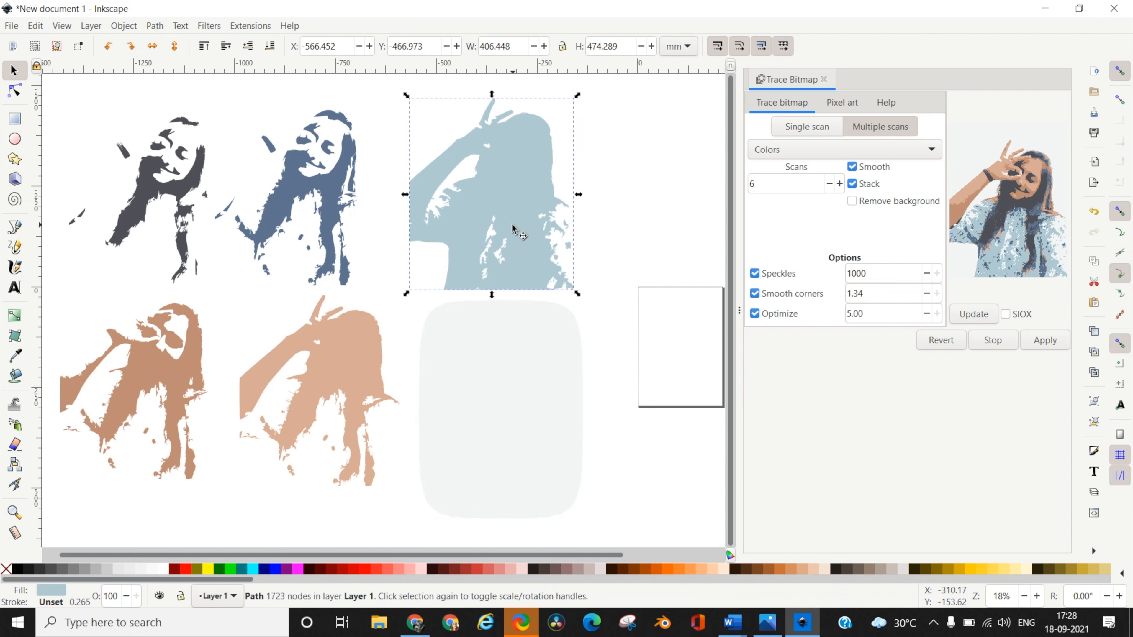
pyautogui.moveTo(354, 404)
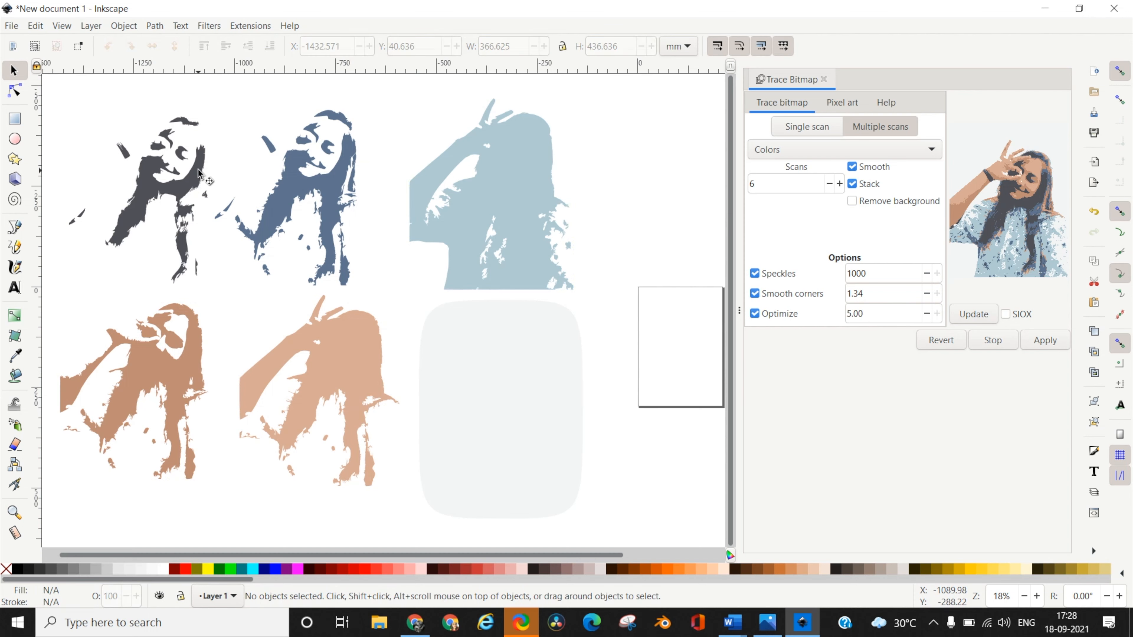
pyautogui.moveTo(303, 98)
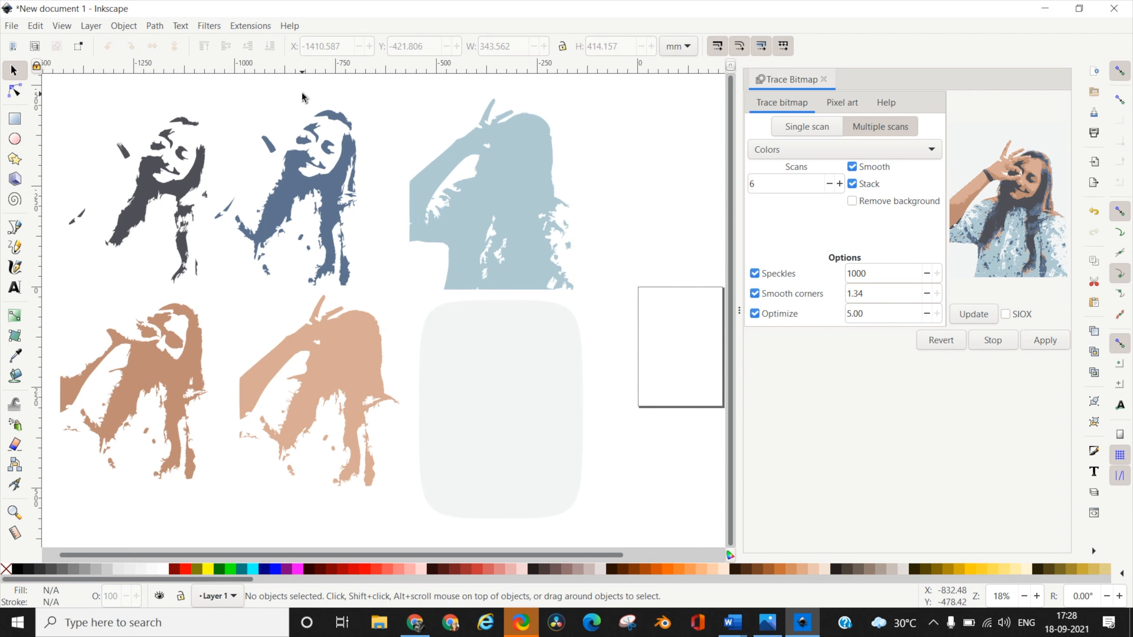
pyautogui.moveTo(1033, 216)
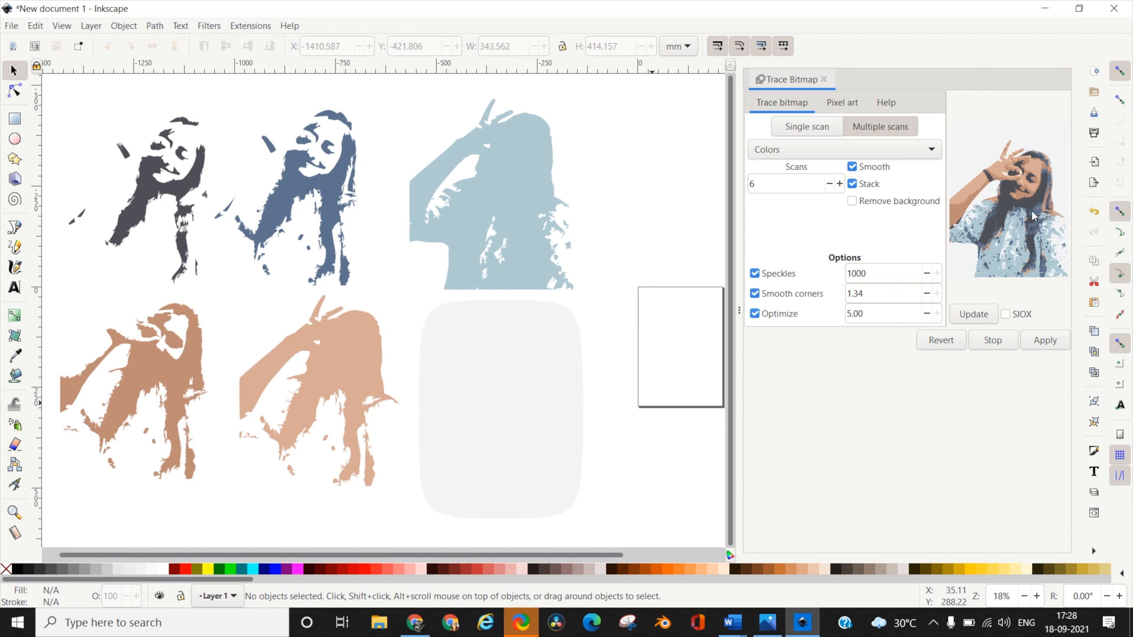
pyautogui.moveTo(533, 353)
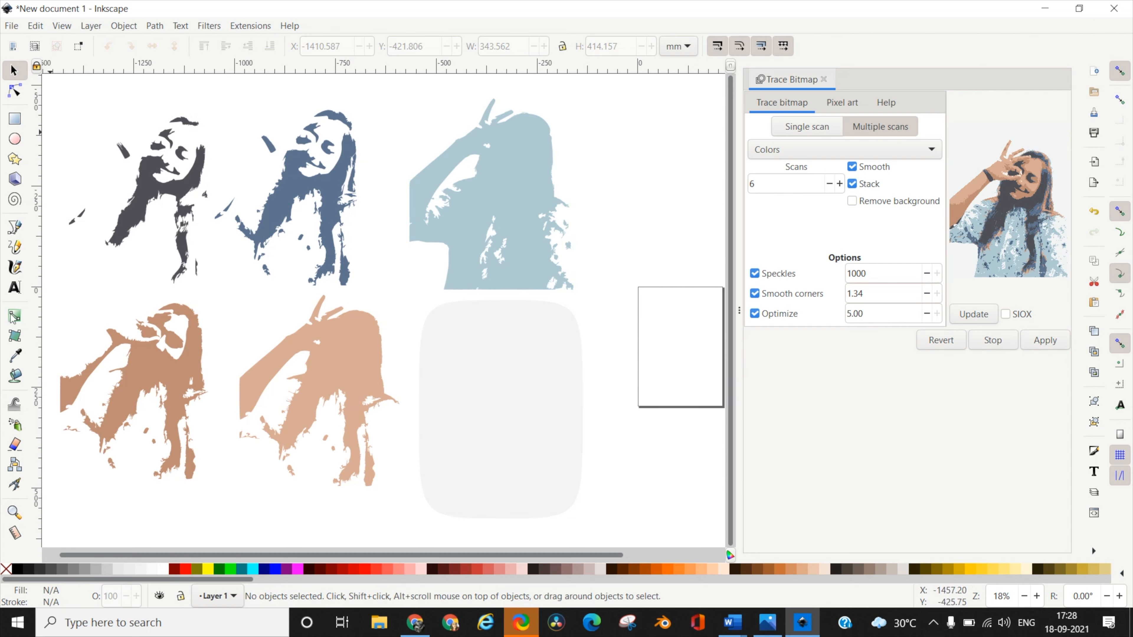
pyautogui.moveTo(161, 195)
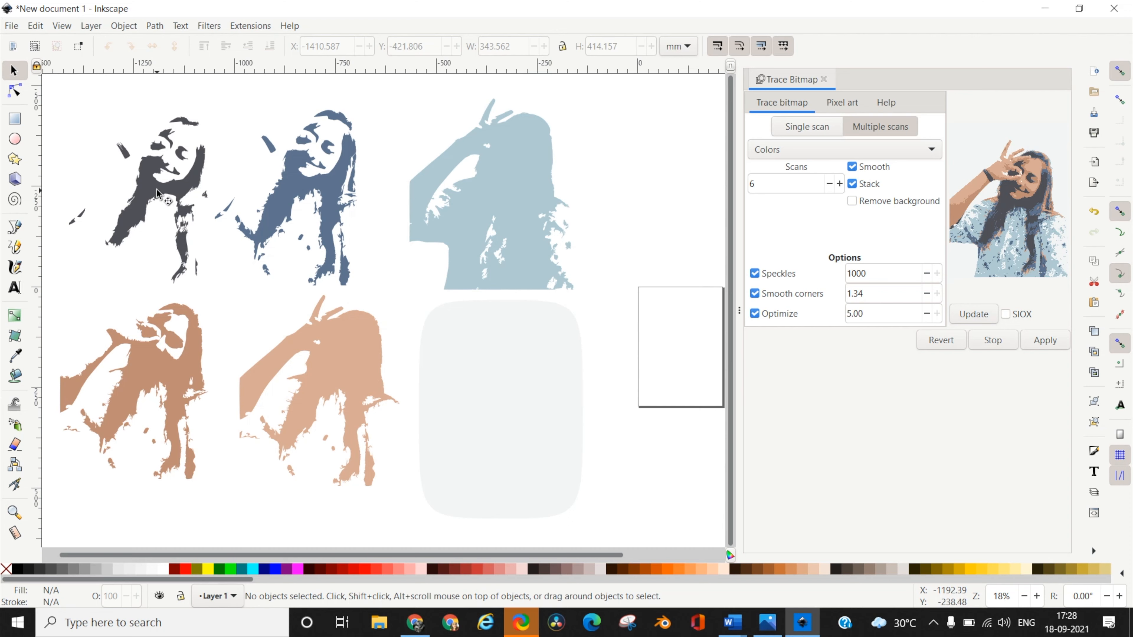
# - Start PNG export of the dark grey layer, then cancel the Export As file dialog
pyautogui.click(10, 25)
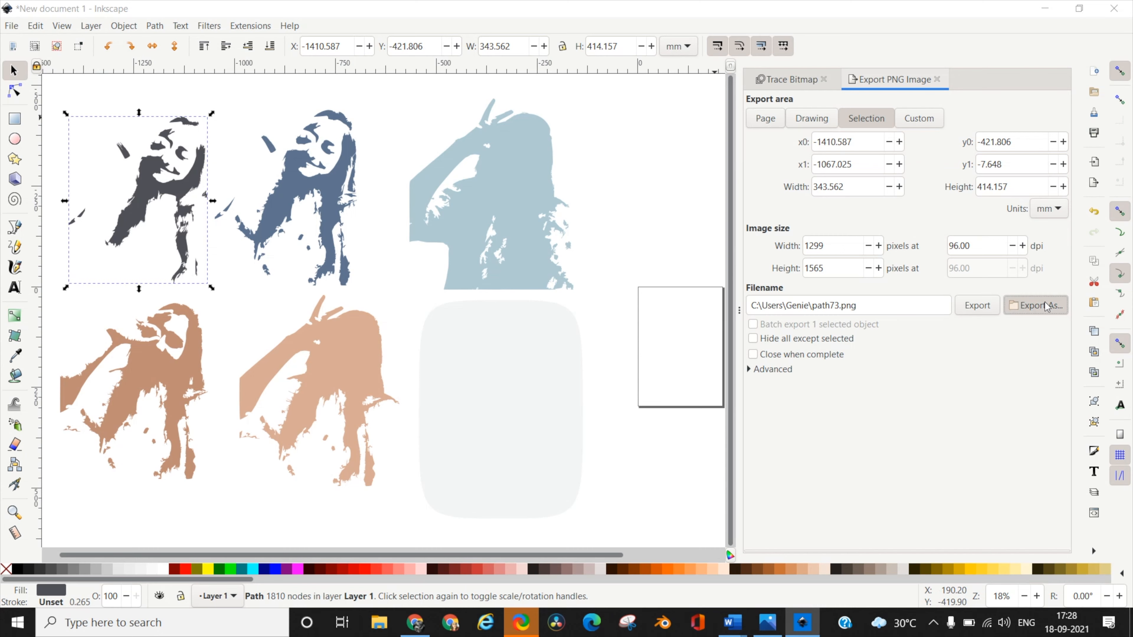
pyautogui.click(1034, 305)
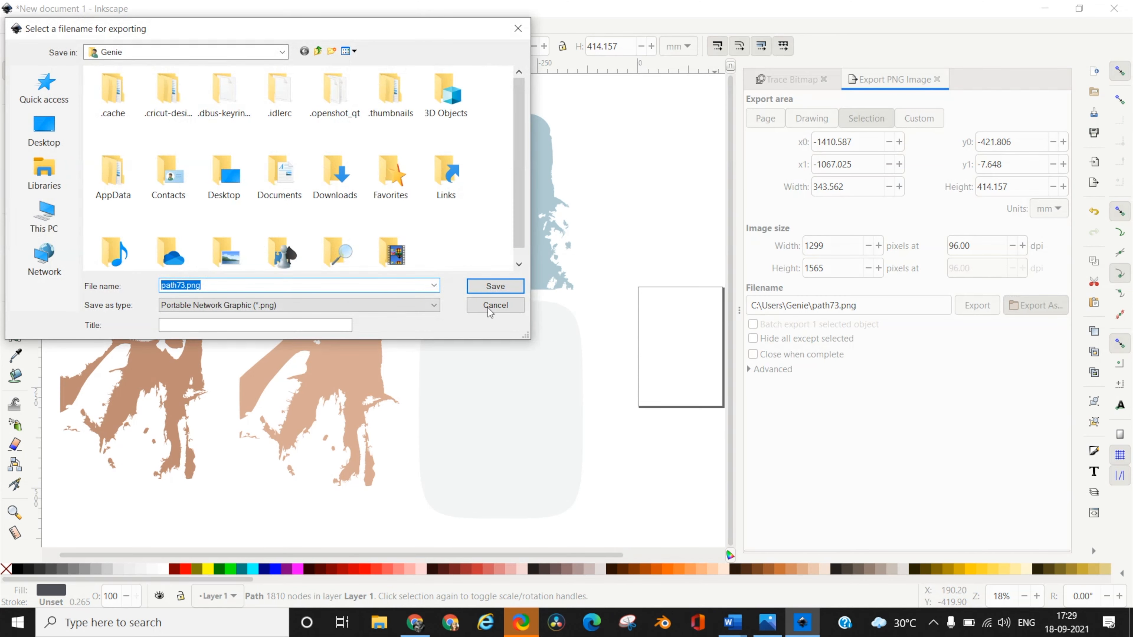
pyautogui.click(495, 305)
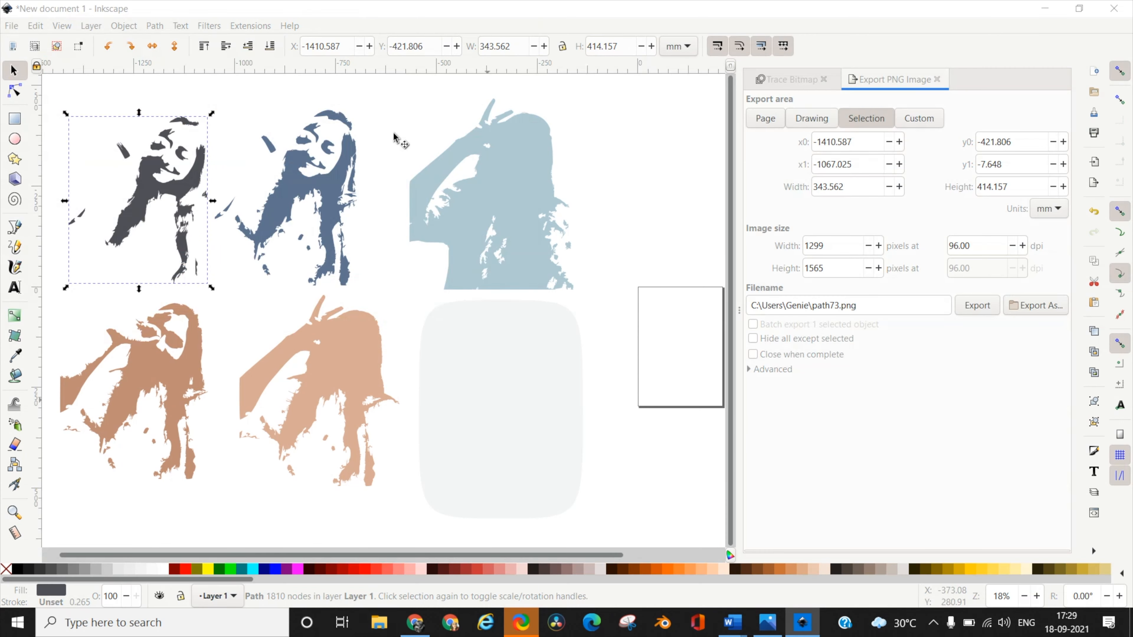
# - View the exported layer 1.png stencil from the Desktop in the photo viewer
pyautogui.click(379, 622)
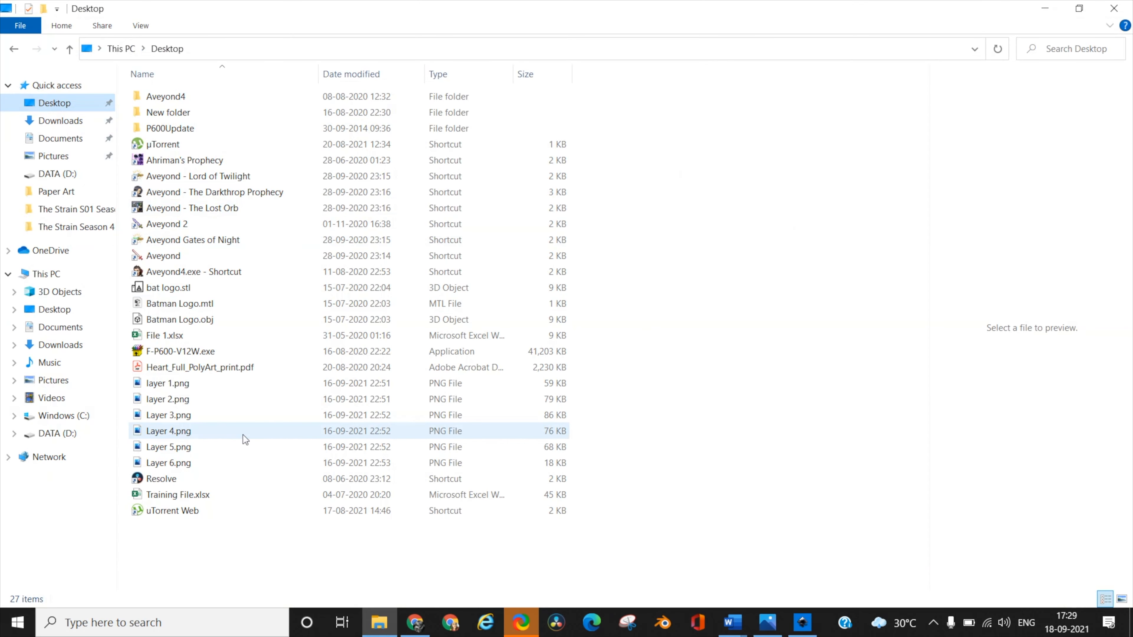
pyautogui.click(168, 383)
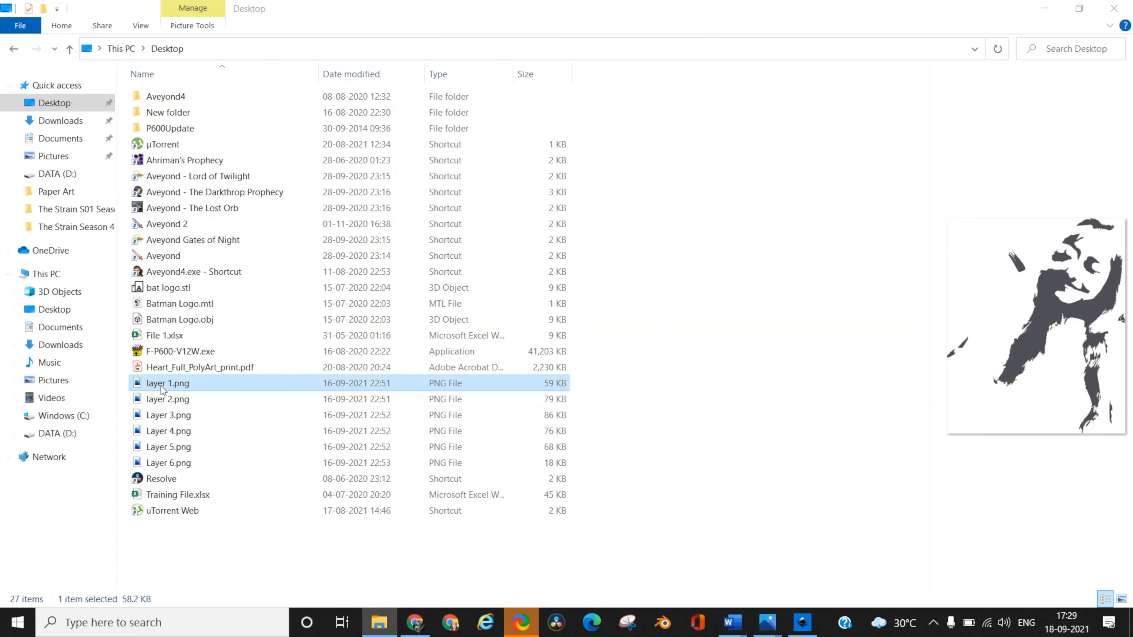
pyautogui.doubleClick(167, 383)
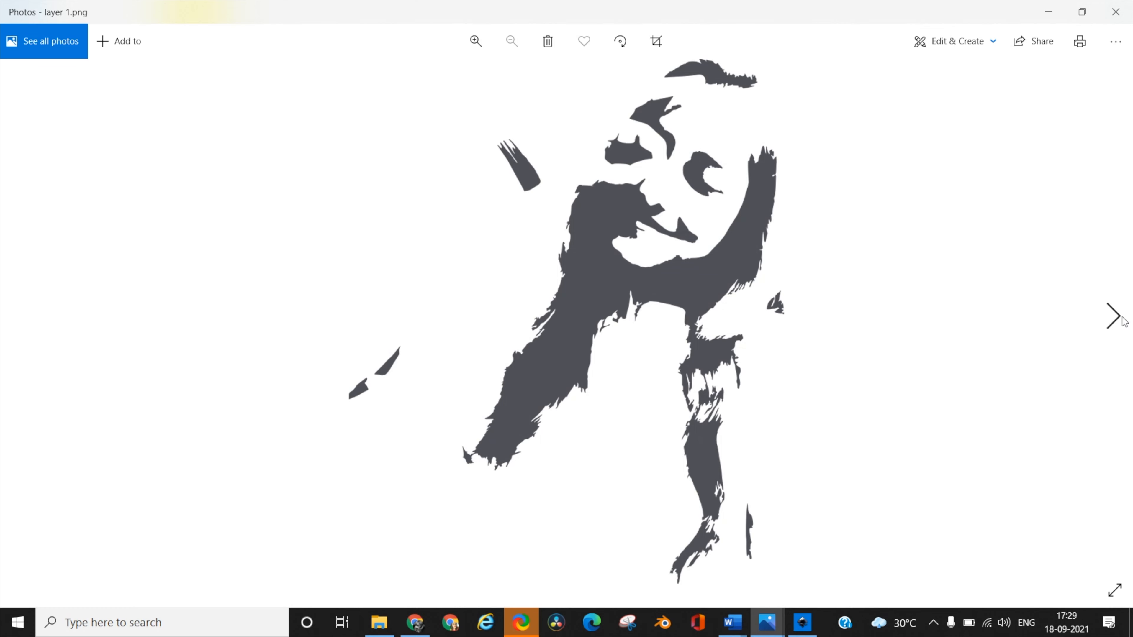
pyautogui.click(1113, 317)
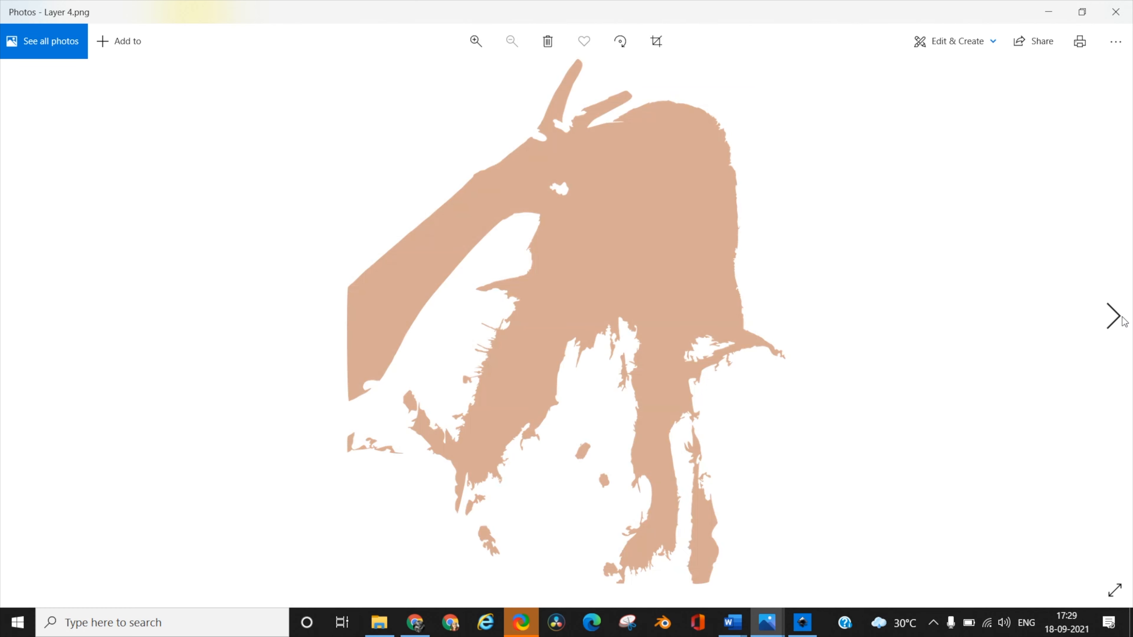
pyautogui.click(1115, 316)
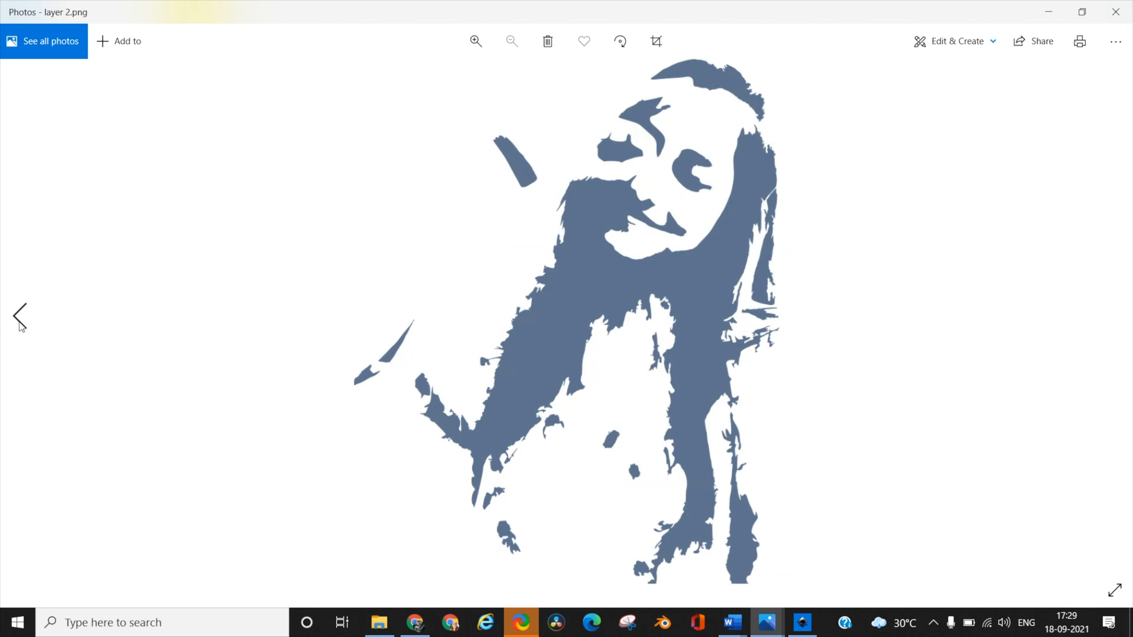
pyautogui.click(19, 316)
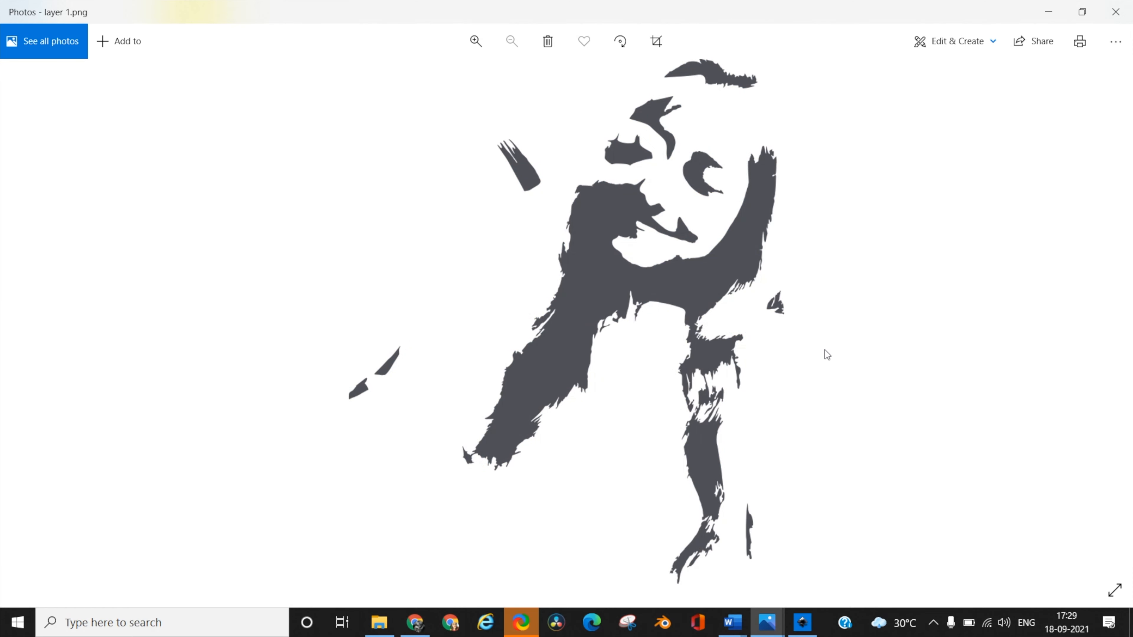
pyautogui.moveTo(1044, 242)
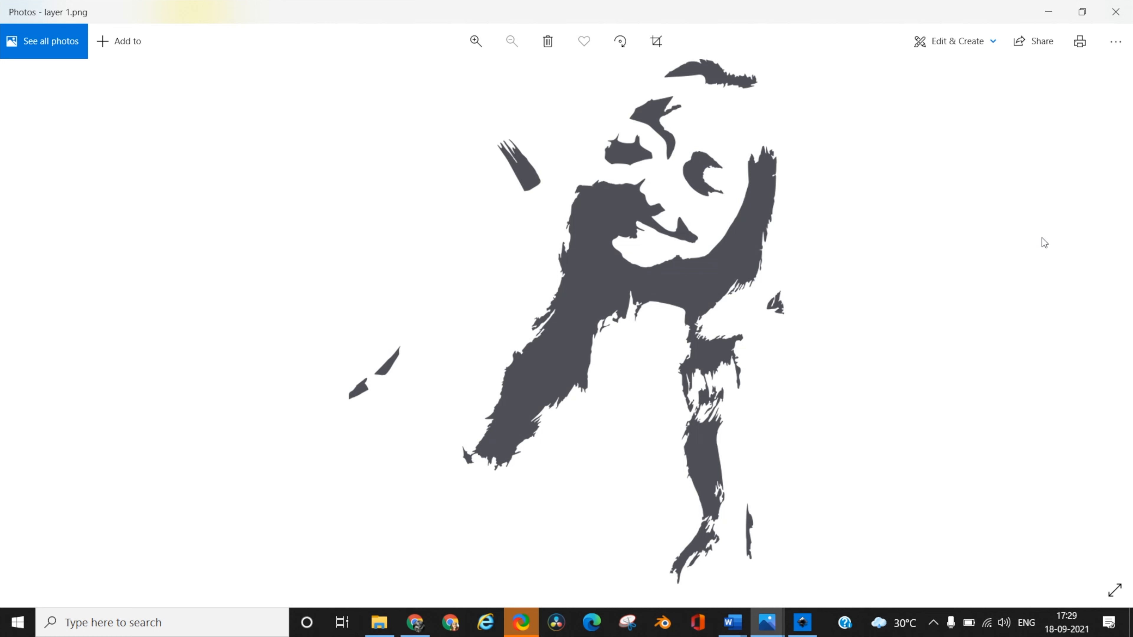